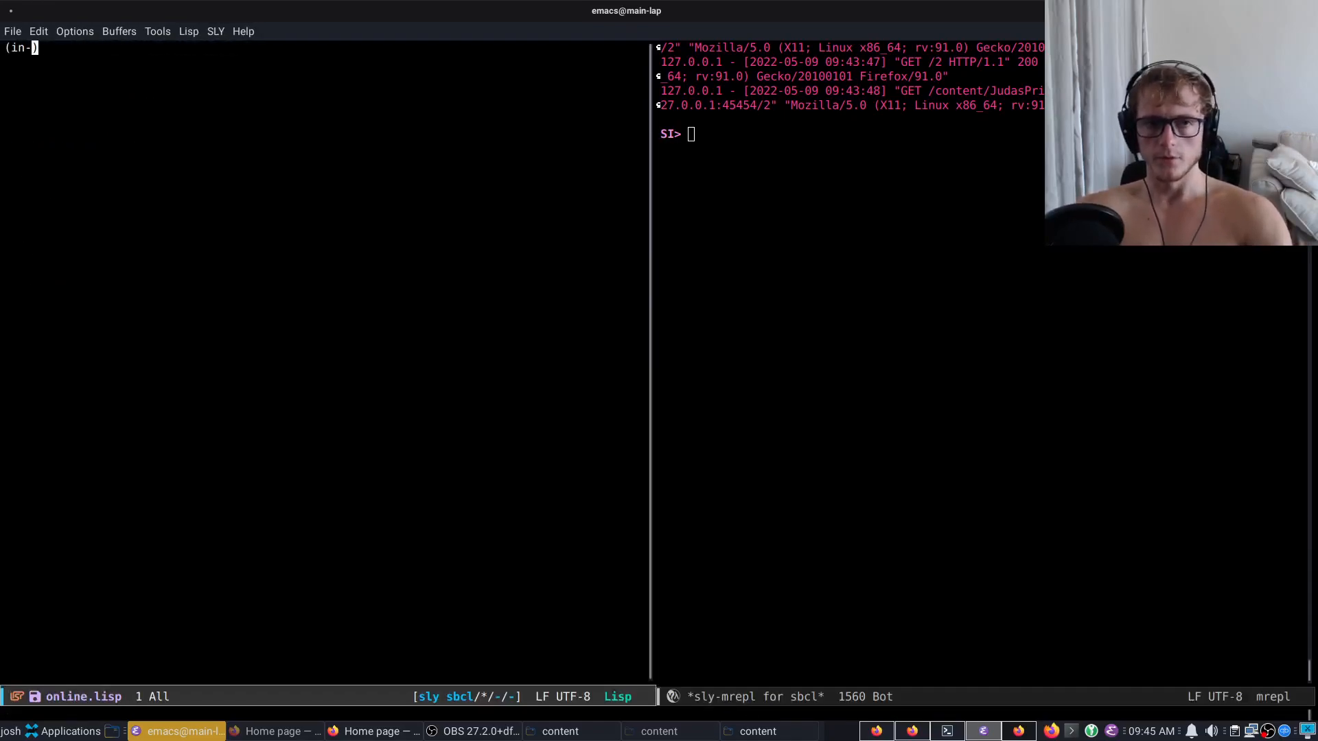
- Declare (in-package #:site) in online.lisp and scroll through the mixin defclass forms in content.lisp
{"action": "type", "text": "package #:site)"}
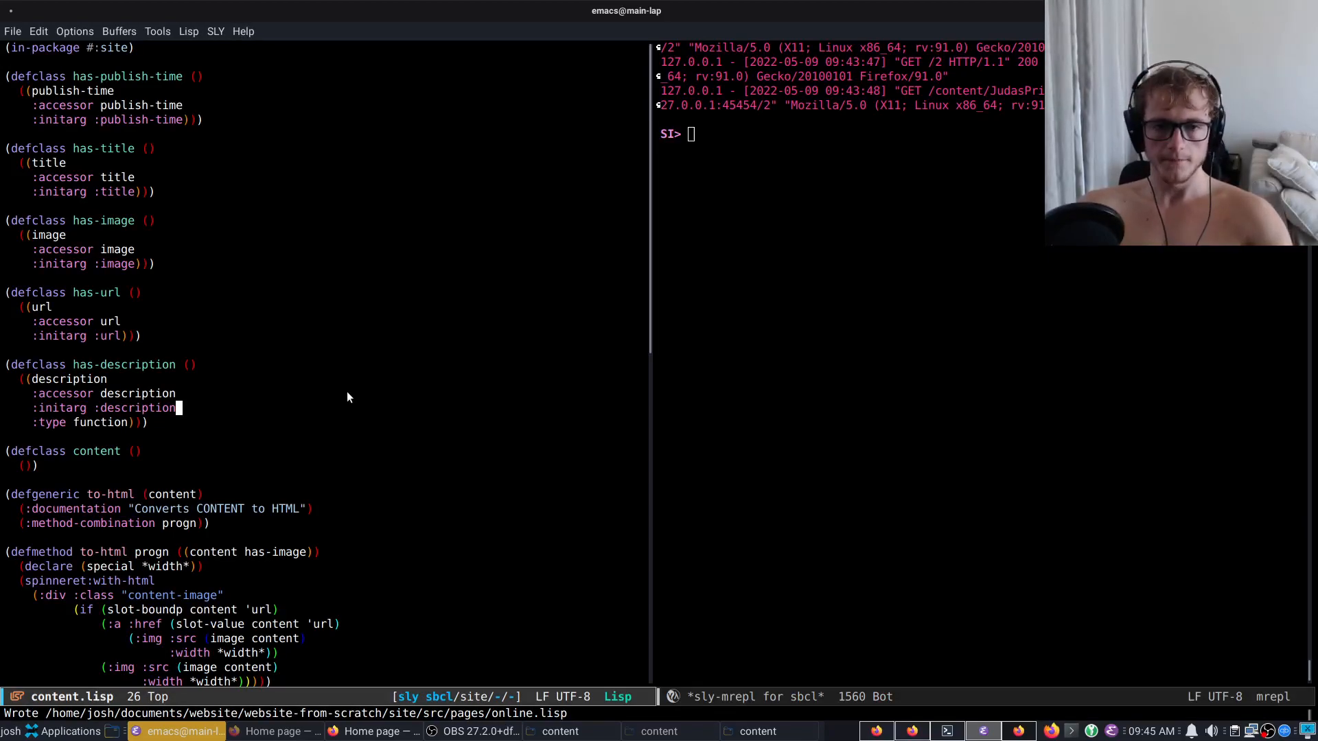
{"action": "mouse_move", "coordinate": [335, 379]}
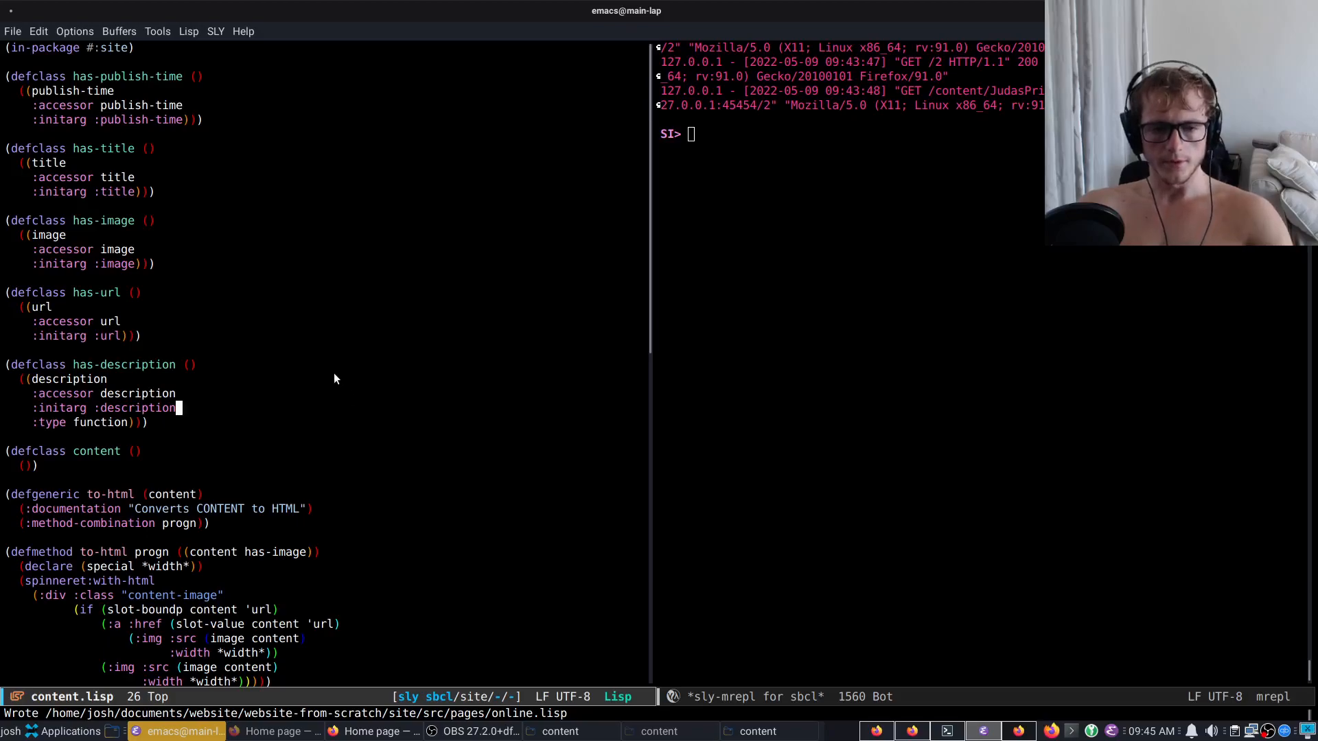
{"action": "mouse_move", "coordinate": [116, 166]}
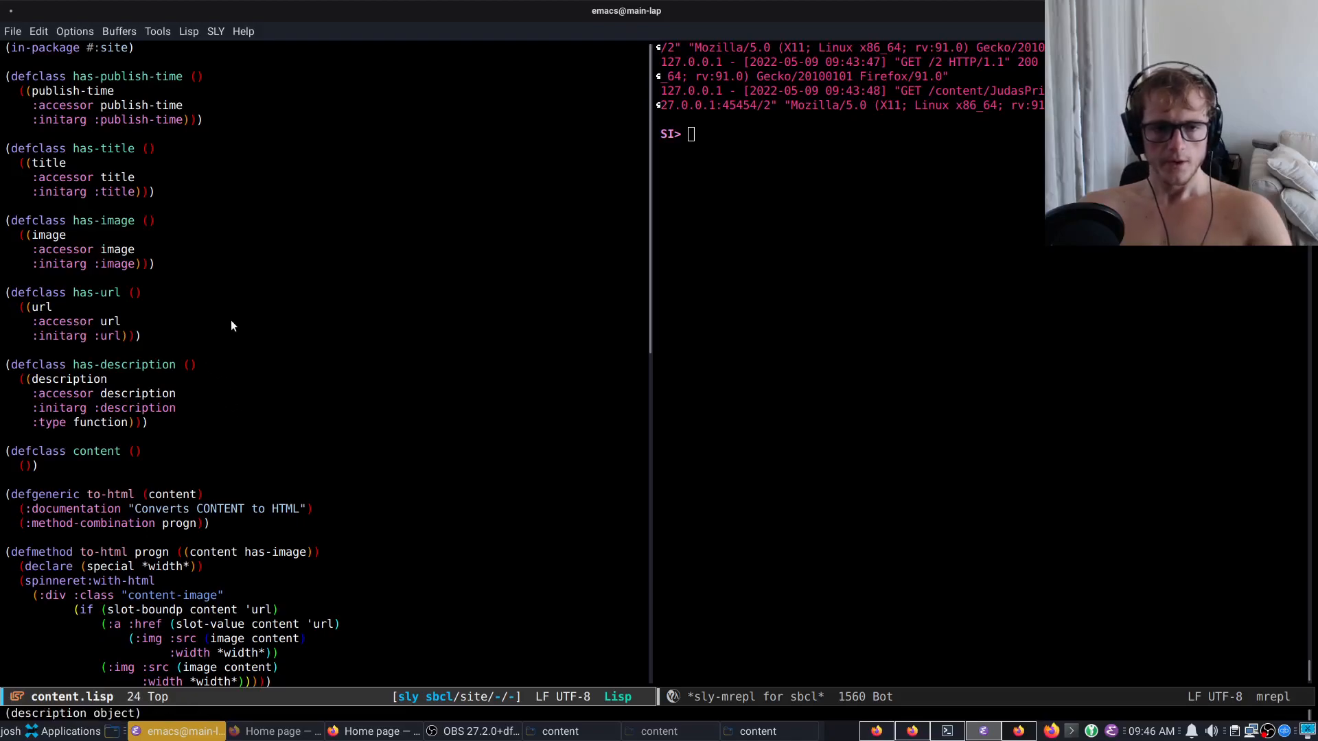
{"action": "scroll", "scroll_direction": "down", "scroll_amount": 3}
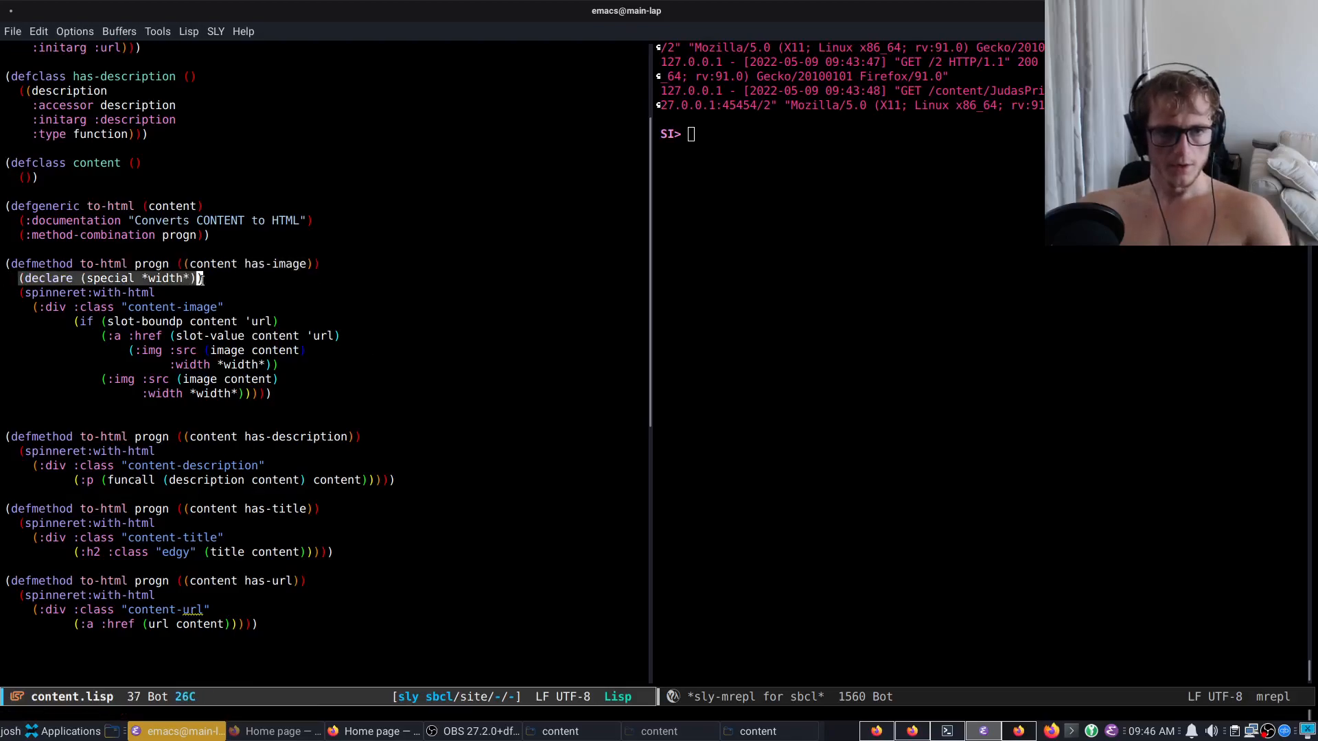
{"action": "key", "text": "C-space"}
{"action": "type", "text": "(def"}
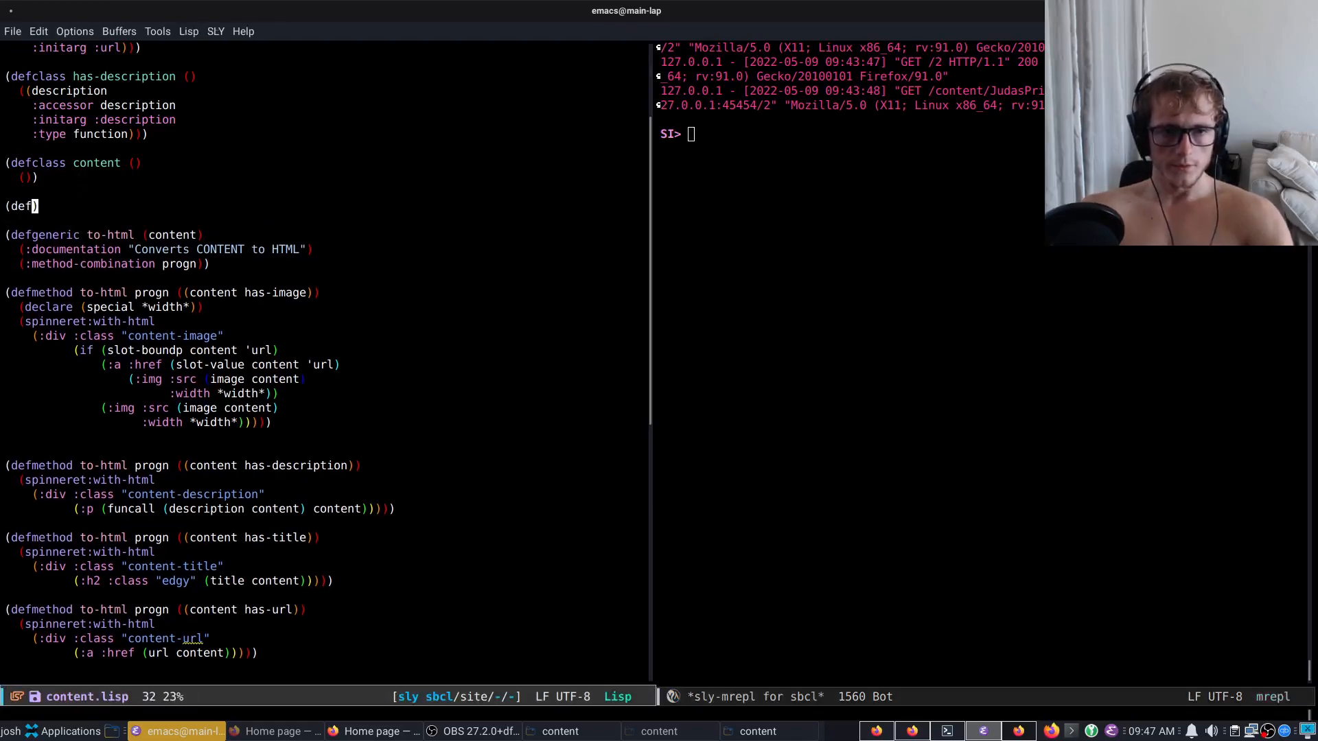
- Write (defclass youtube (content has-title has-description has-publish-time has-url) ())
{"action": "type", "text": "class )"}
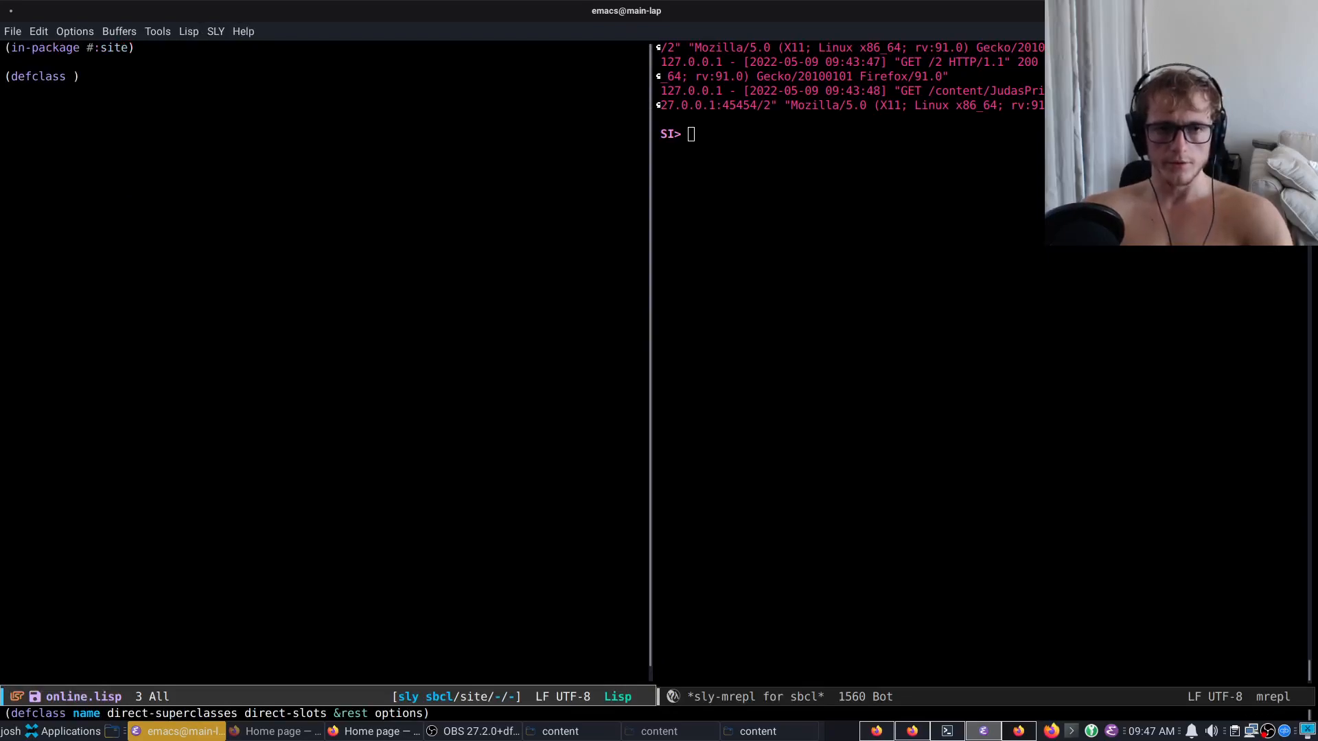
{"action": "type", "text": "youtube"}
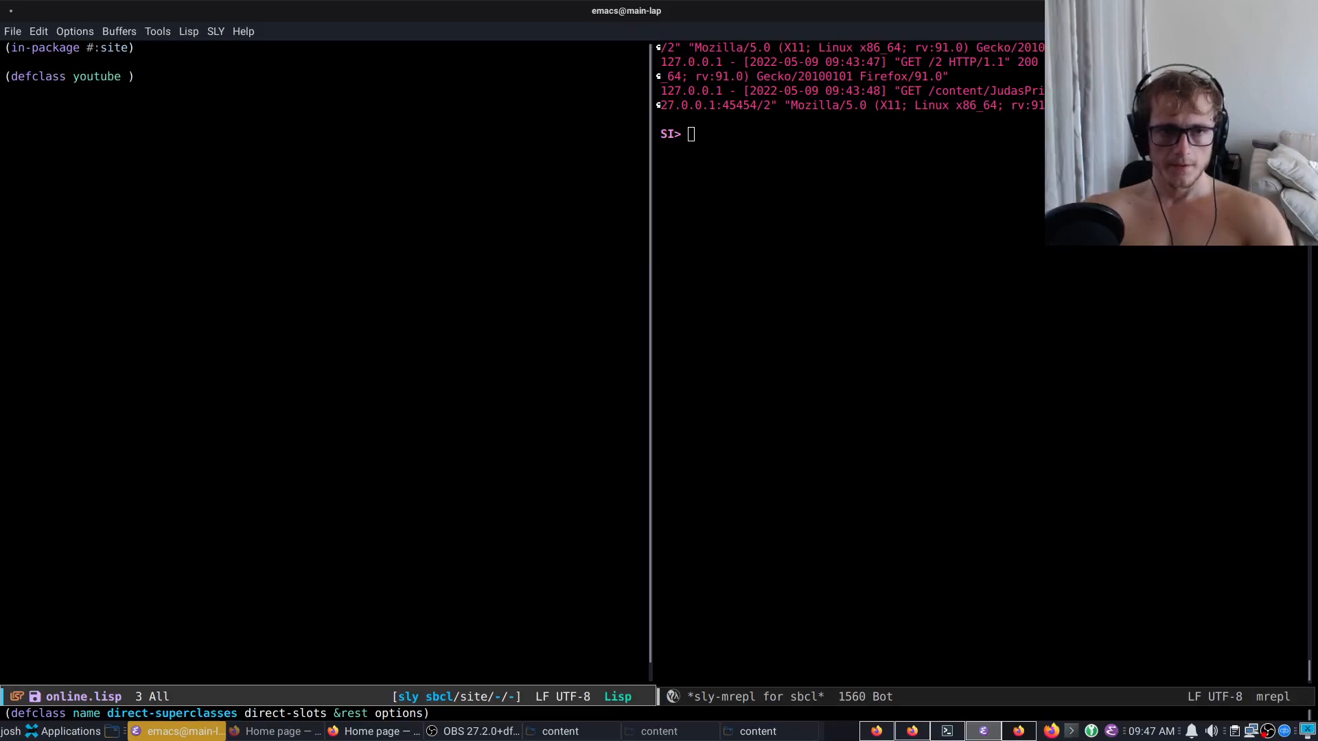
{"action": "type", "text": "(cont"}
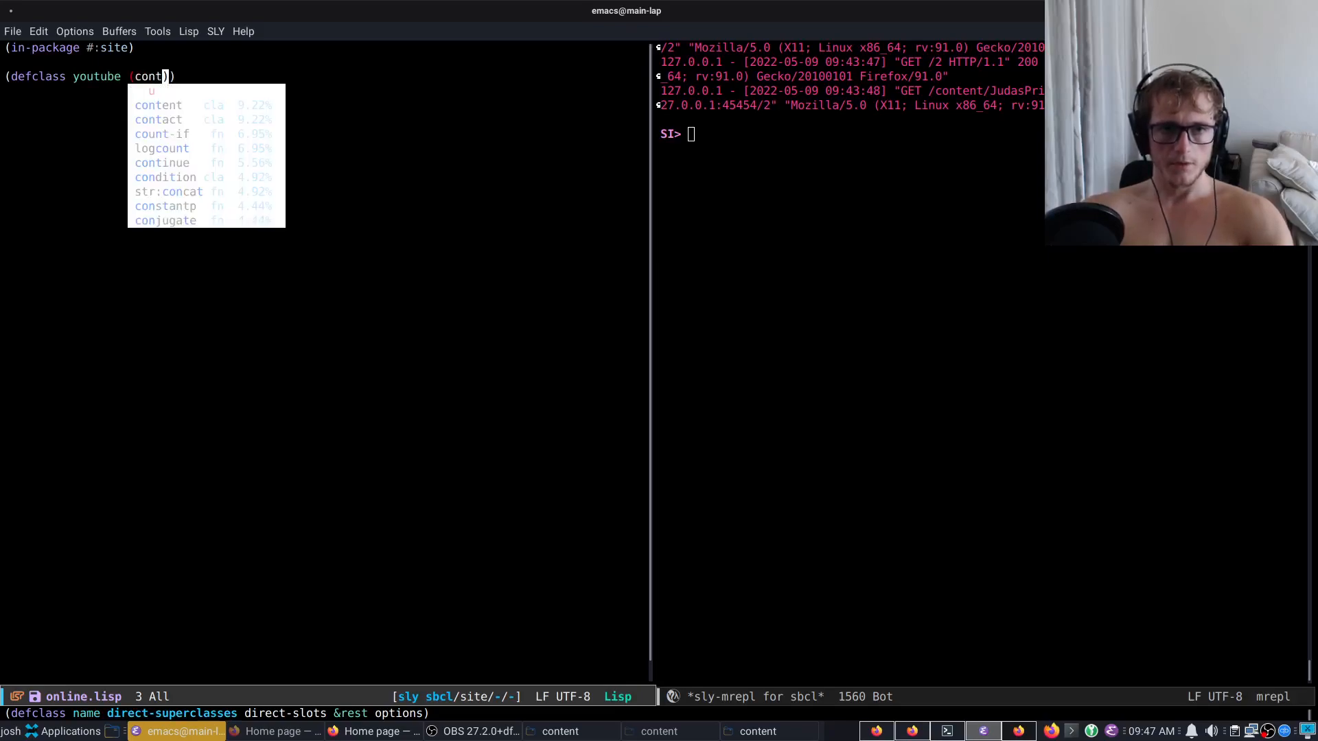
{"action": "type", "text": "content has-url has-title has-description has-"}
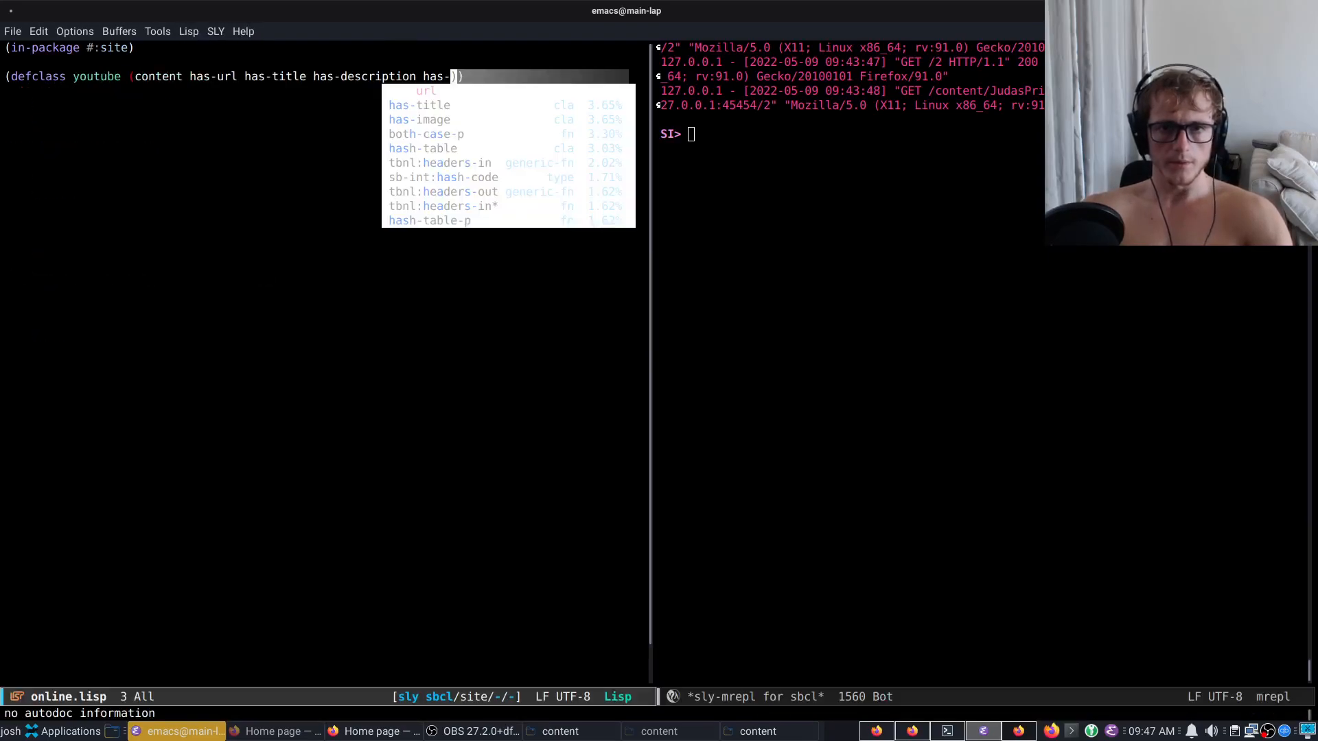
{"action": "type", "text": "publish-time has-url"}
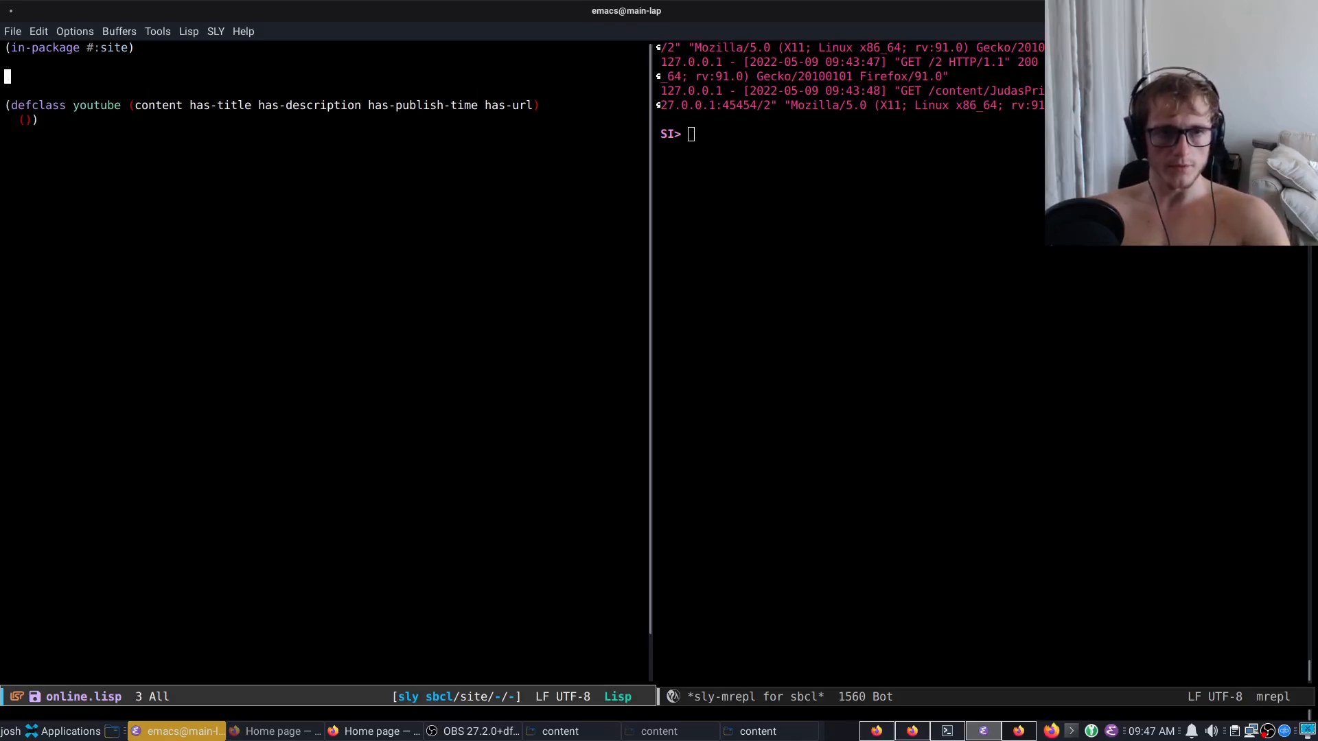
- Add a defparameter *youtube-appearances* as () and start defun %new-youtube taking title, publish-time, url and description
{"action": "type", "text": "defparameter *youtube-"}
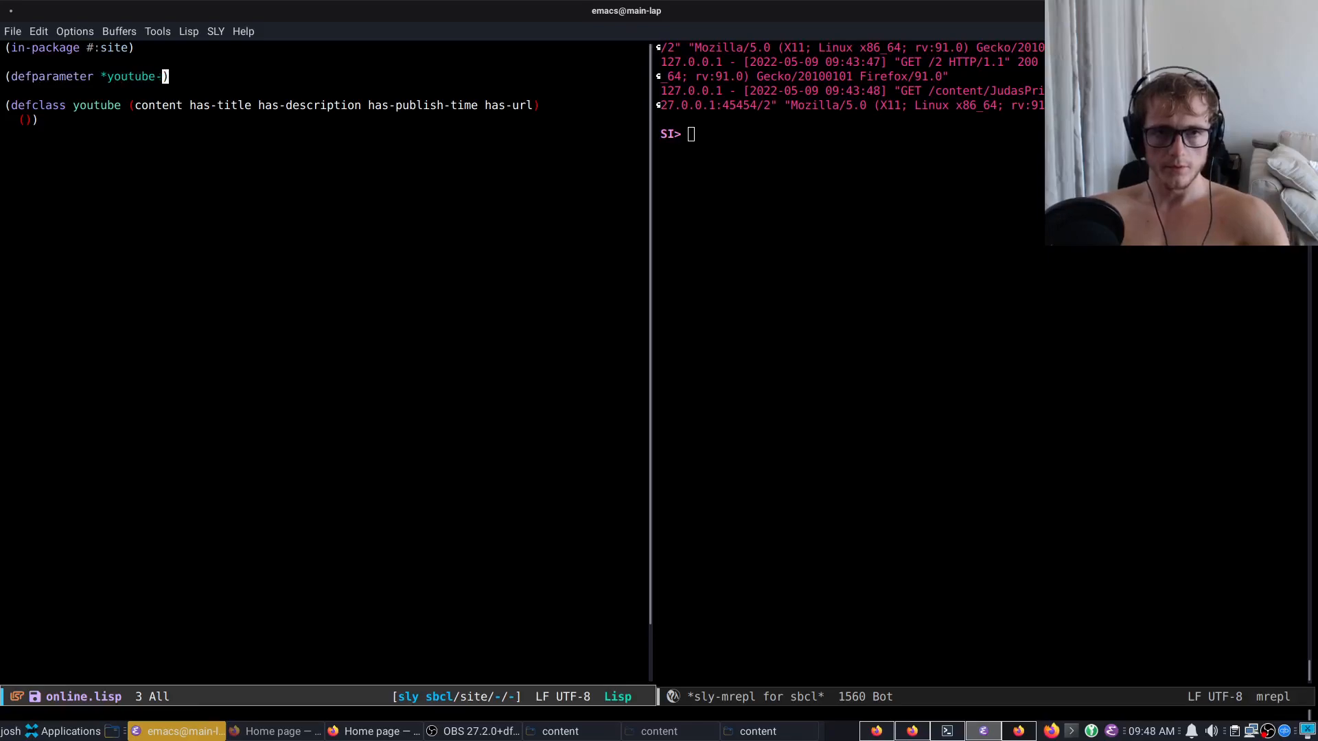
{"action": "type", "text": "appearances*"}
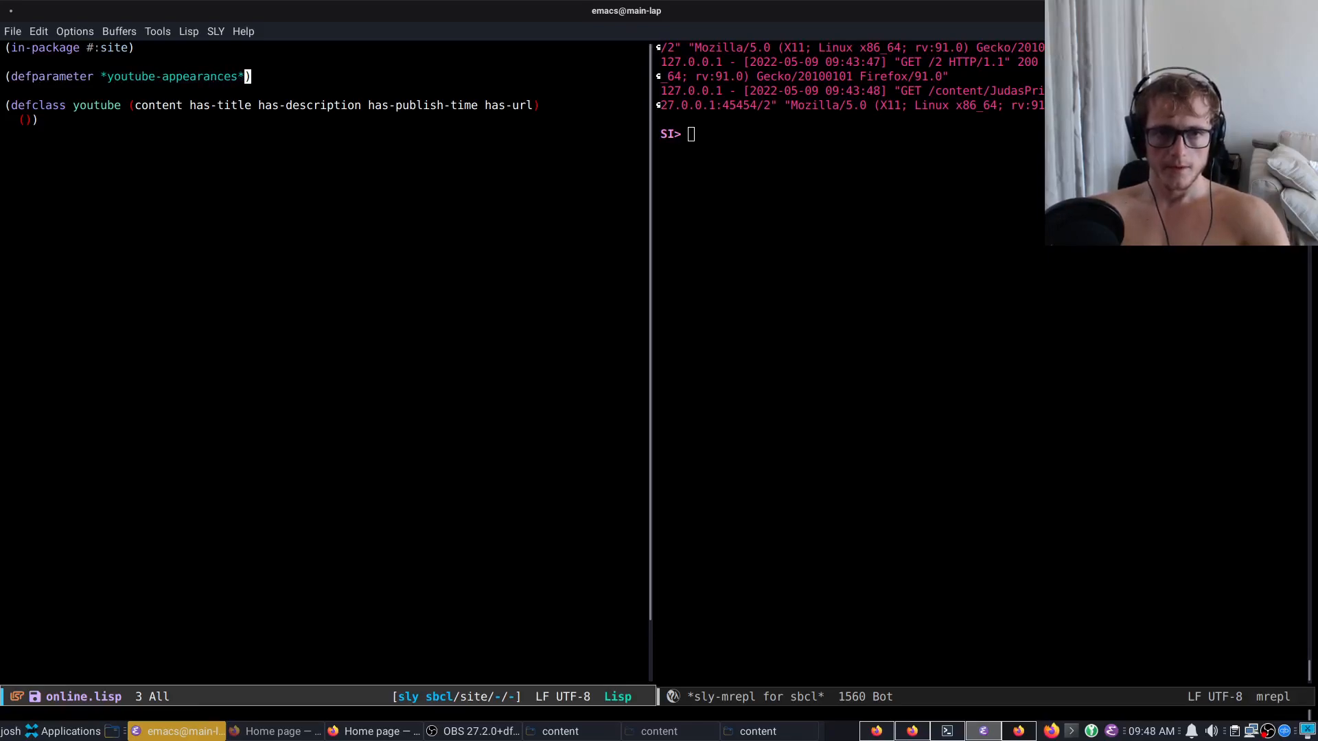
{"action": "type", "text": "()"}
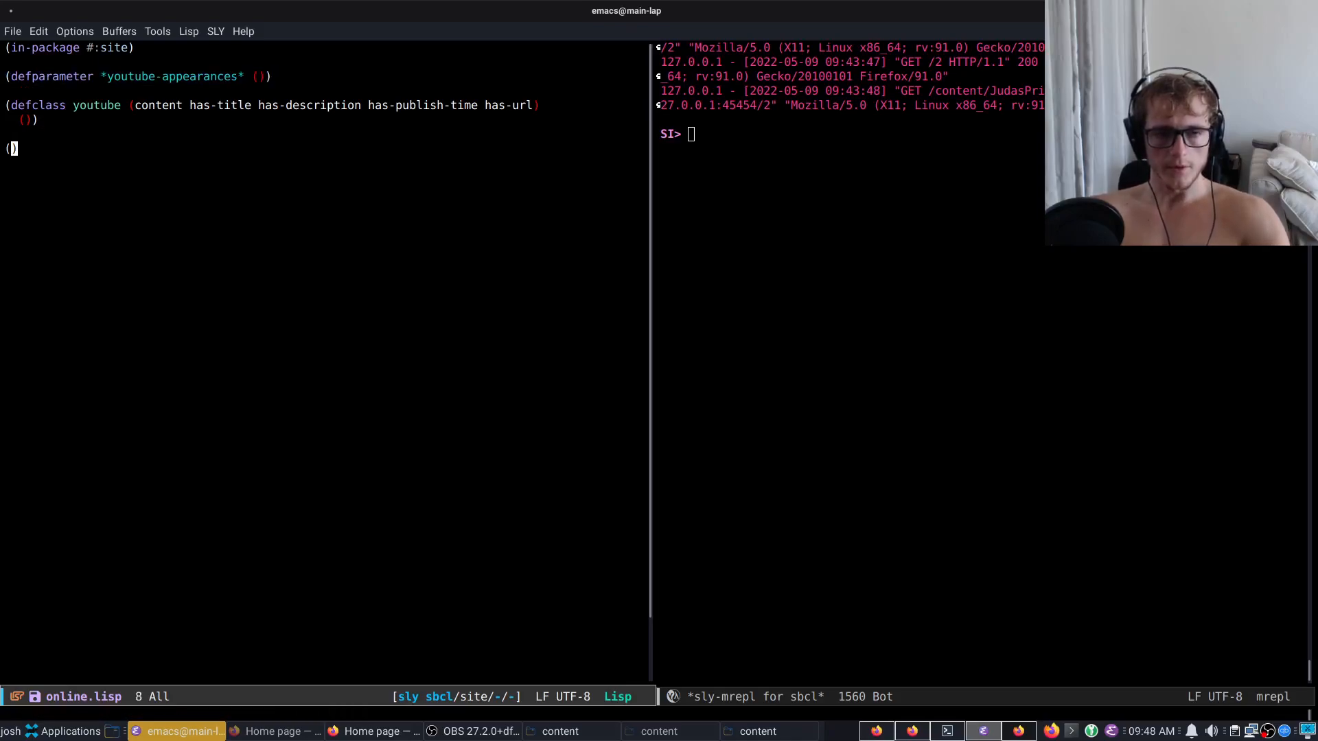
{"action": "type", "text": "(defun %new-youtube"}
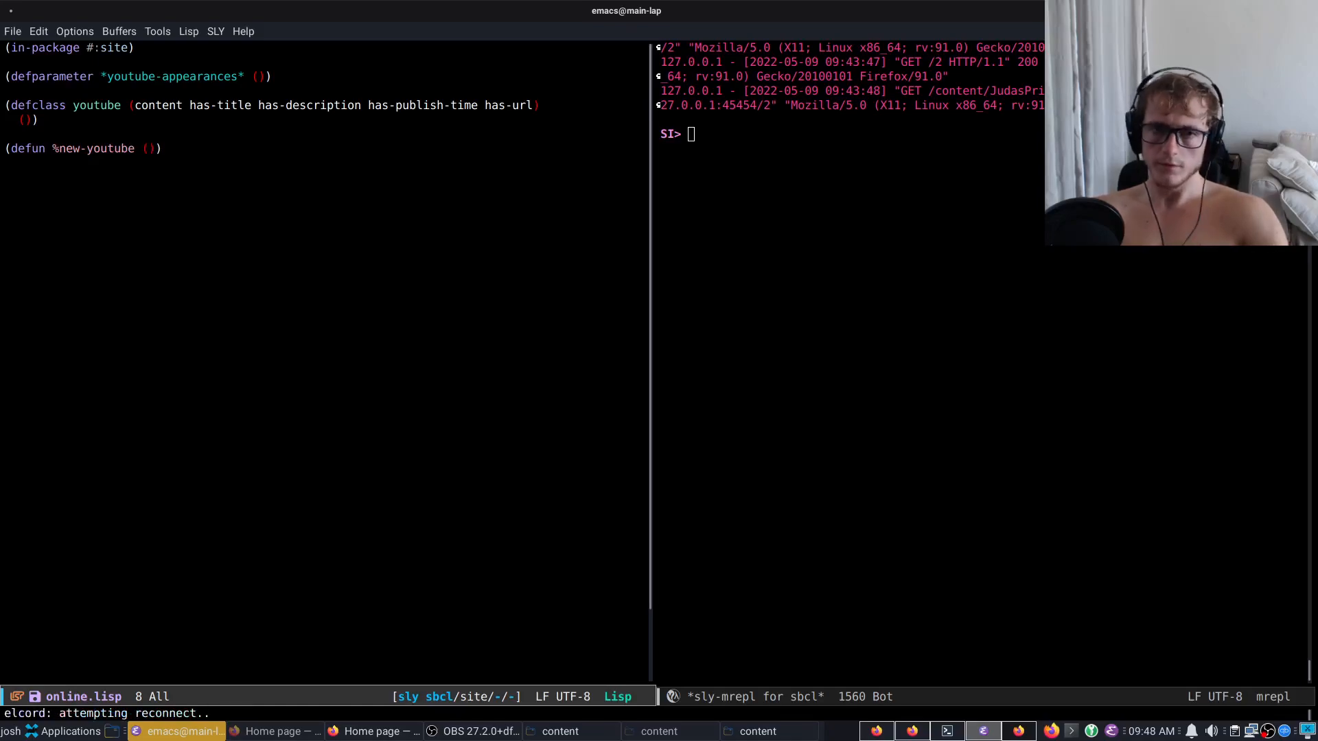
{"action": "type", "text": "title p"}
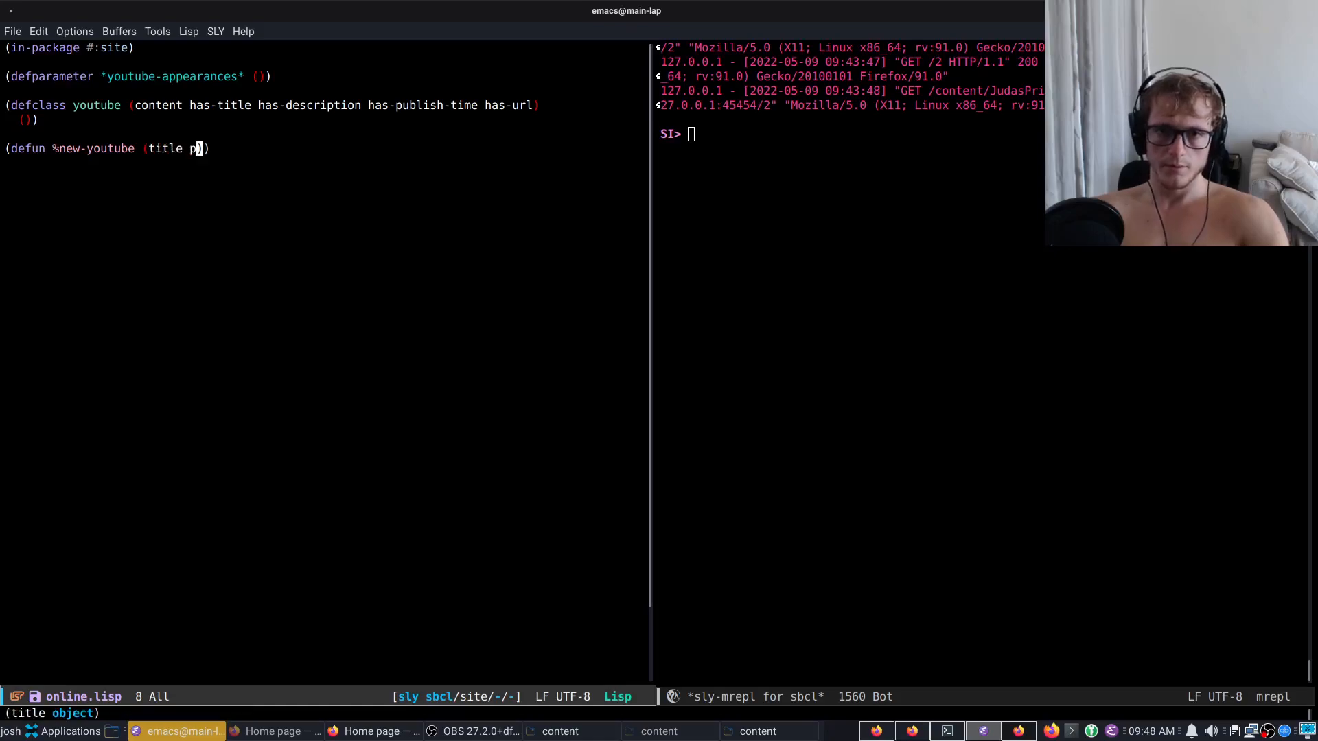
{"action": "type", "text": "ublish-time url"}
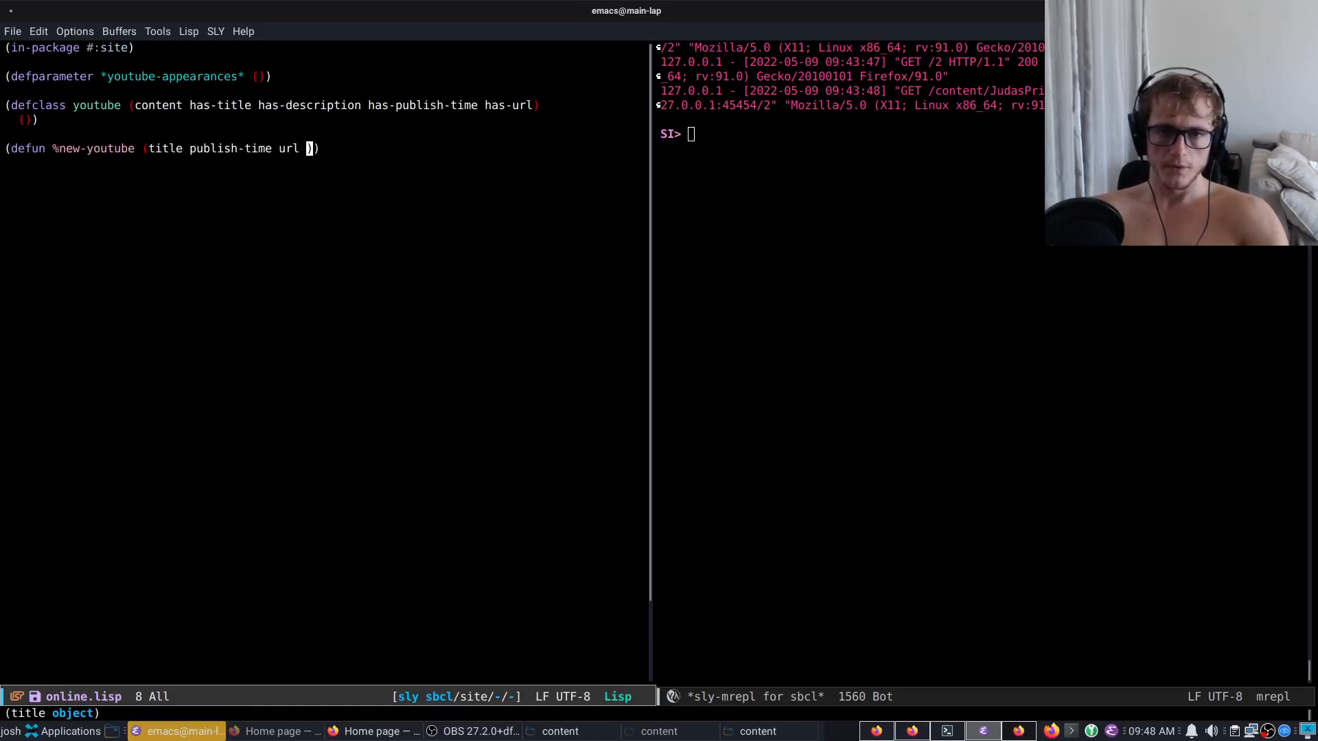
{"action": "type", "text": "description"}
{"action": "type", "text": "(pushnew "}
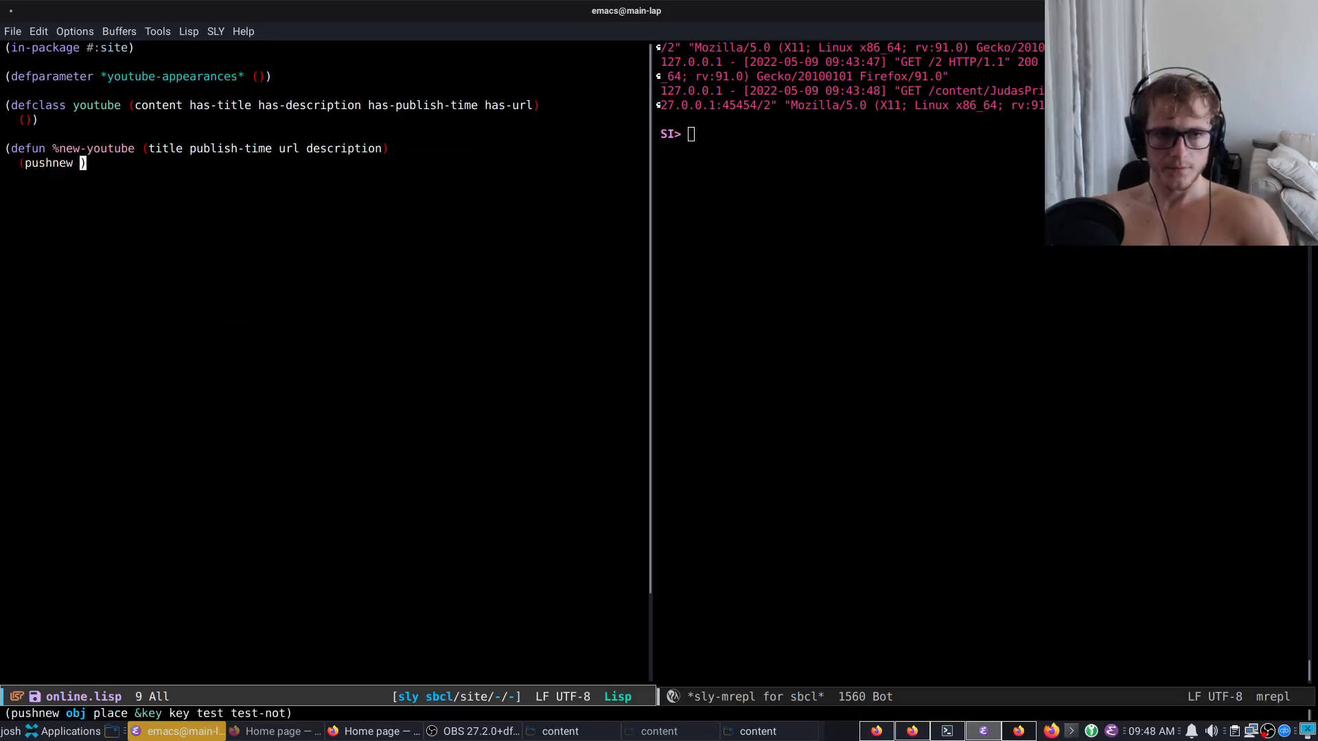
- Pushnew a make-instance 'youtube with description and publish-time onto *youtube-appearances* with :test #'string=
{"action": "type", "text": "(make-instan"}
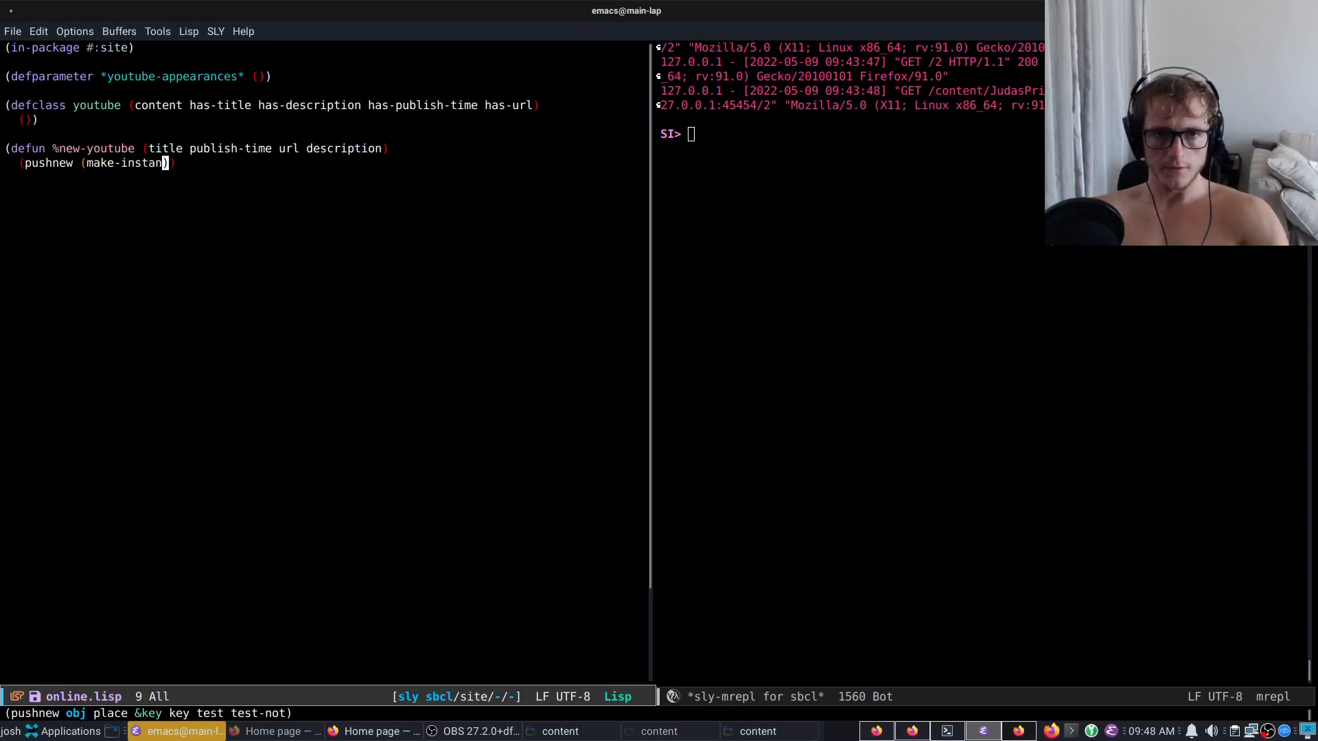
{"action": "type", "text": "ce 'youtube"}
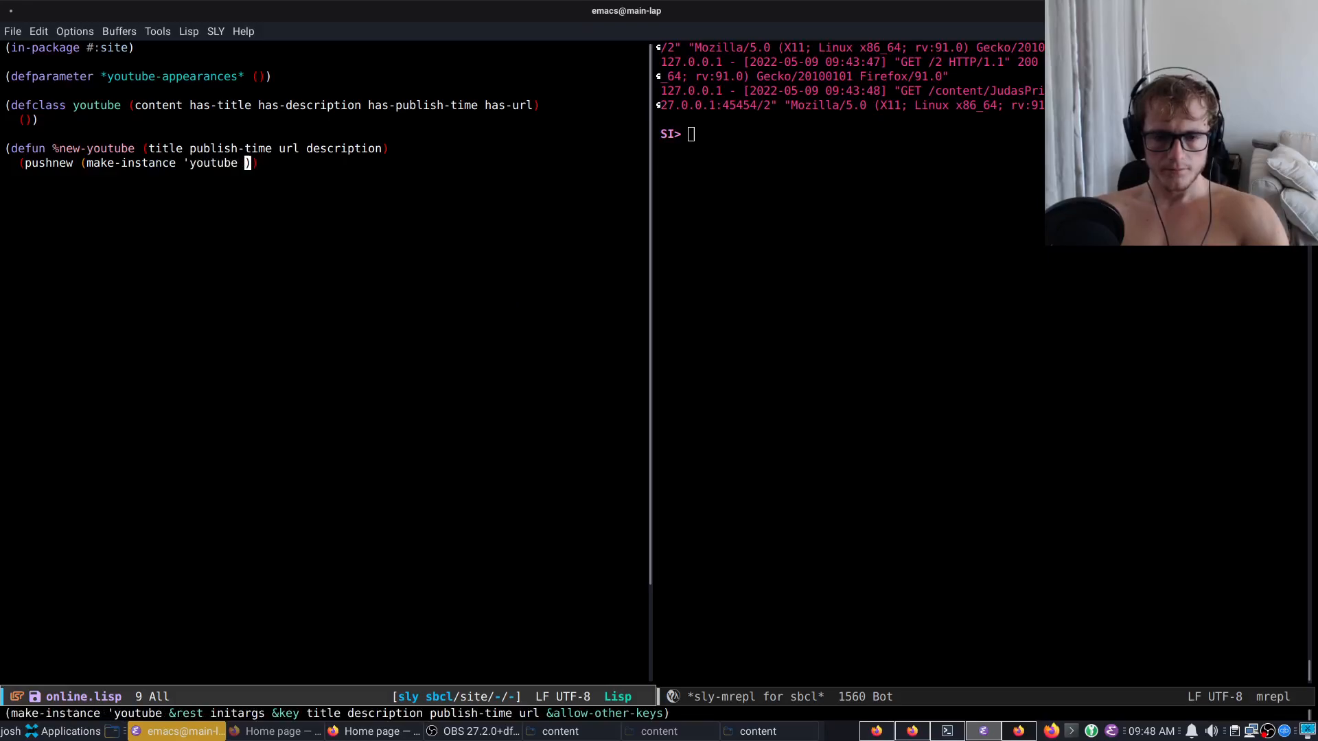
{"action": "type", "text": ":description"}
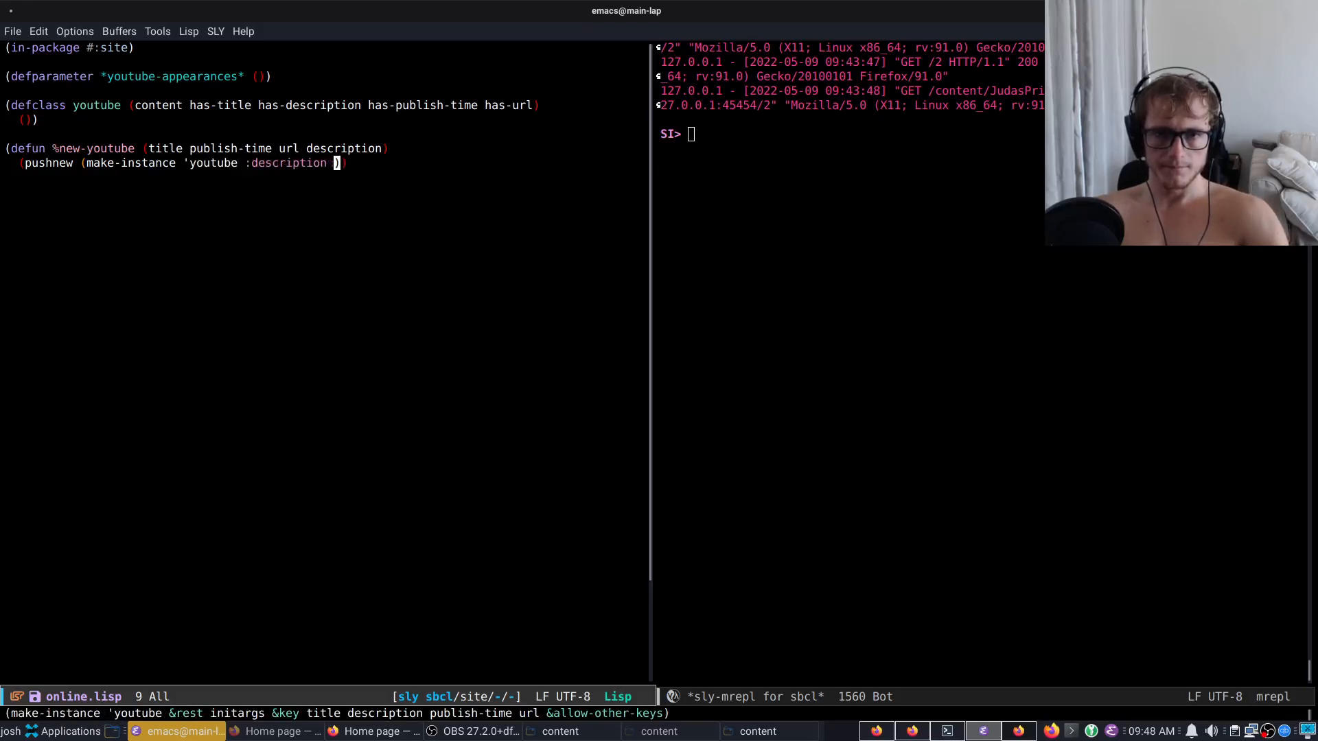
{"action": "type", "text": "description"}
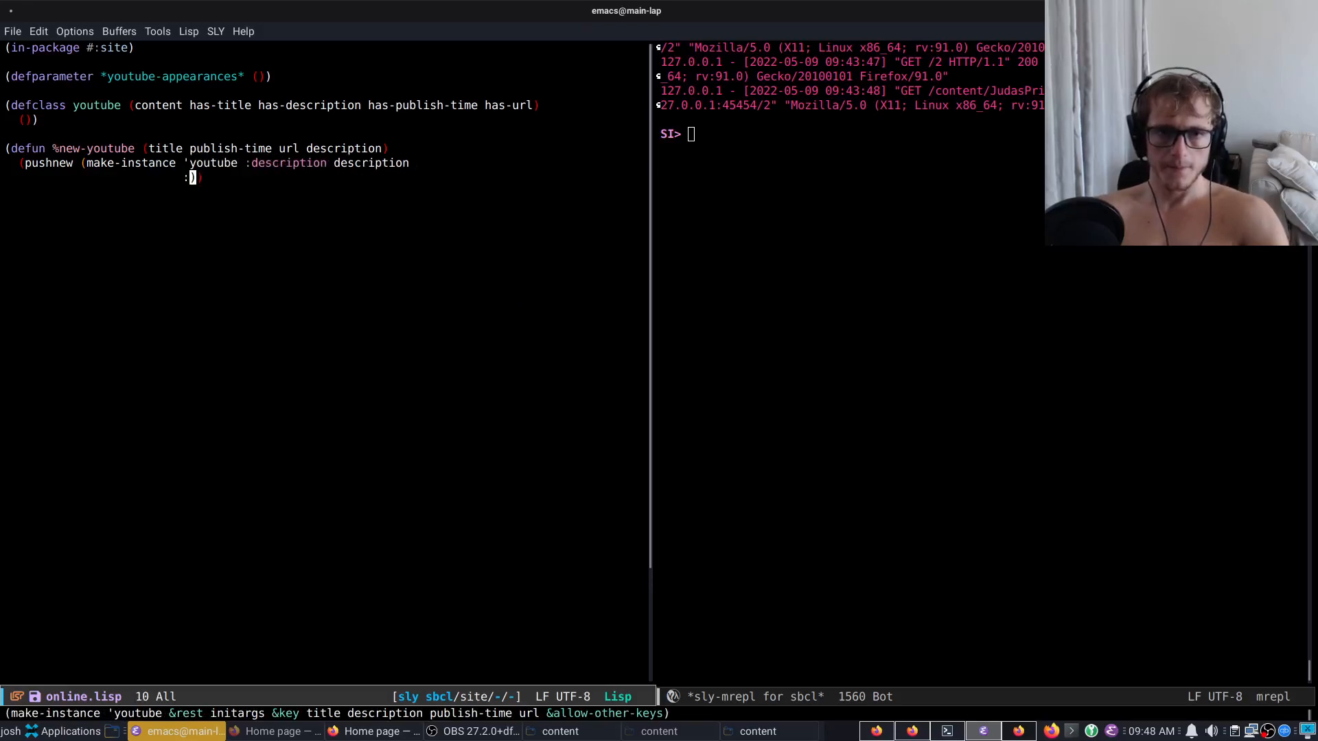
{"action": "type", "text": ":publish-time publish-time"}
{"action": "type", "text": ":title title)"}
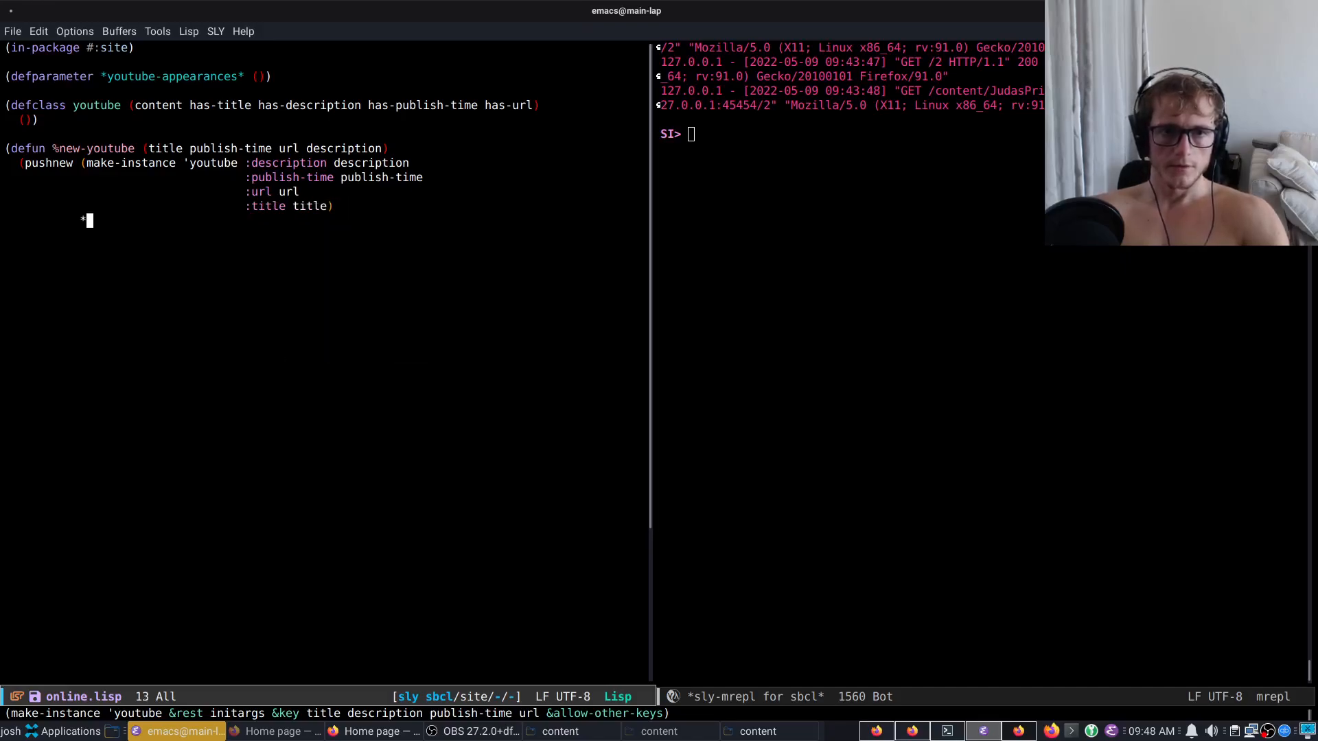
{"action": "type", "text": "youtube-appearance"}
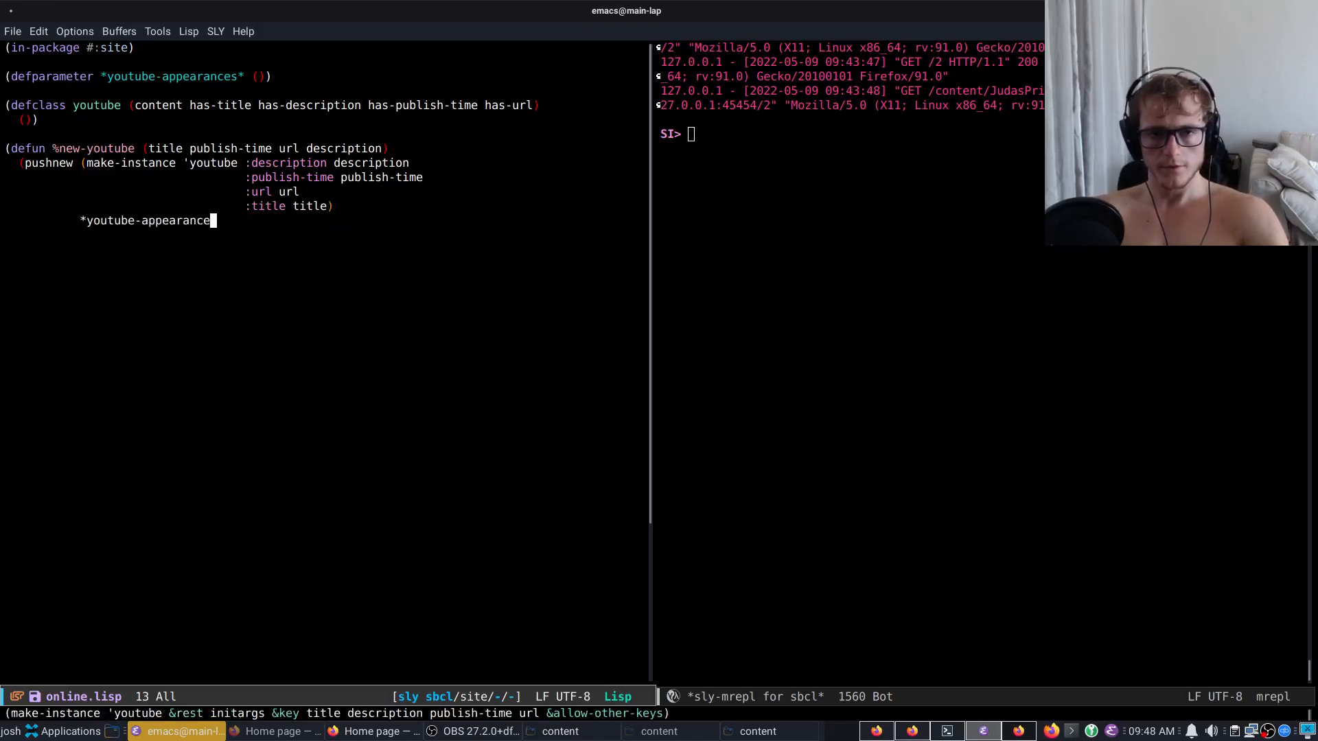
{"action": "type", "text": "s*)"}
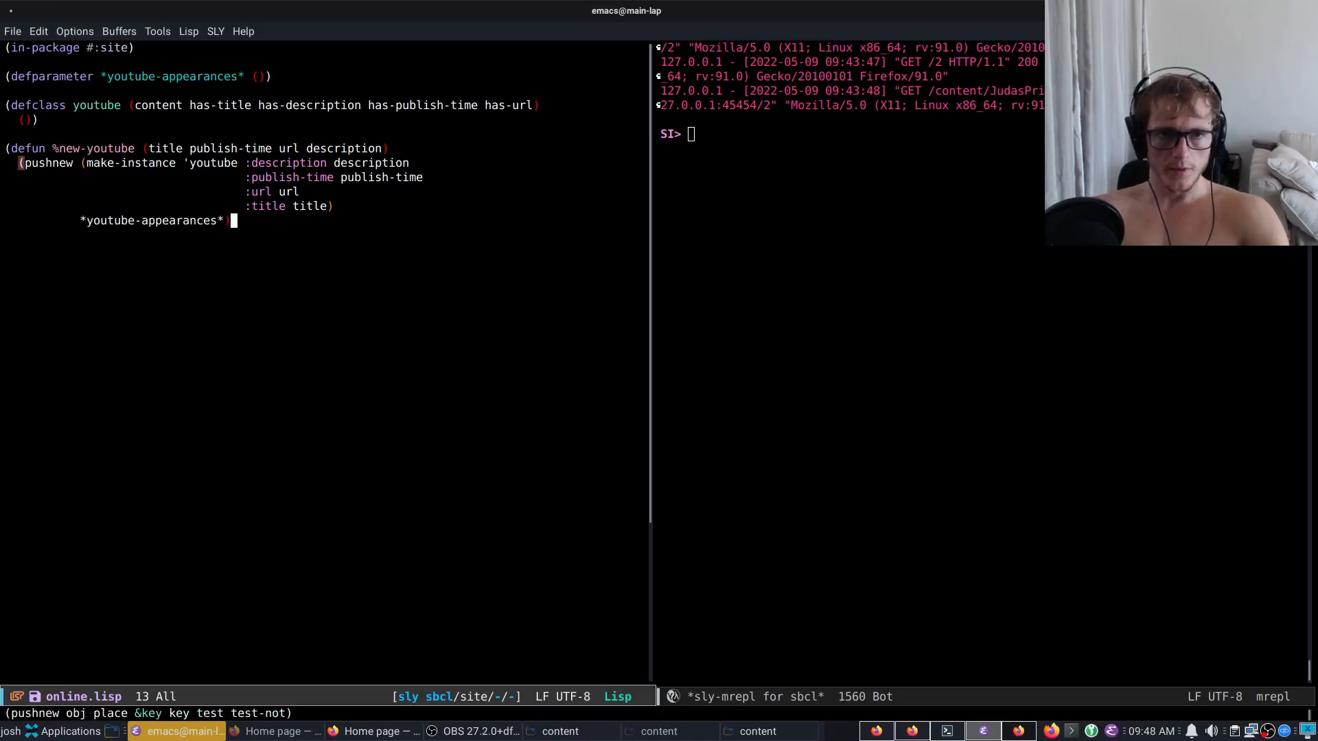
{"action": "key", "text": "Return"}
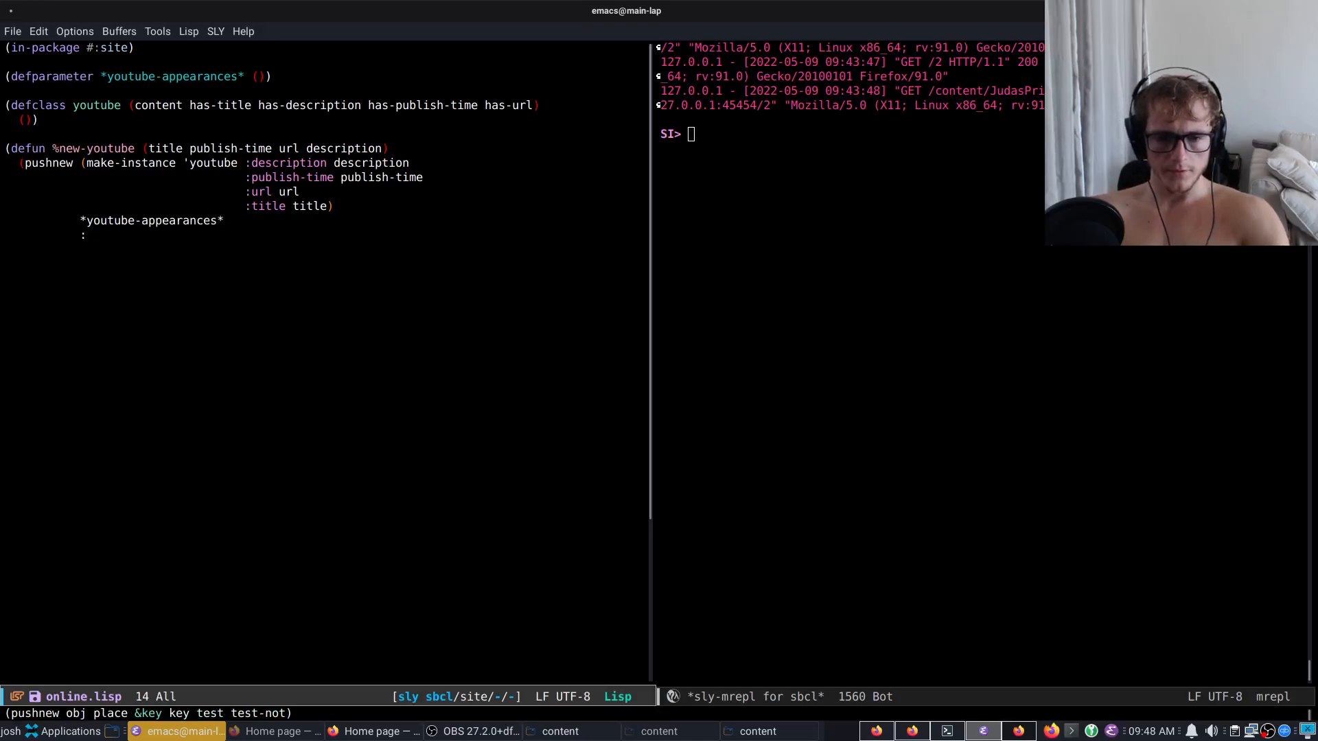
{"action": "type", "text": "test"}
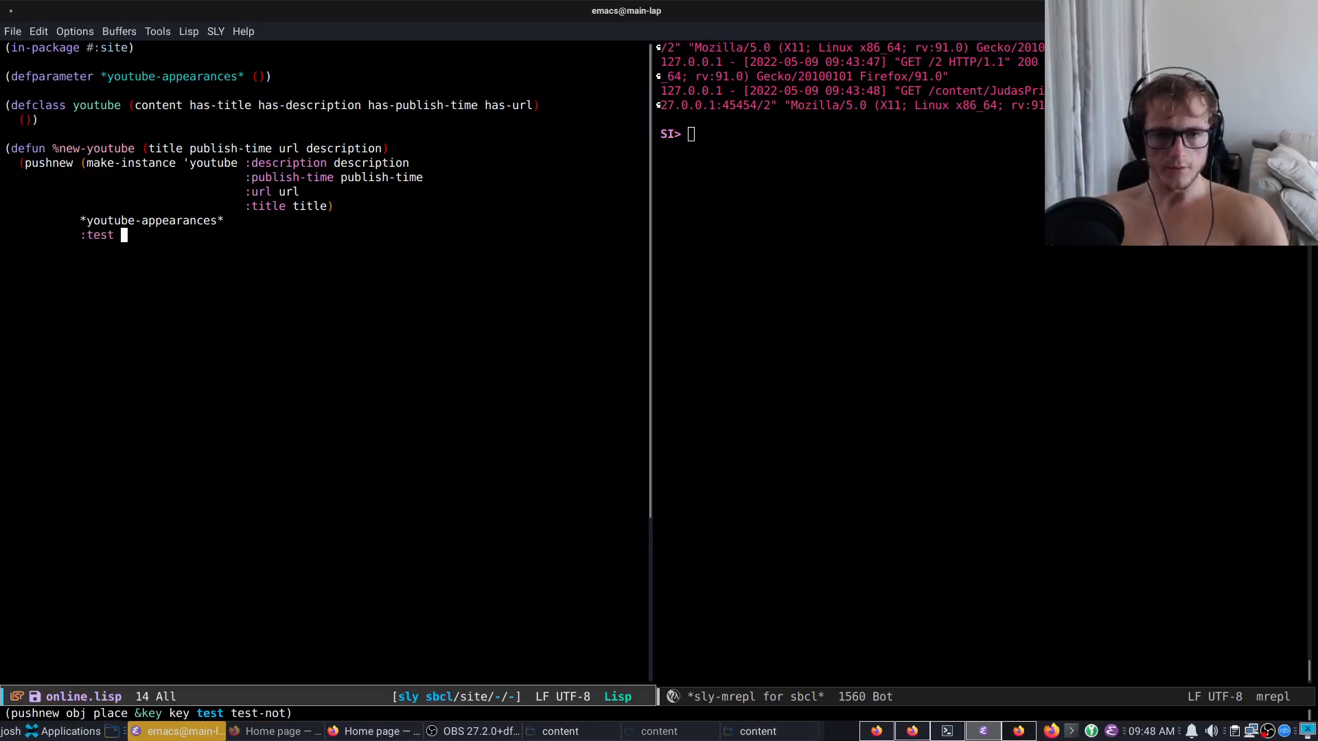
{"action": "type", "text": "#'string="}
{"action": "type", "text": ":key #'title)"}
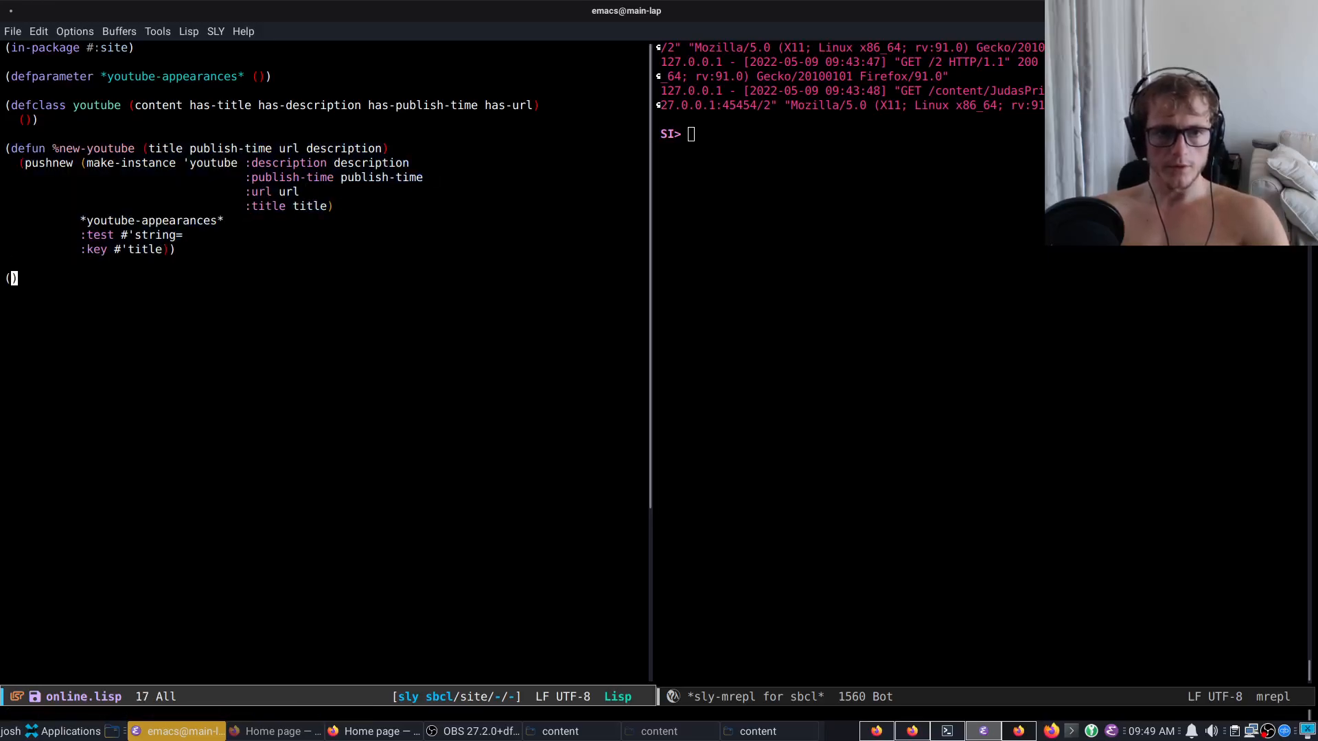
{"action": "type", "text": "defmacro n"}
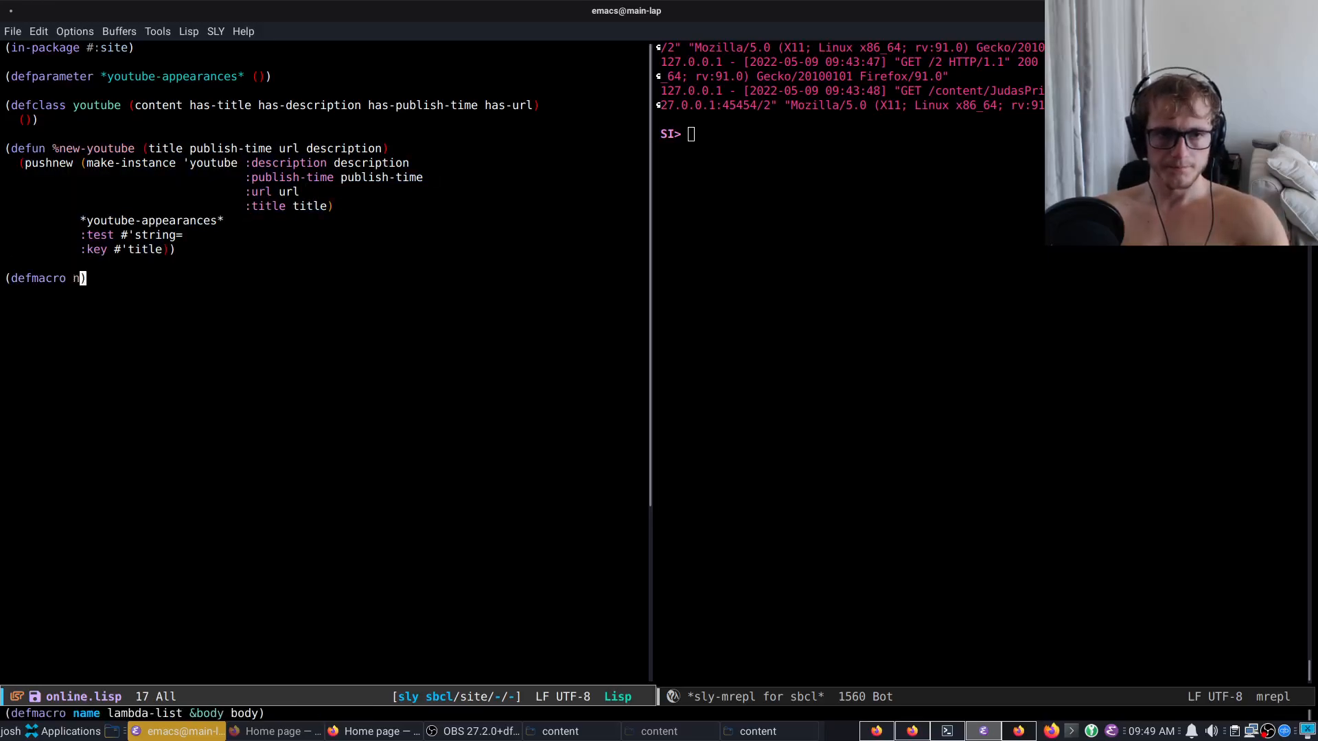
{"action": "type", "text": "ew-youtube ((title publish-time url"}
{"action": "type", "text": "`("}
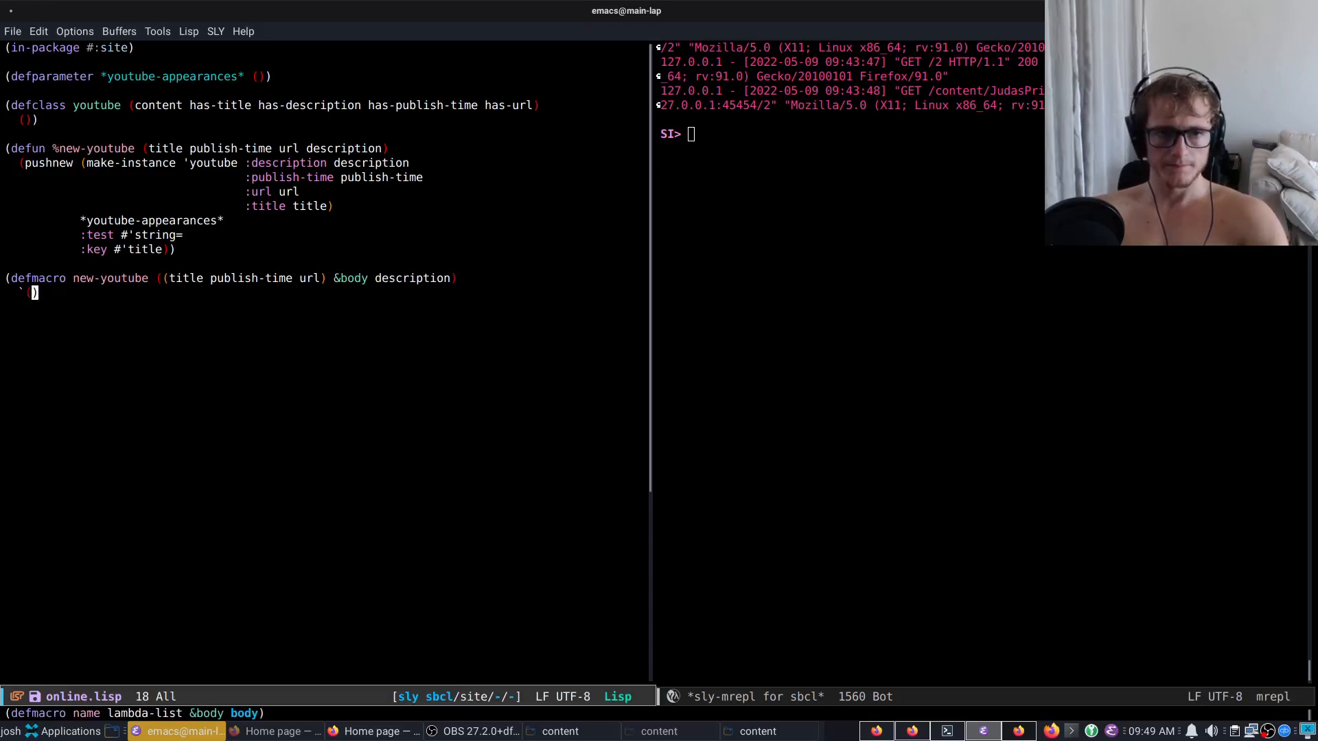
{"action": "type", "text": "%ne"}
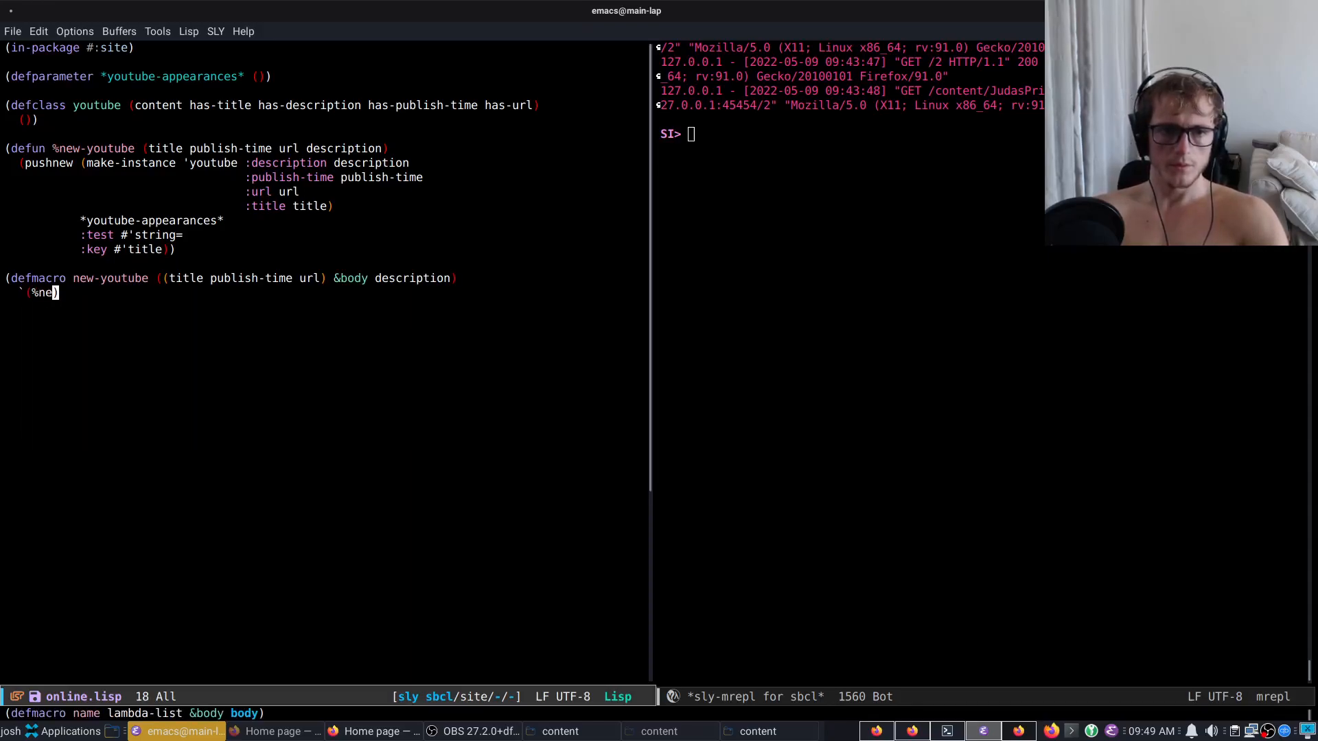
{"action": "type", "text": "wyoutube"}
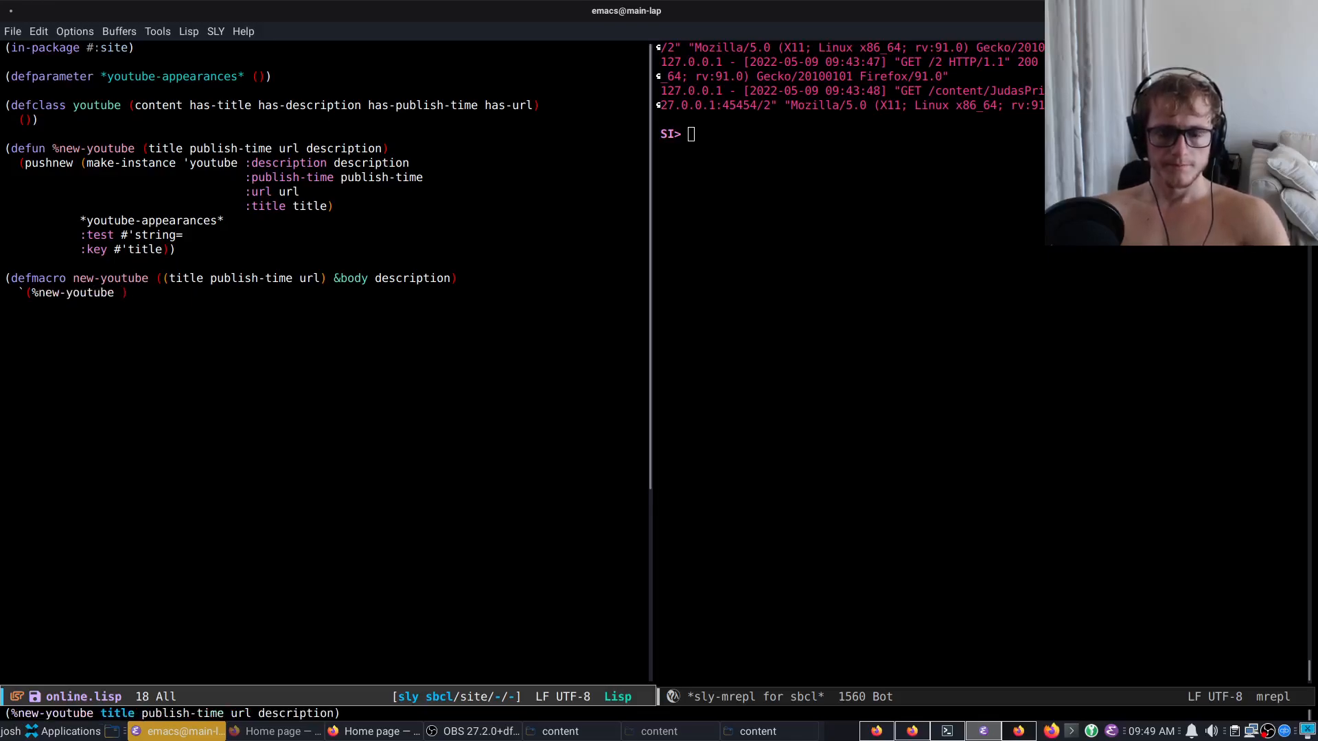
{"action": "type", "text": ",title ,"}
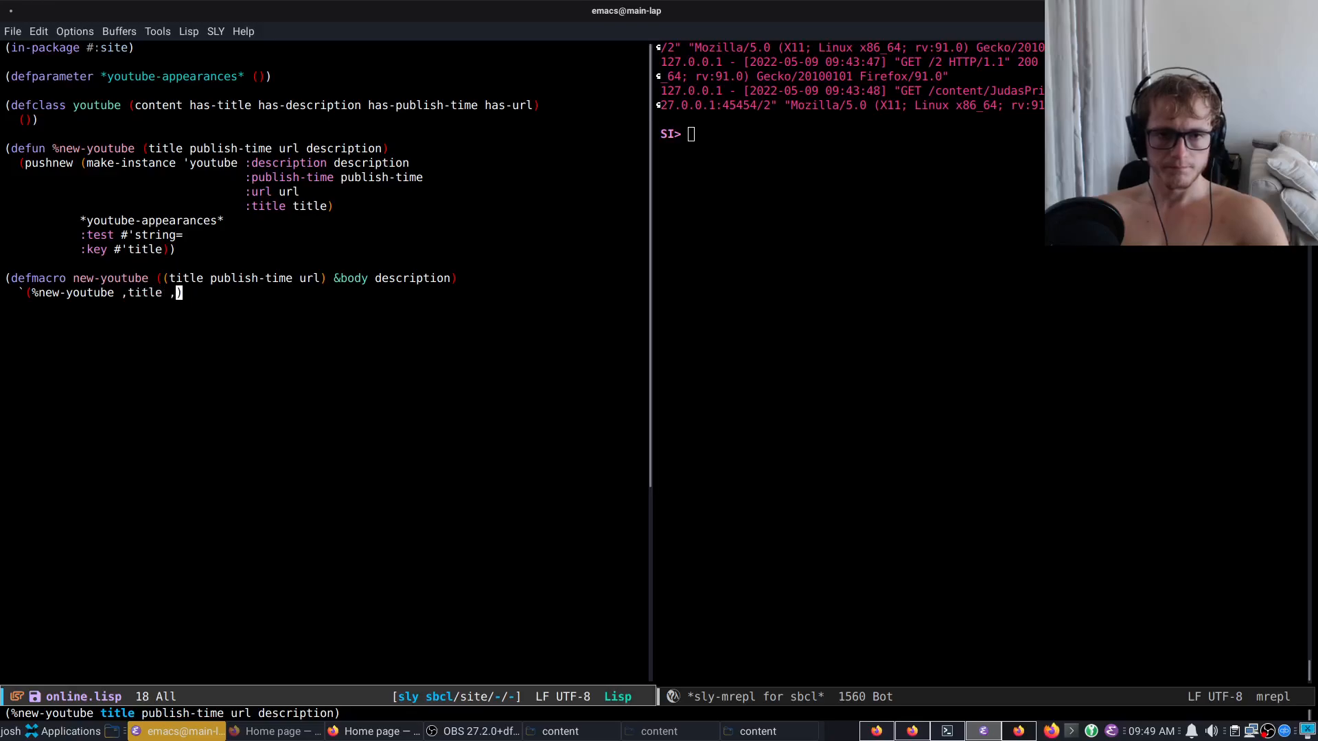
{"action": "type", "text": "publish-time"}
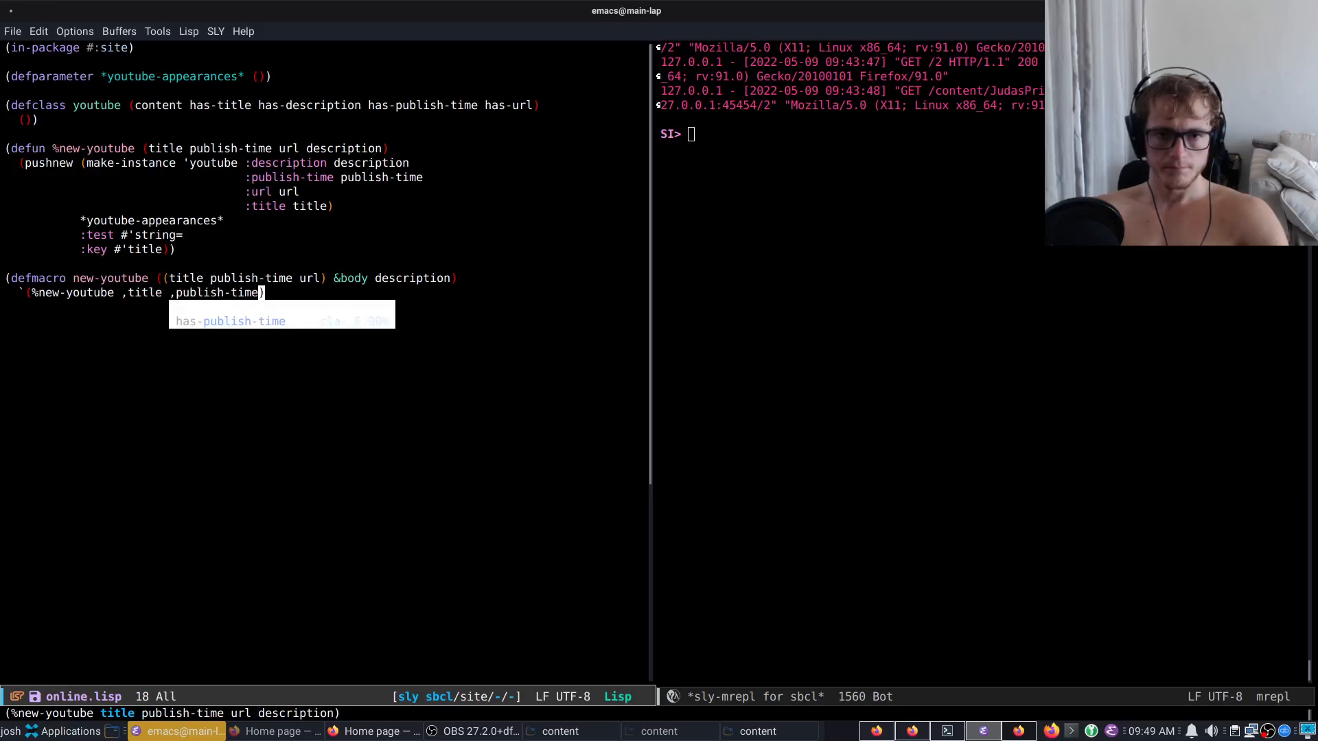
{"action": "type", "text": ",url"}
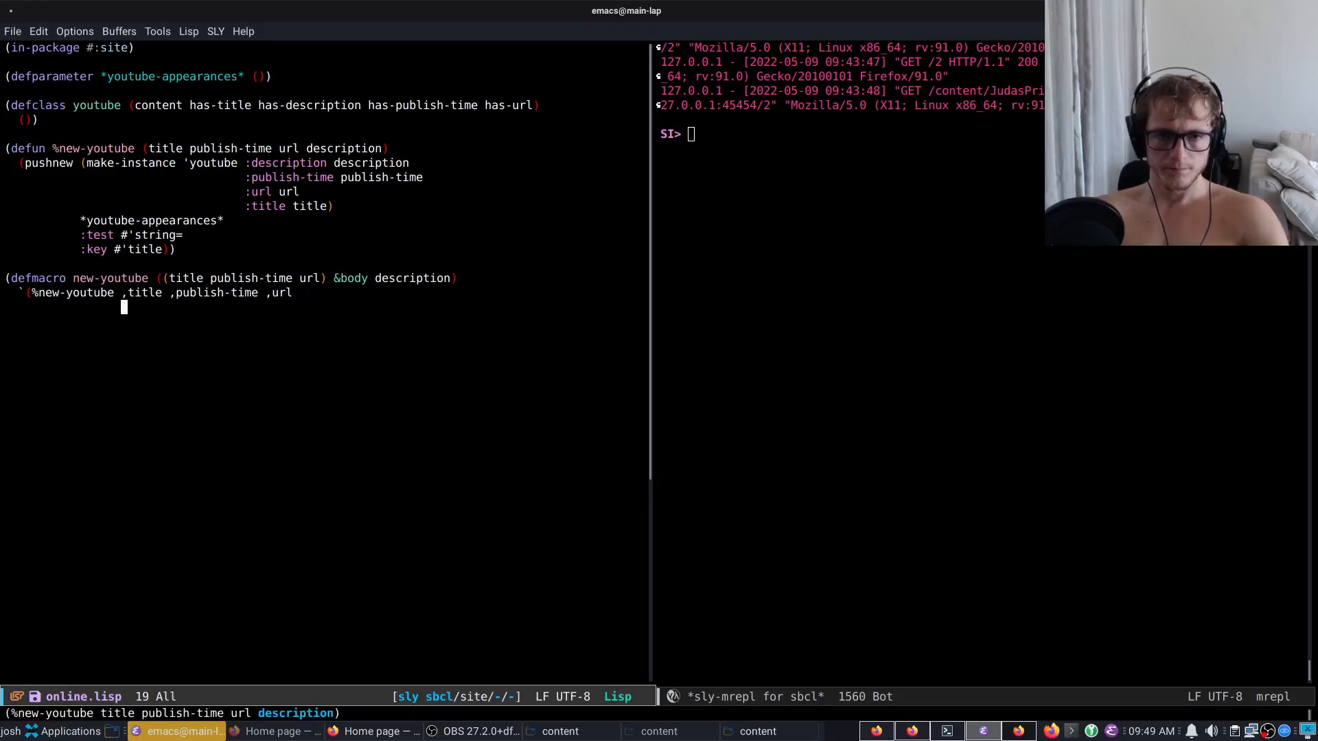
{"action": "type", "text": "(locally &"}
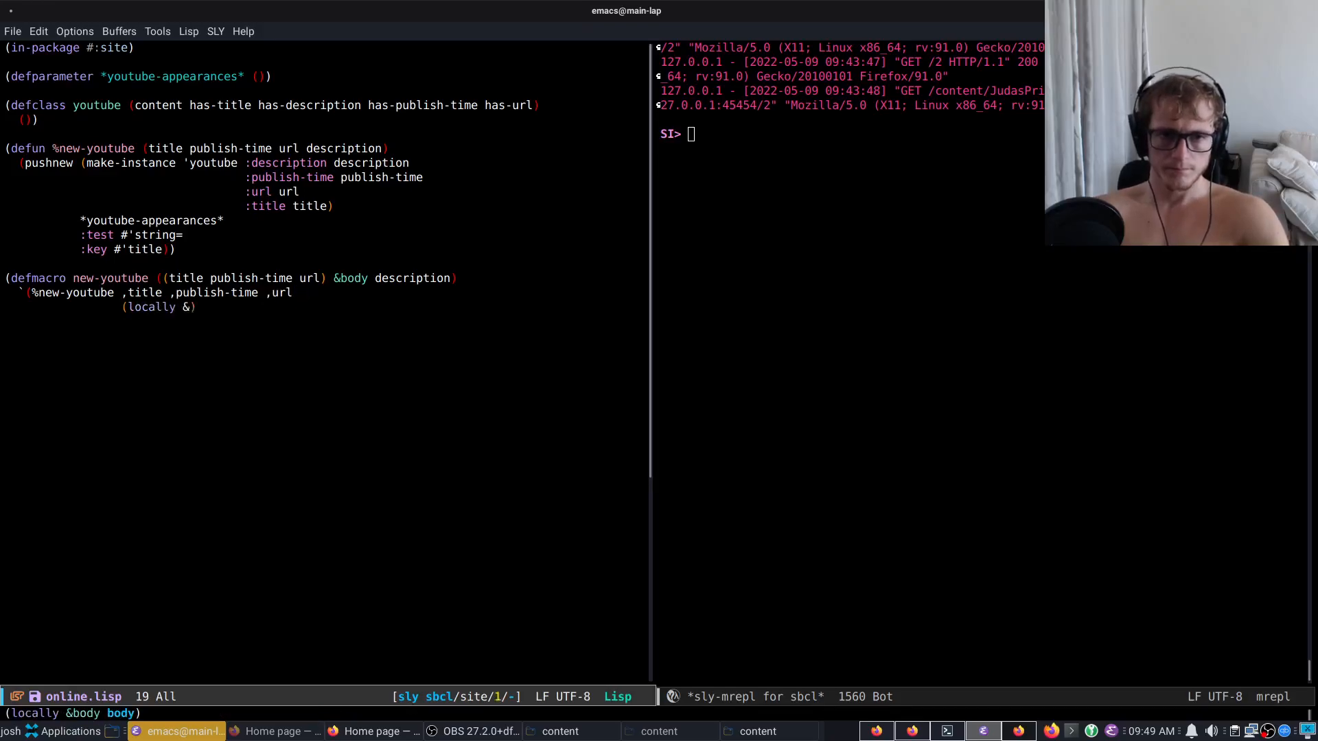
{"action": "type", "text": ",@body"}
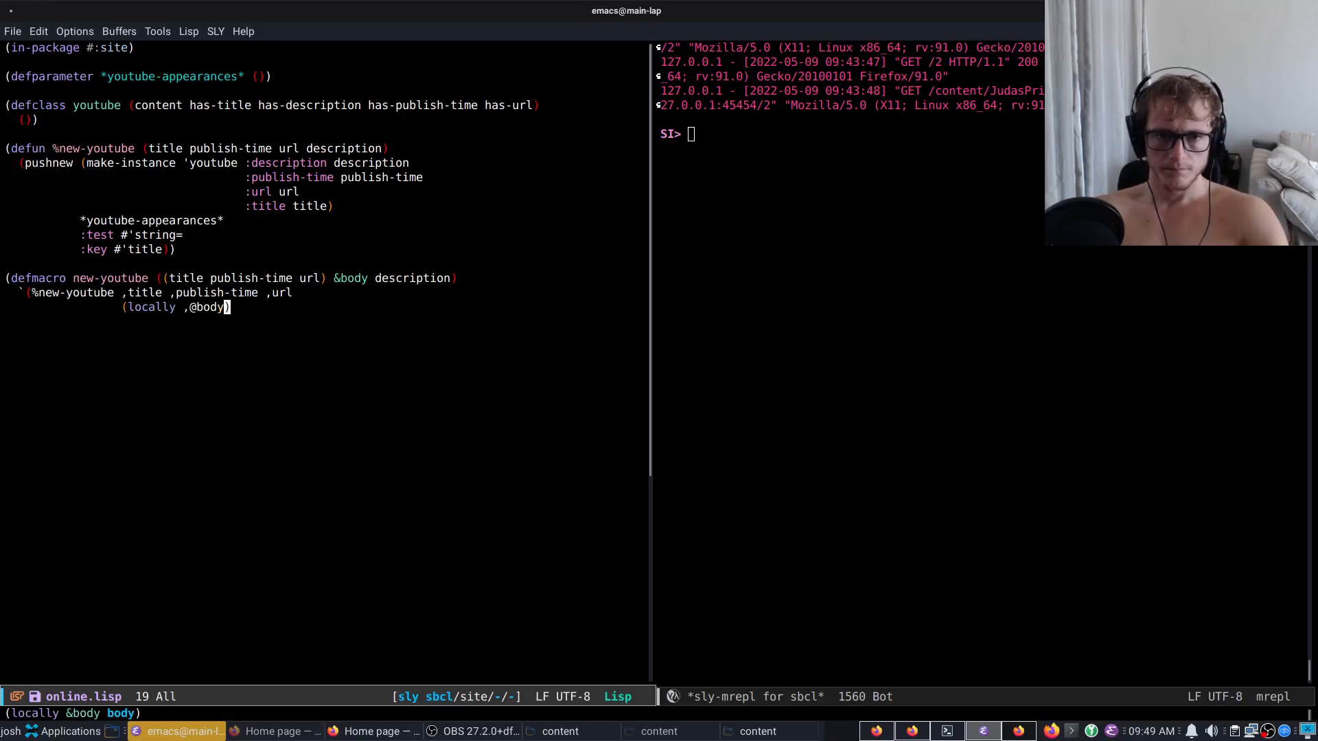
{"action": "type", "text": "descriptio"}
{"action": "left_click", "coordinate": [324, 335]}
{"action": "type", "text": "("}
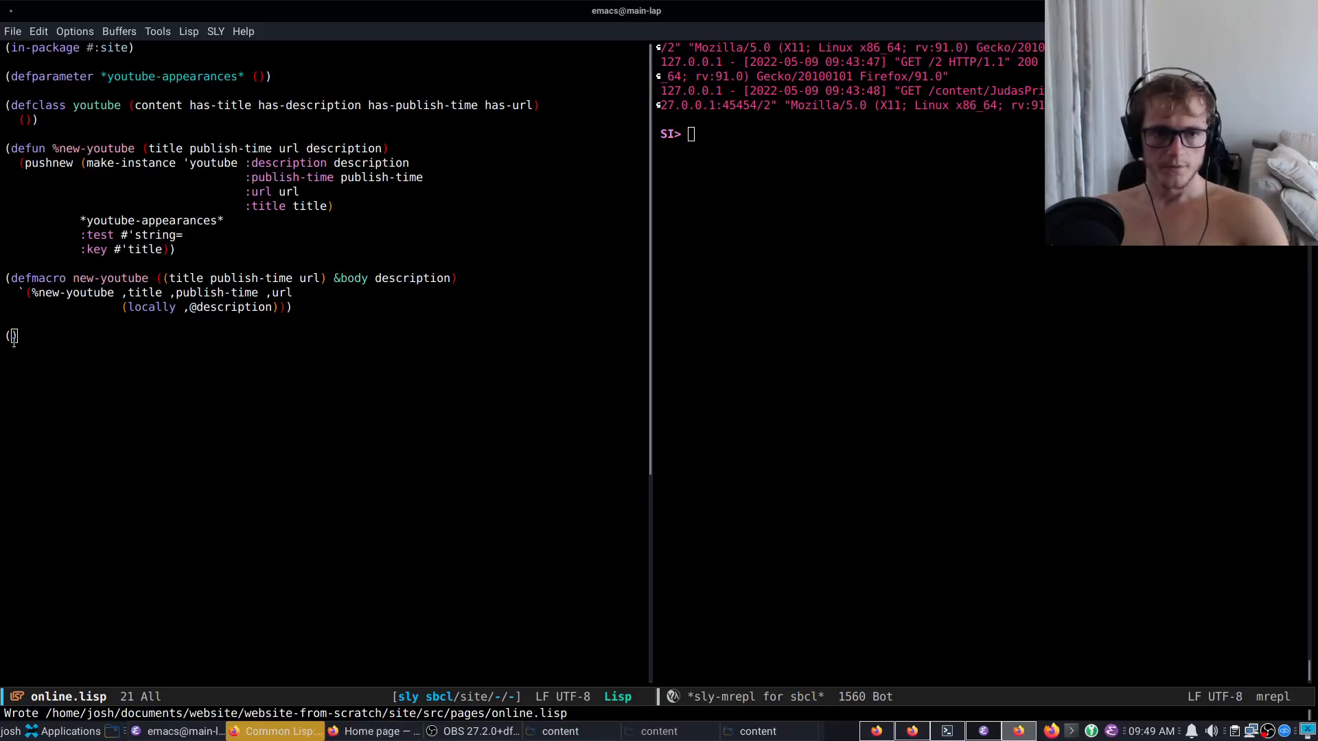
- Begin a (new-youtube "Common Lisp: Characters" ...) call and make the macro apply #'genstamp to publish-time
{"action": "type", "text": "new-youtube"}
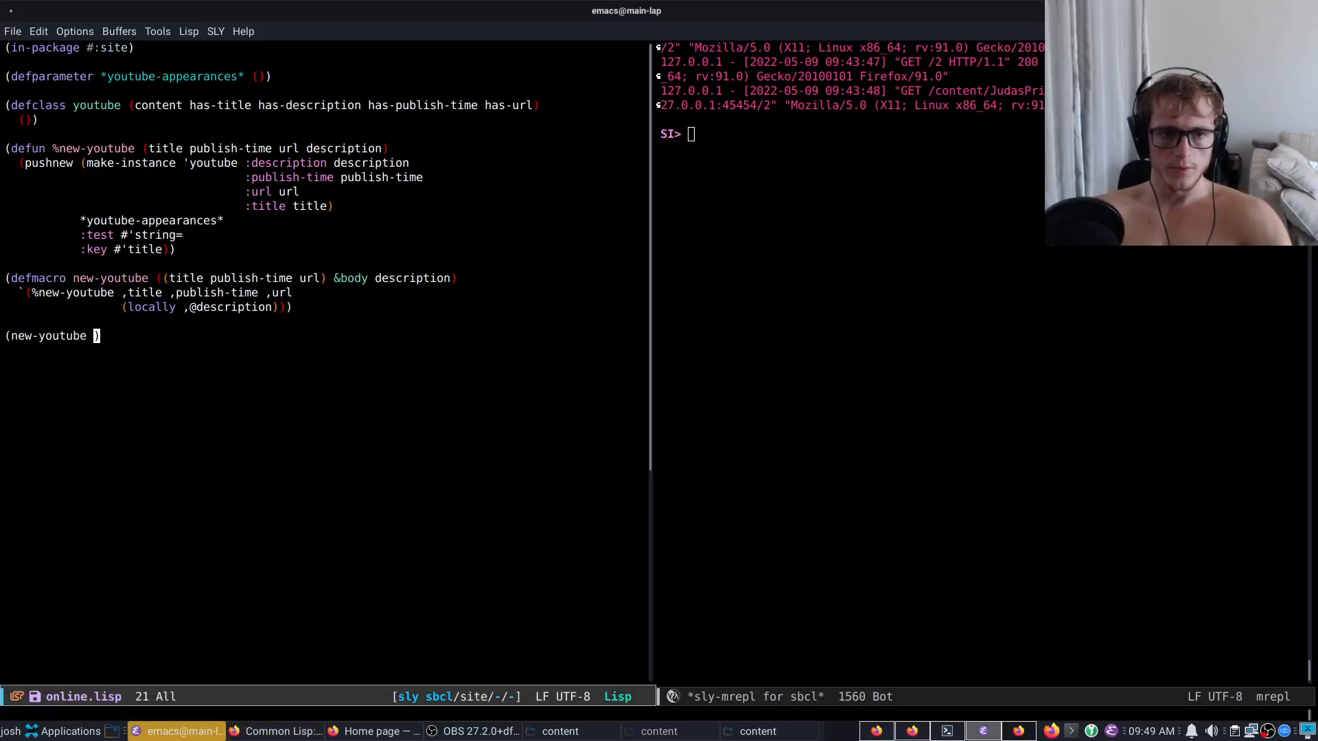
{"action": "type", "text": "\""}
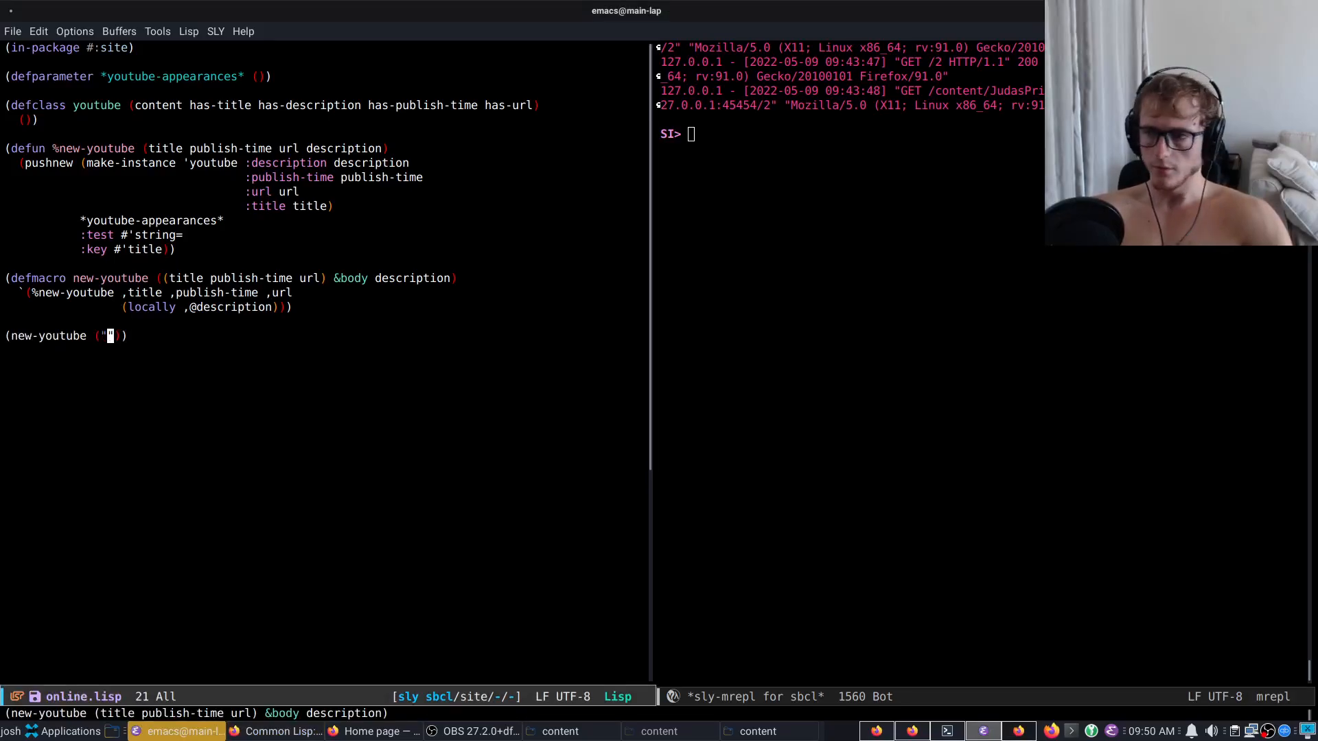
{"action": "type", "text": "Common Lisp: Characters"}
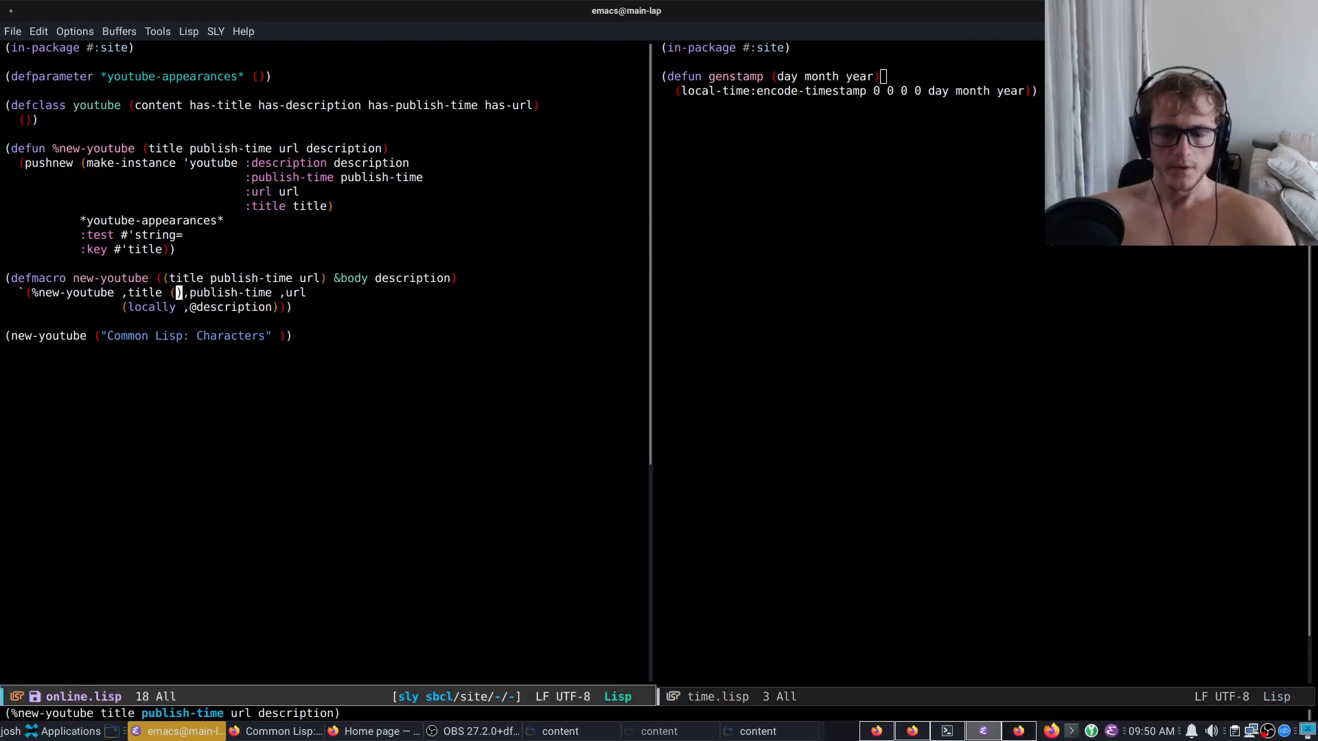
{"action": "type", "text": "apply #'genstam"}
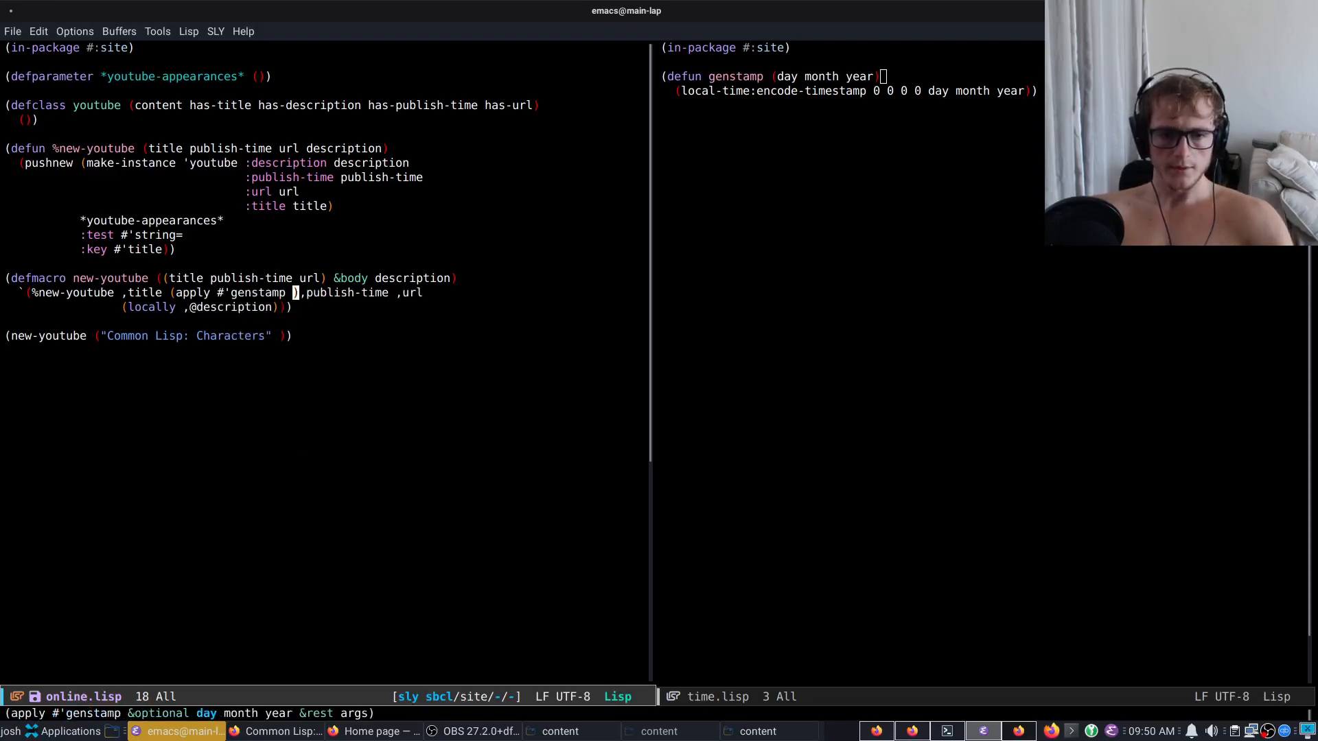
{"action": "type", "text": "publish-"}
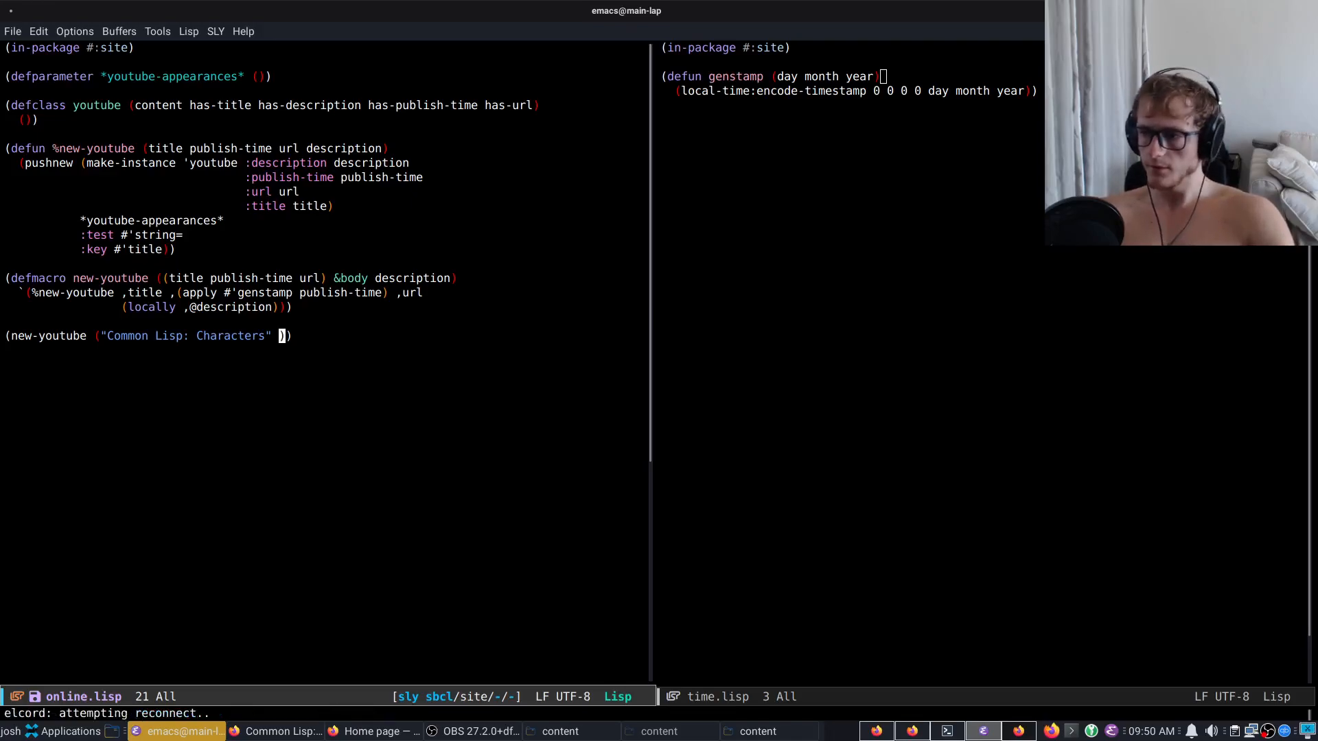
{"action": "type", "text": "("}
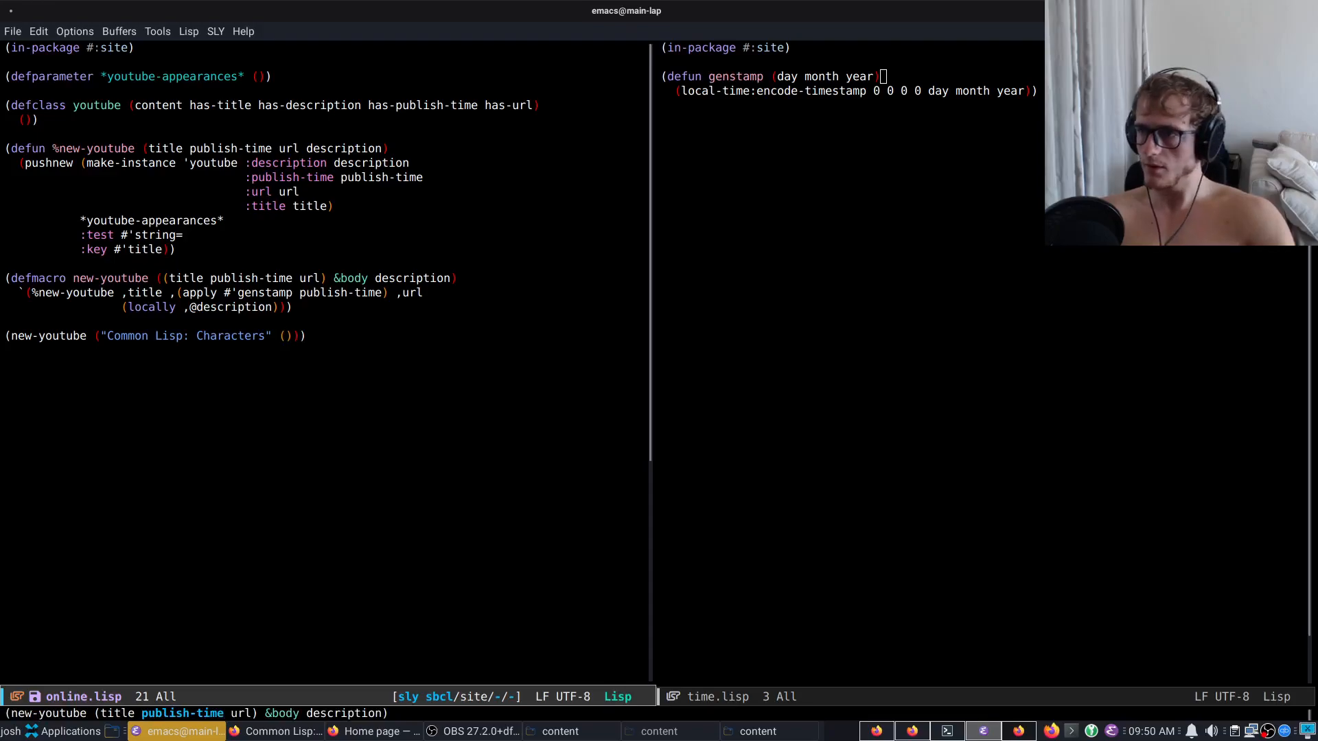
{"action": "type", "text": "28 4"}
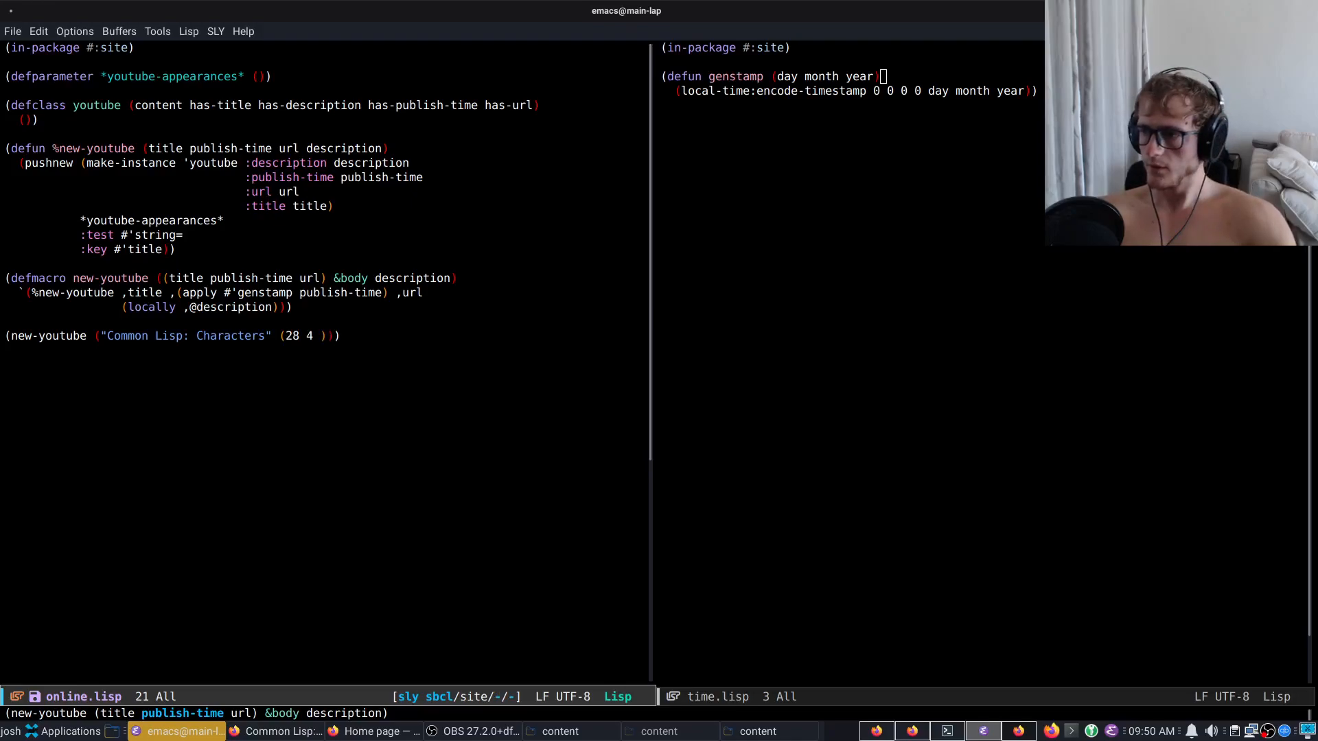
{"action": "type", "text": "2022"}
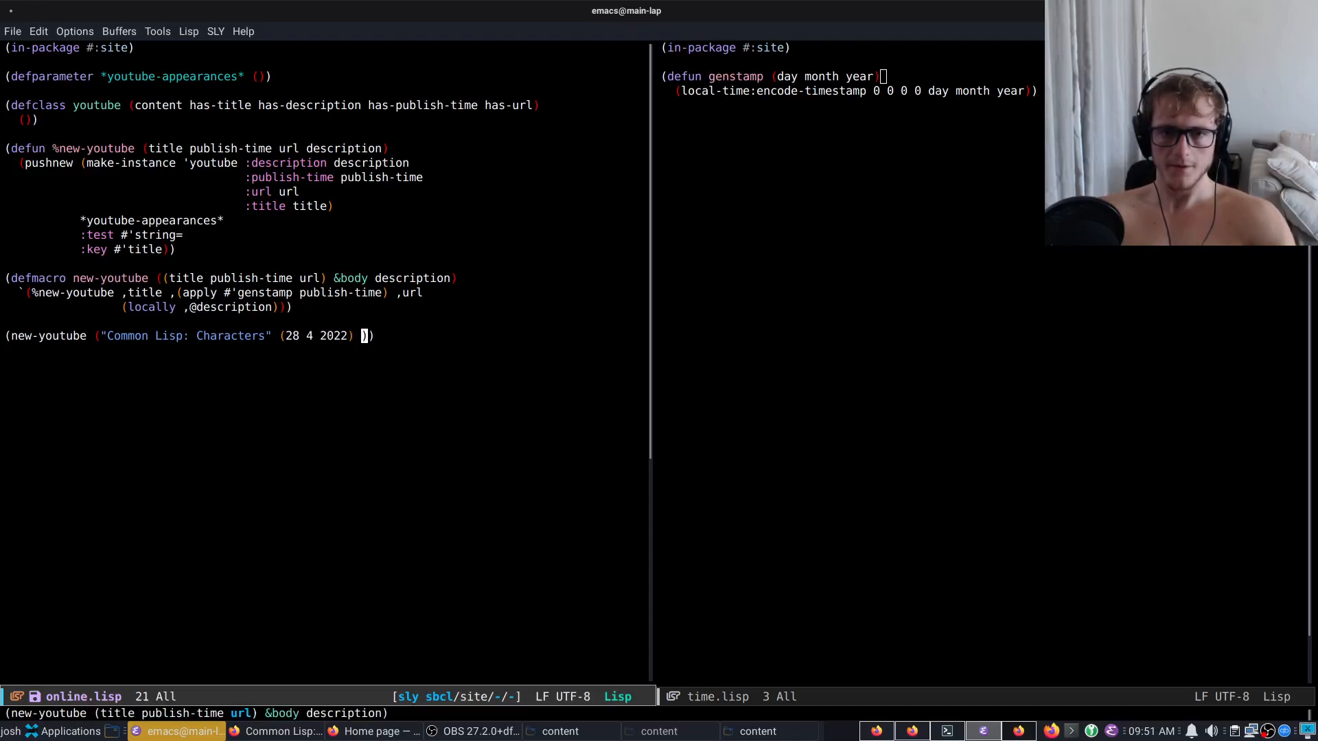
{"action": "key", "text": "Return"}
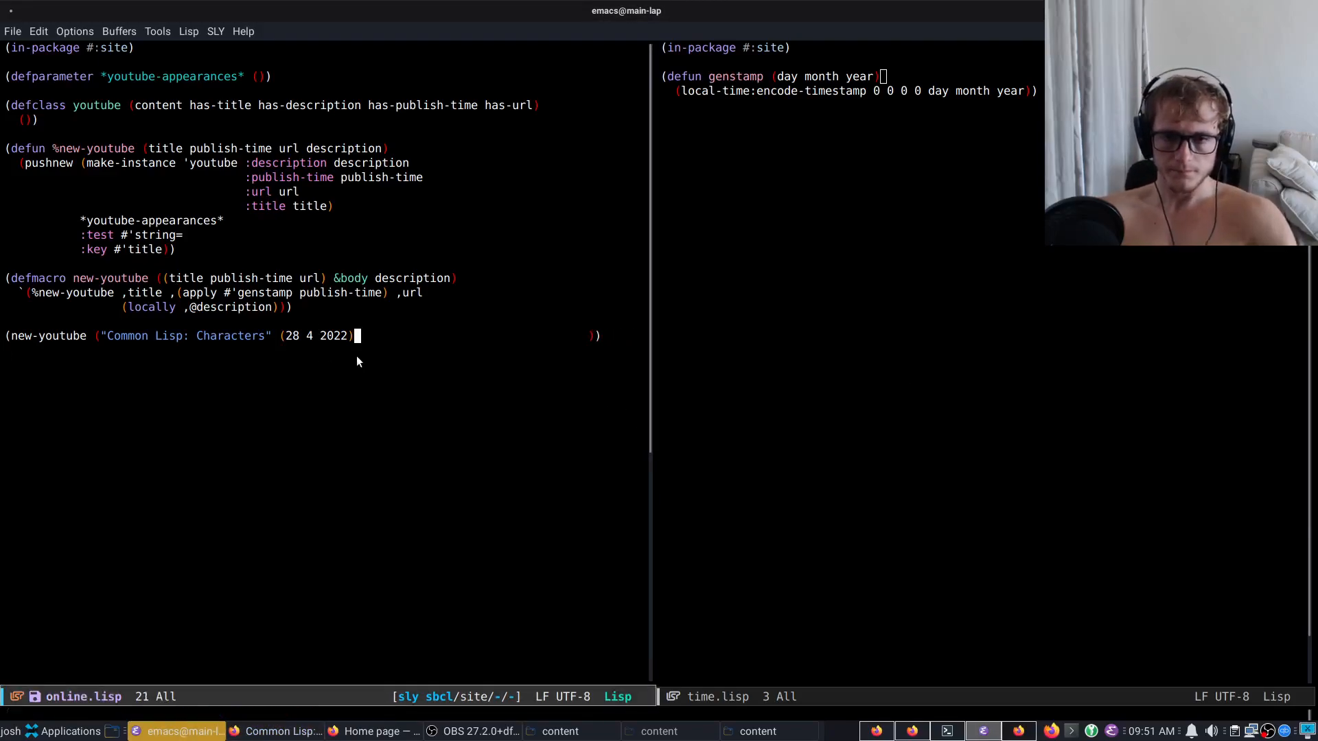
{"action": "type", "text": "\""}
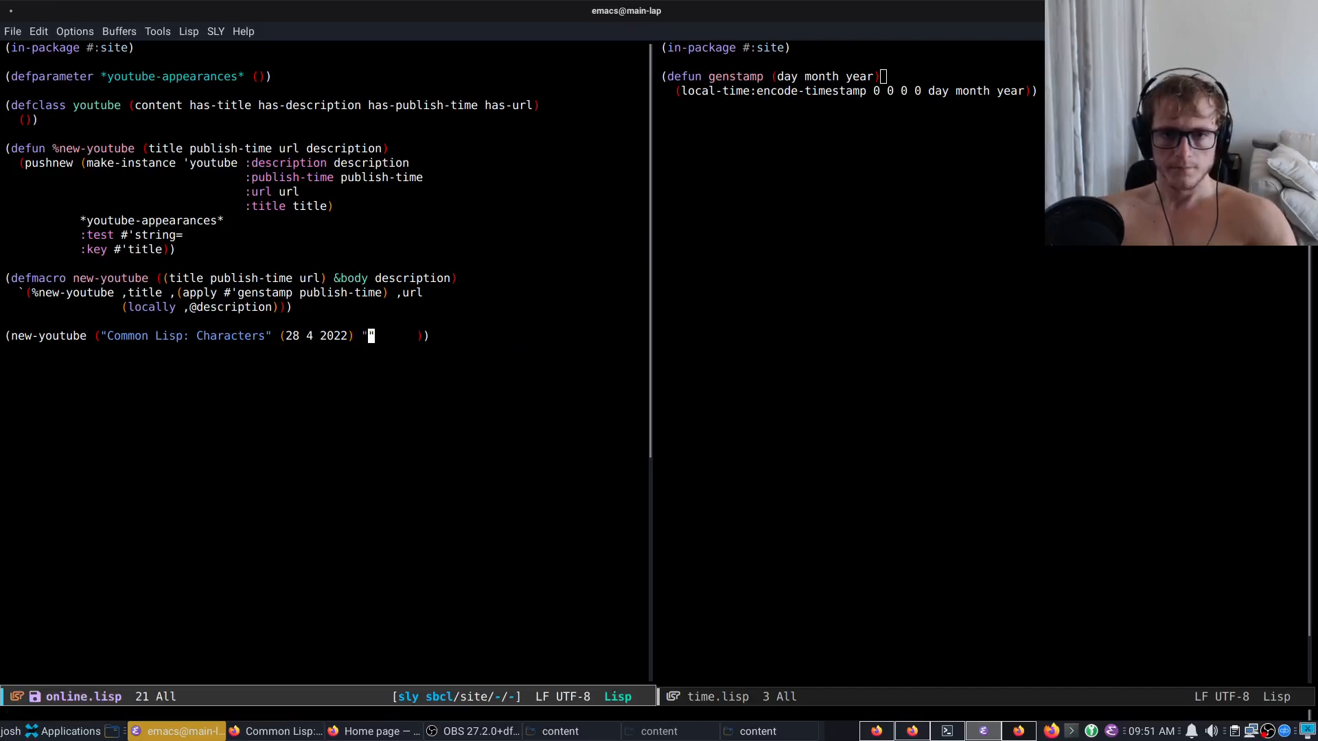
{"action": "type", "text": "https://www.youtube.com/watch?v=iyIx2PeqeNk"}
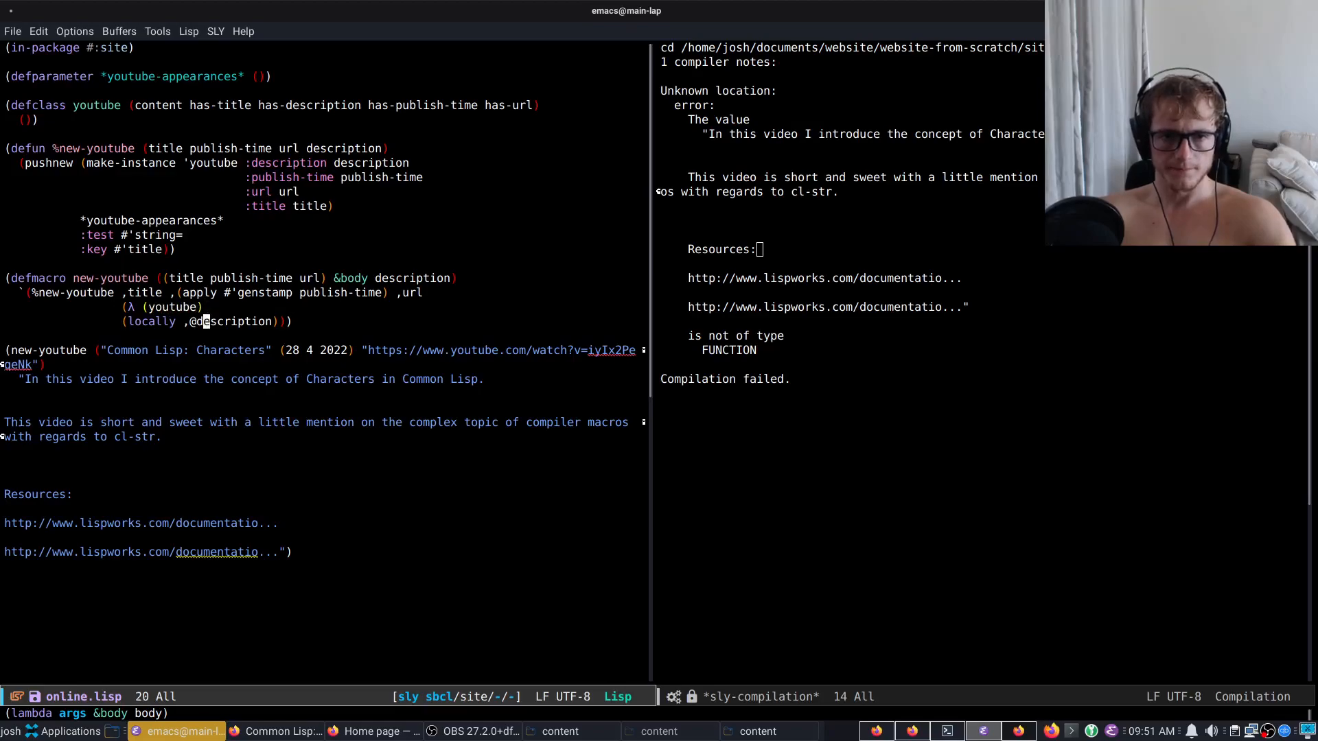
- Add a (declare (ignorable youtube)) inside the macro's lambda so the file compiles cleanly
{"action": "type", "text": "(declare )"}
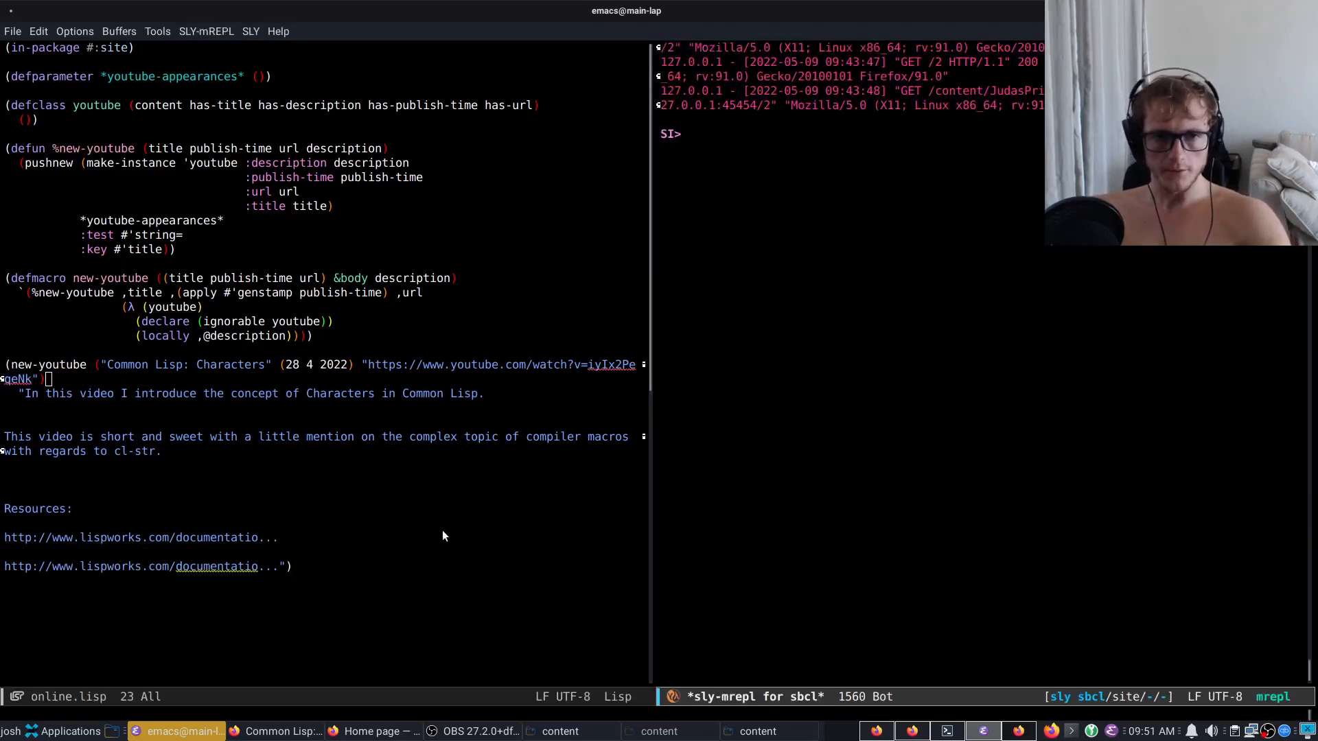
- Evaluate *youtube-appearances* in the REPL, then (to-html *) to see the entry's rendered HTML
{"action": "type", "text": "*y"}
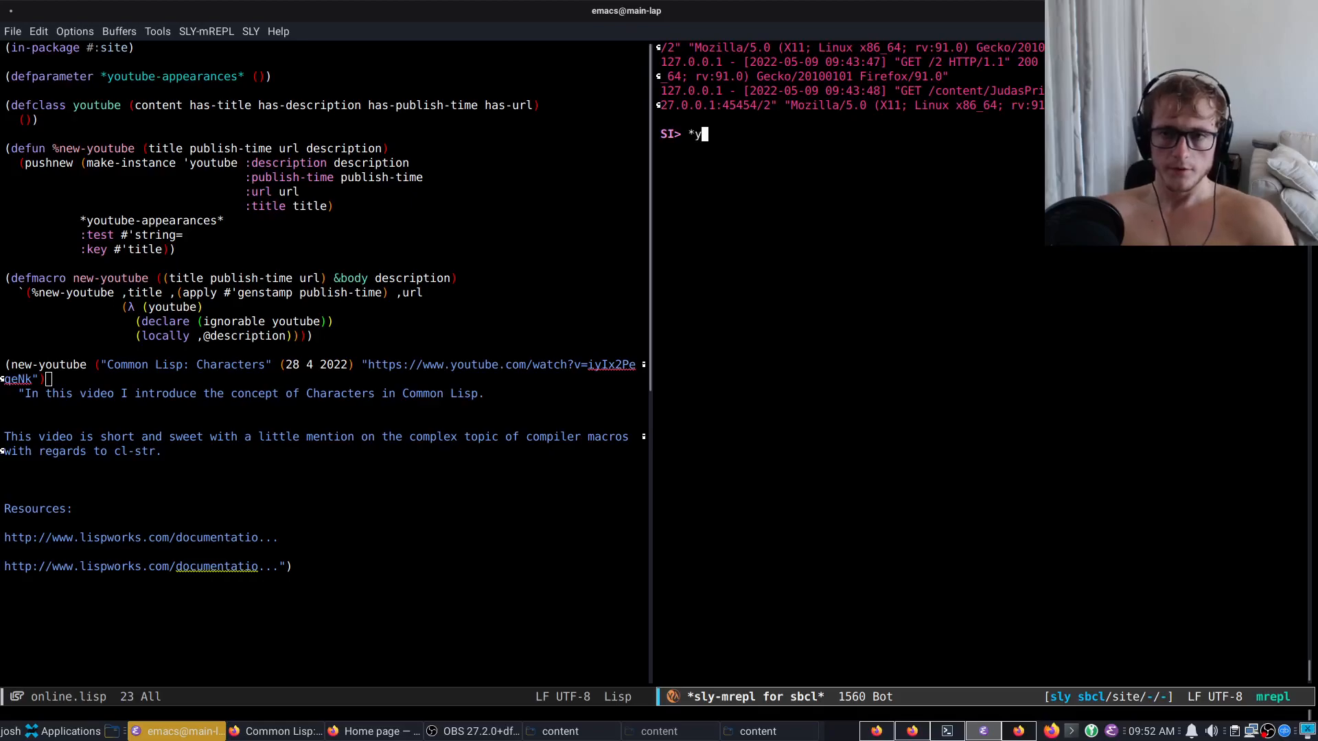
{"action": "key", "text": "Return"}
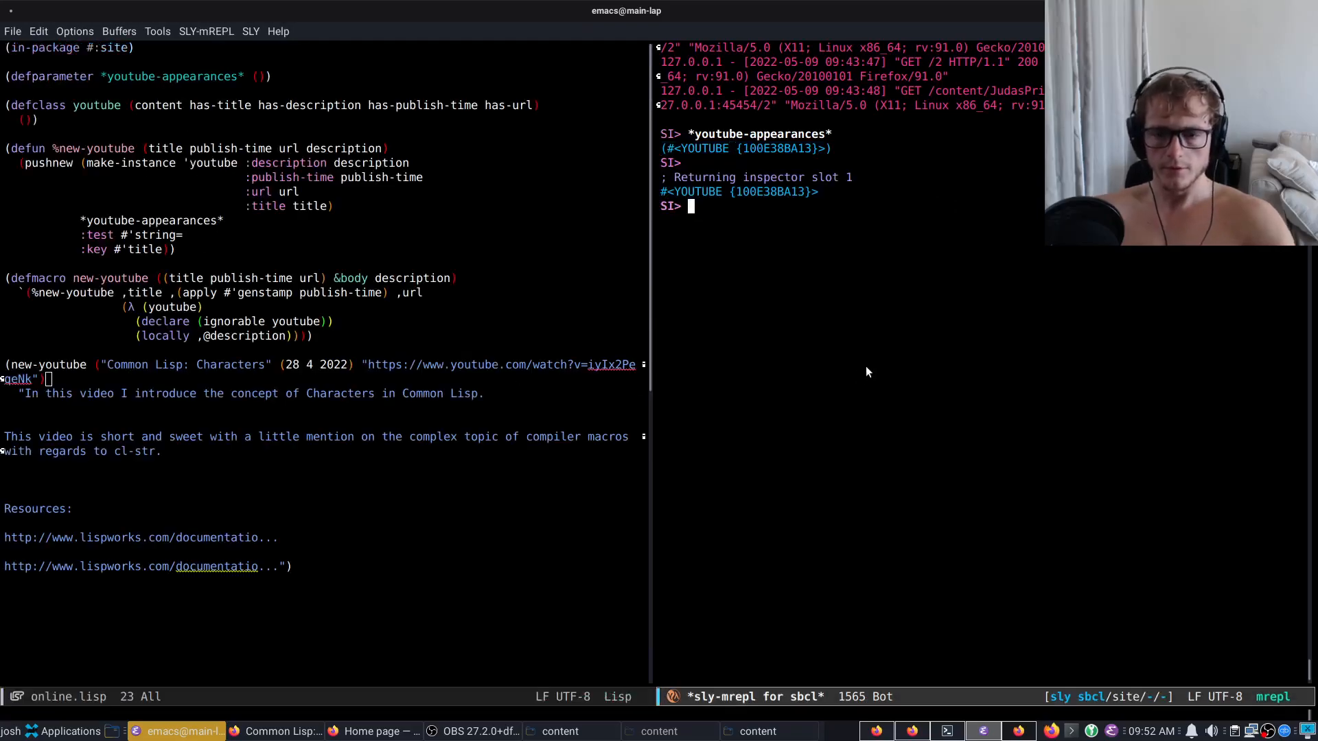
{"action": "type", "text": "(to-html )"}
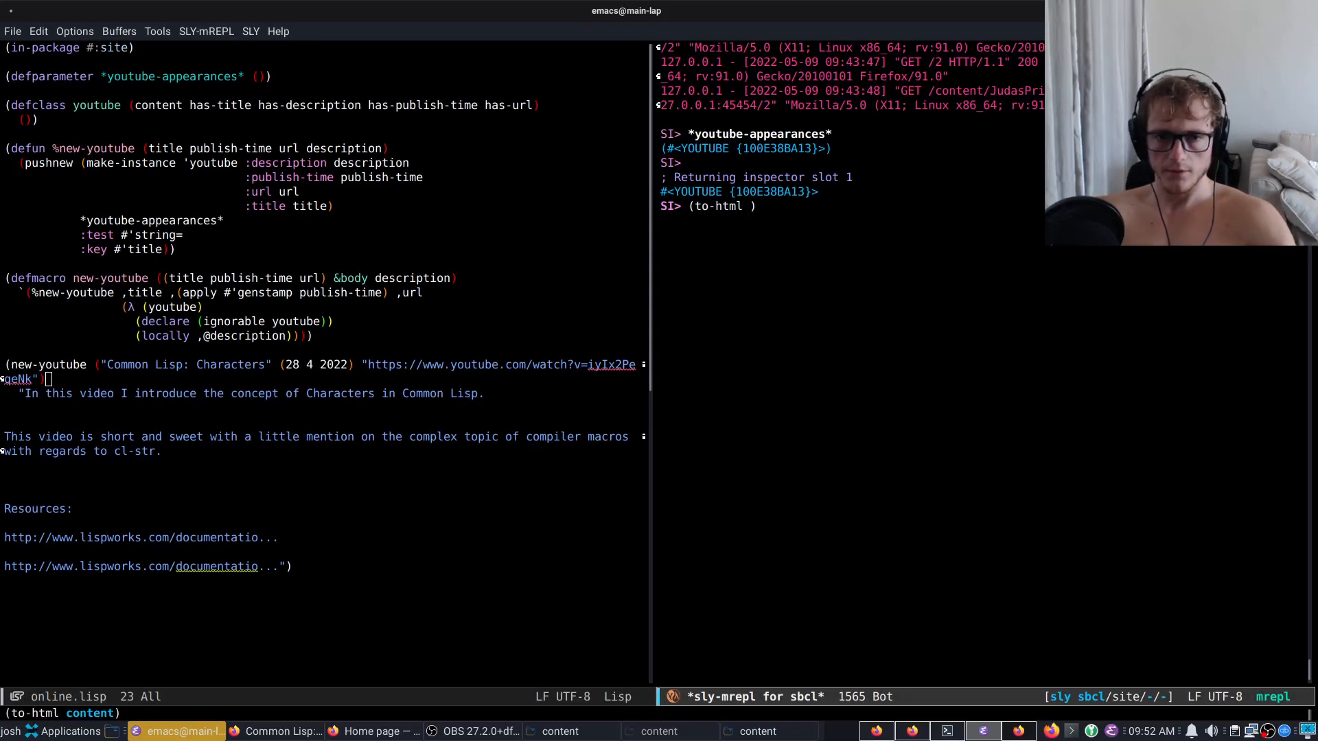
{"action": "key", "text": "Return"}
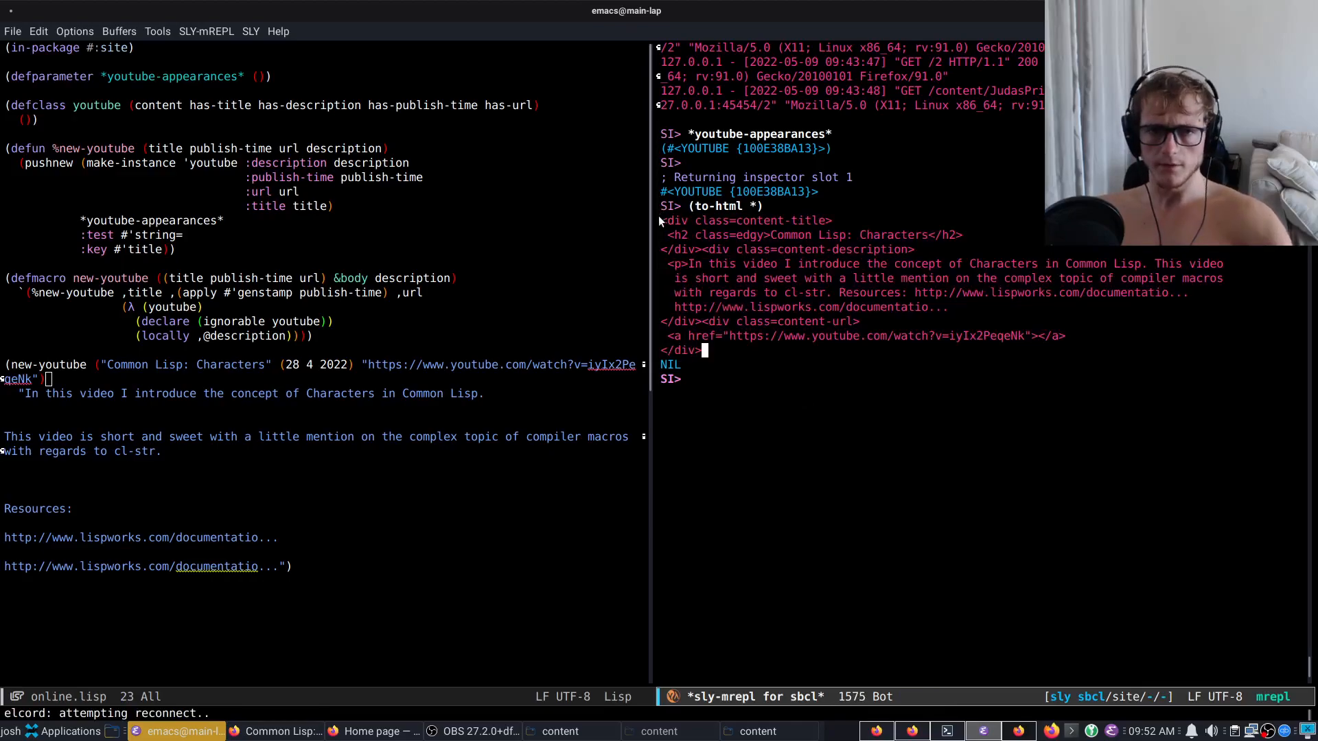
{"action": "mouse_move", "coordinate": [725, 324]}
{"action": "type", "text": "(defmethod "}
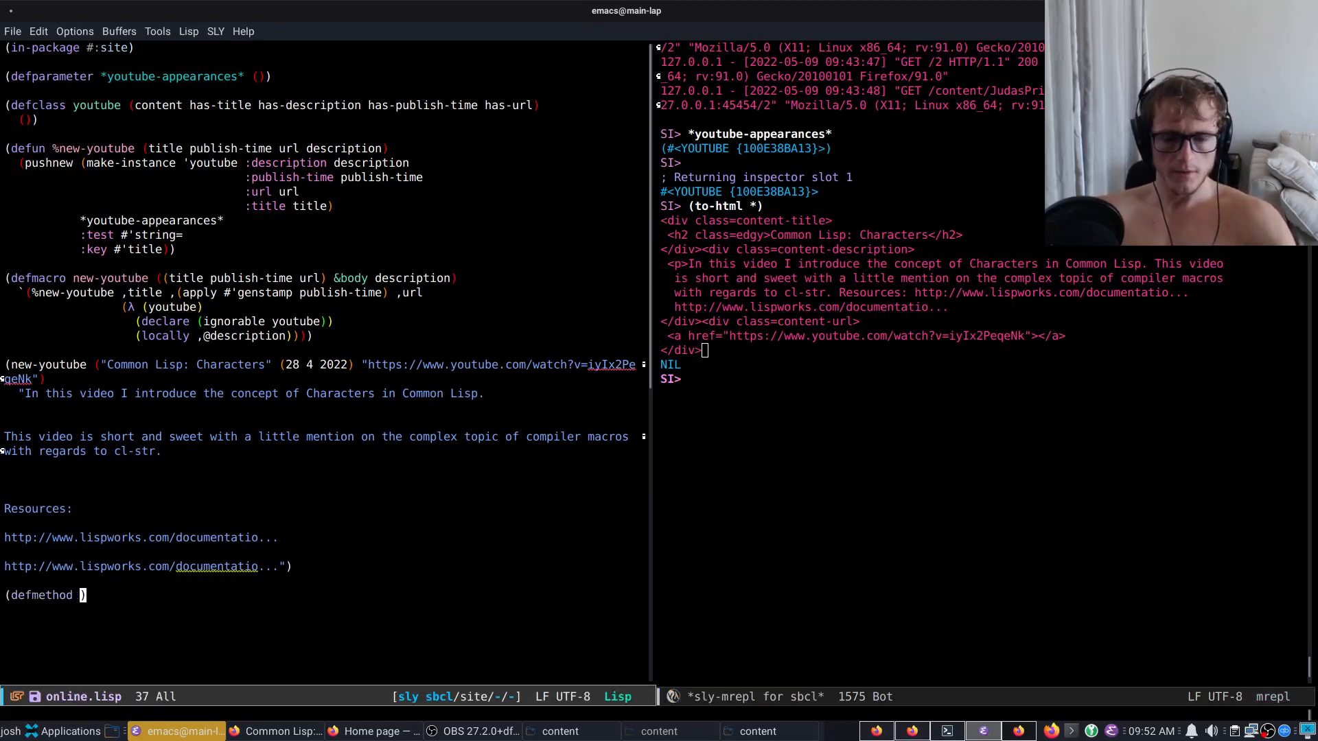
- Write defmethod display-all-youtube using spinneret:with-html, a :div :class "youtube-appearances" and (mapc #'to-html *youtube-appearances*)
{"action": "type", "text": "to-html"}
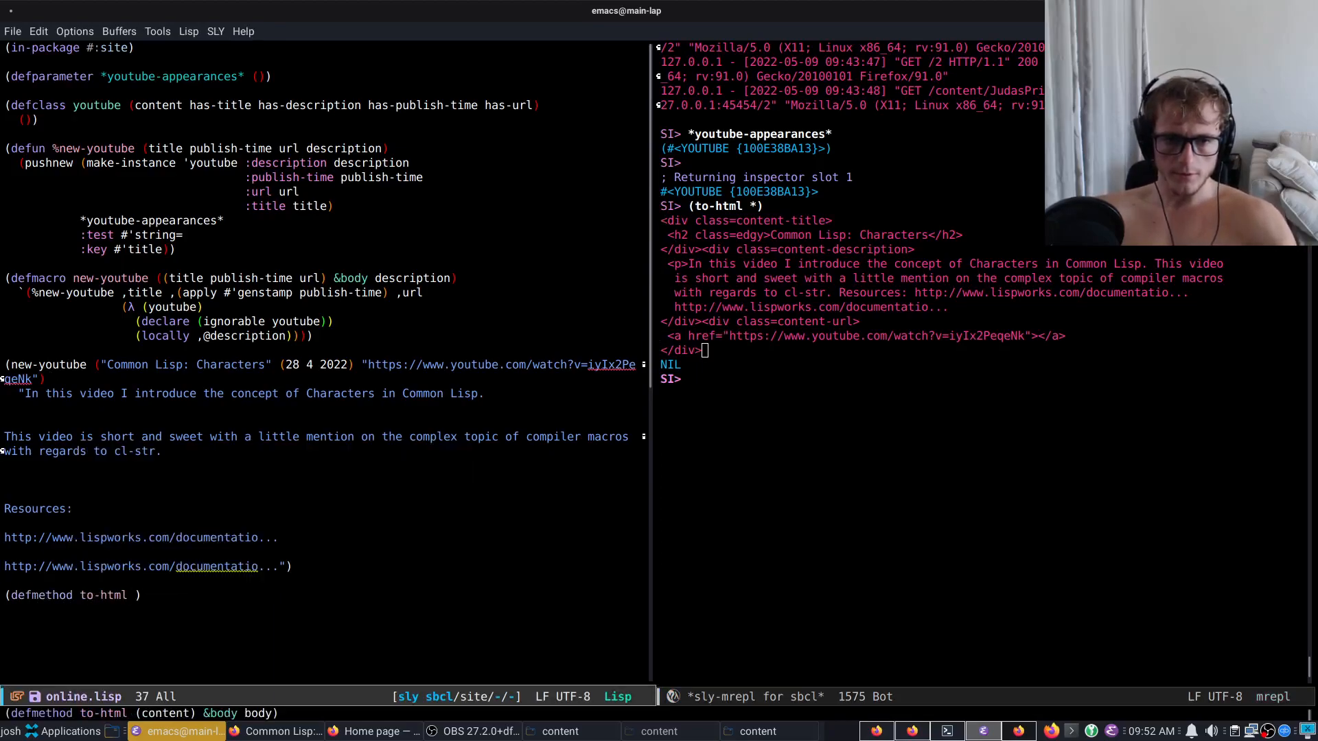
{"action": "type", "text": "(()))"}
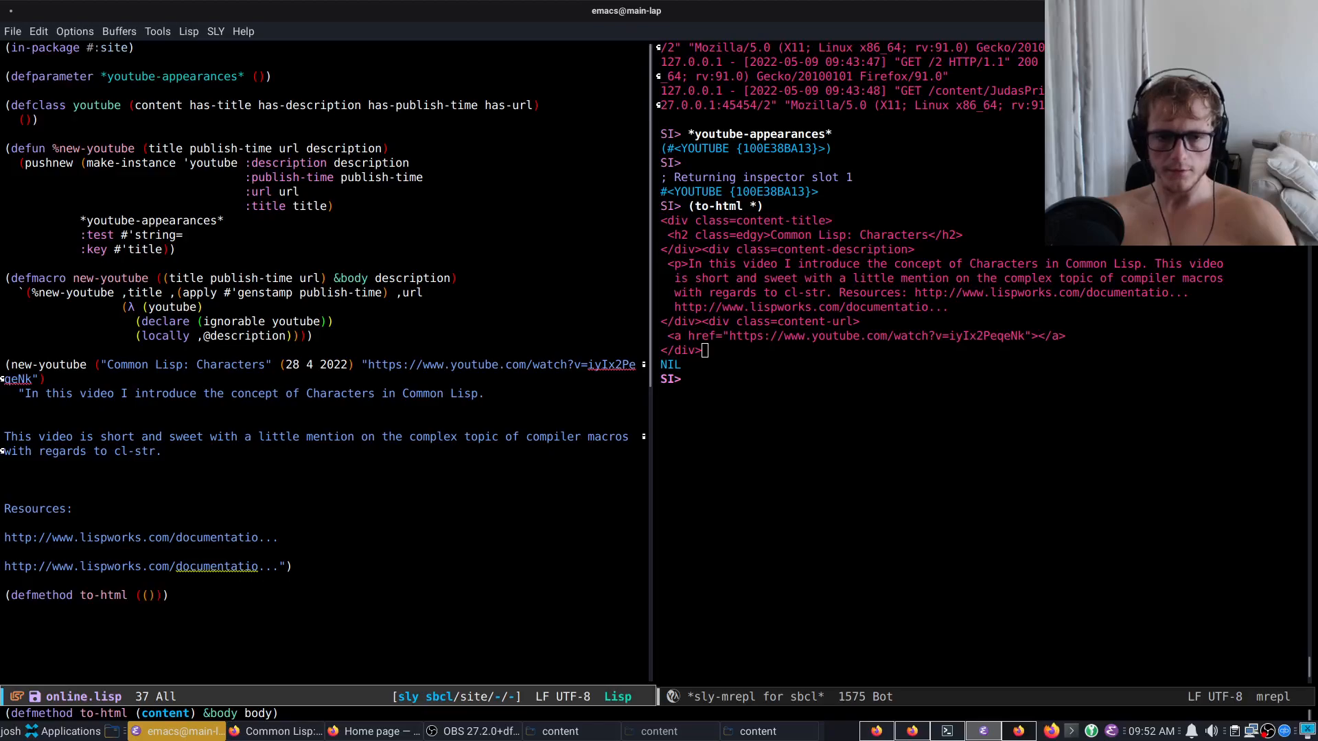
{"action": "type", "text": "you"}
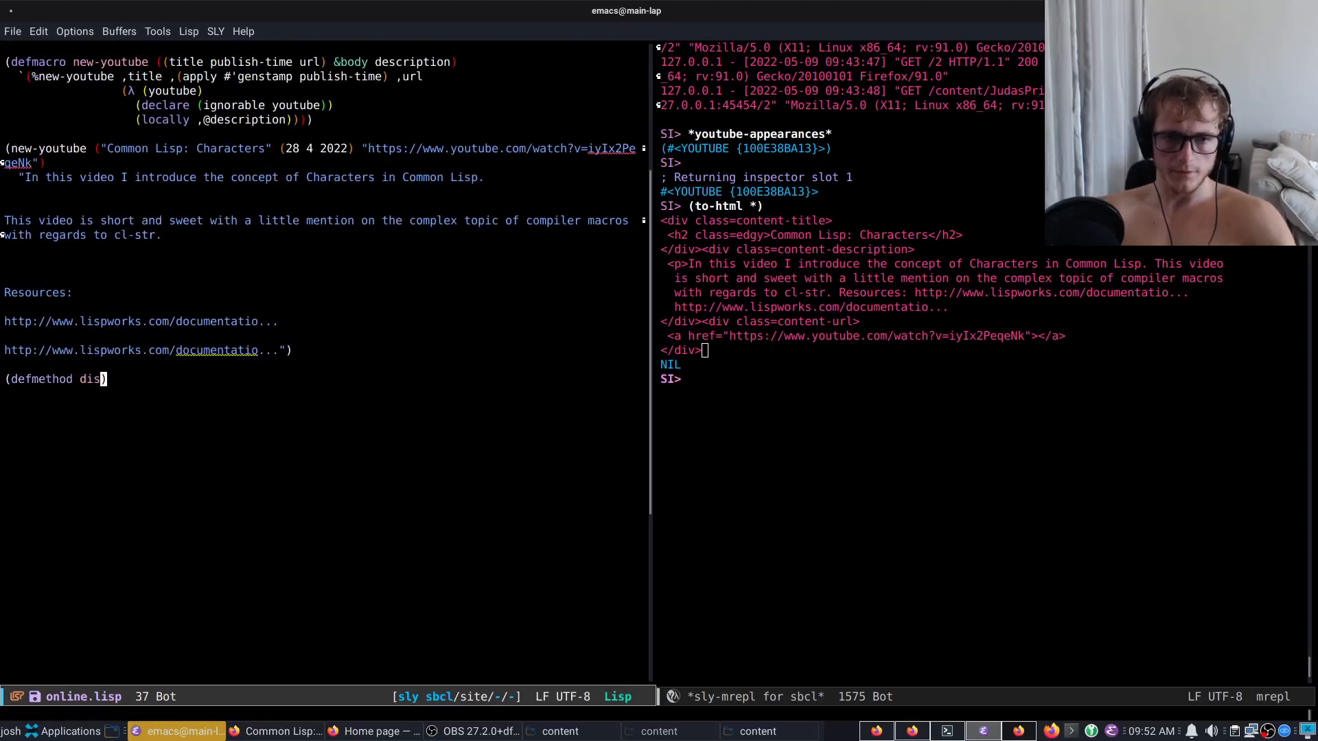
{"action": "type", "text": "play-all-youtube ("}
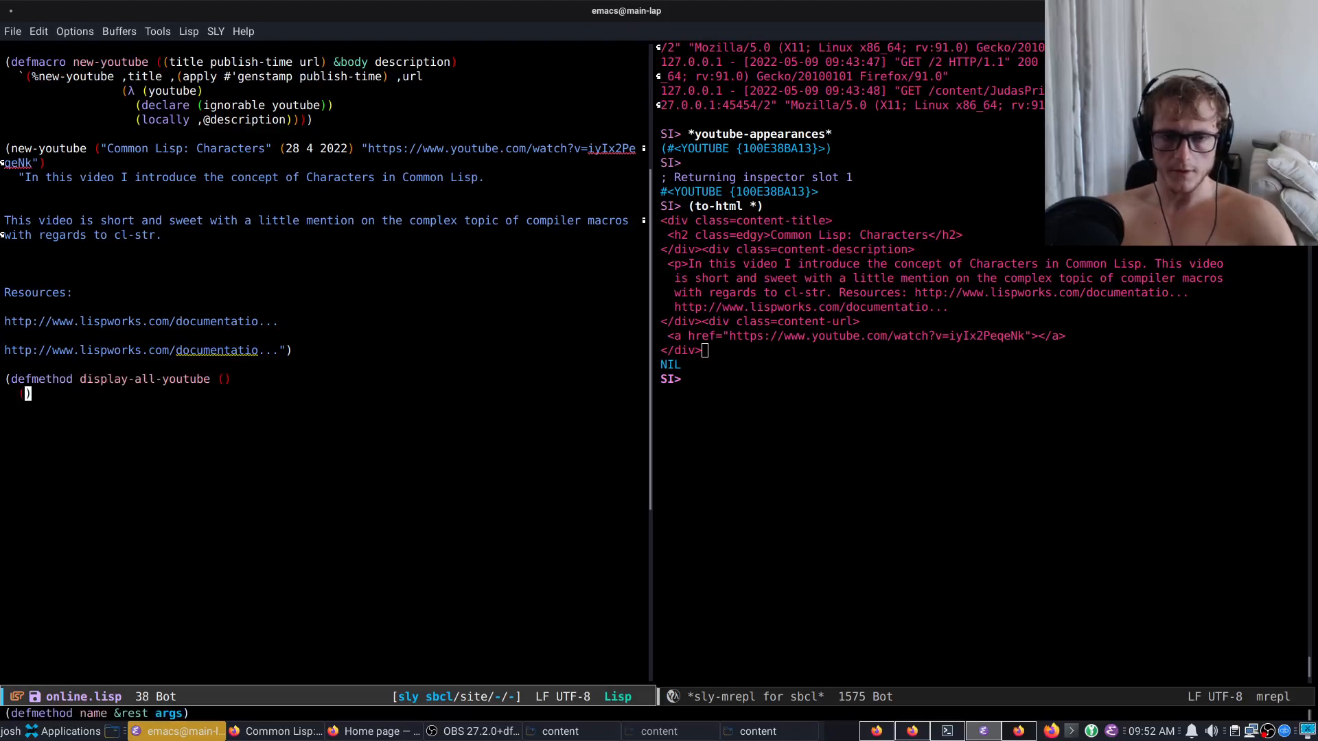
{"action": "type", "text": "s"}
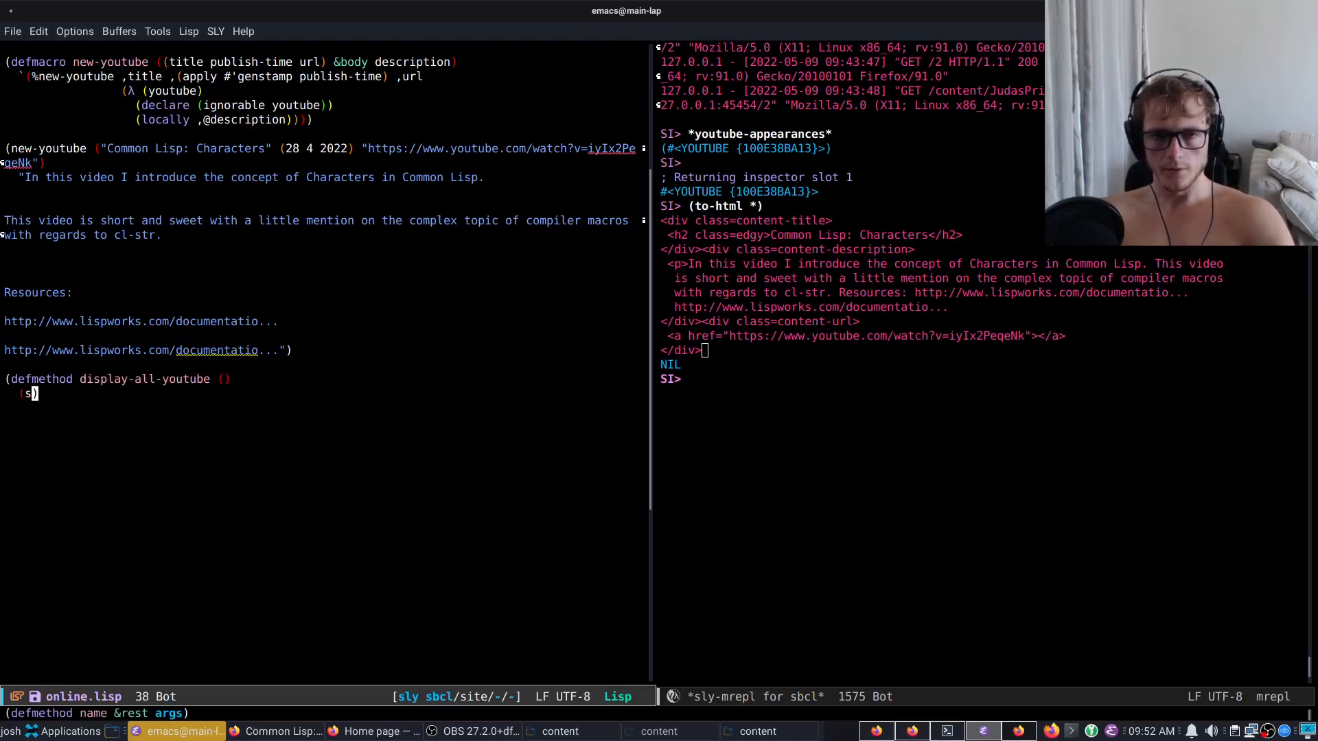
{"action": "type", "text": "pinneret:with-html"}
{"action": "left_click", "coordinate": [324, 408]}
{"action": "type", "text": "("}
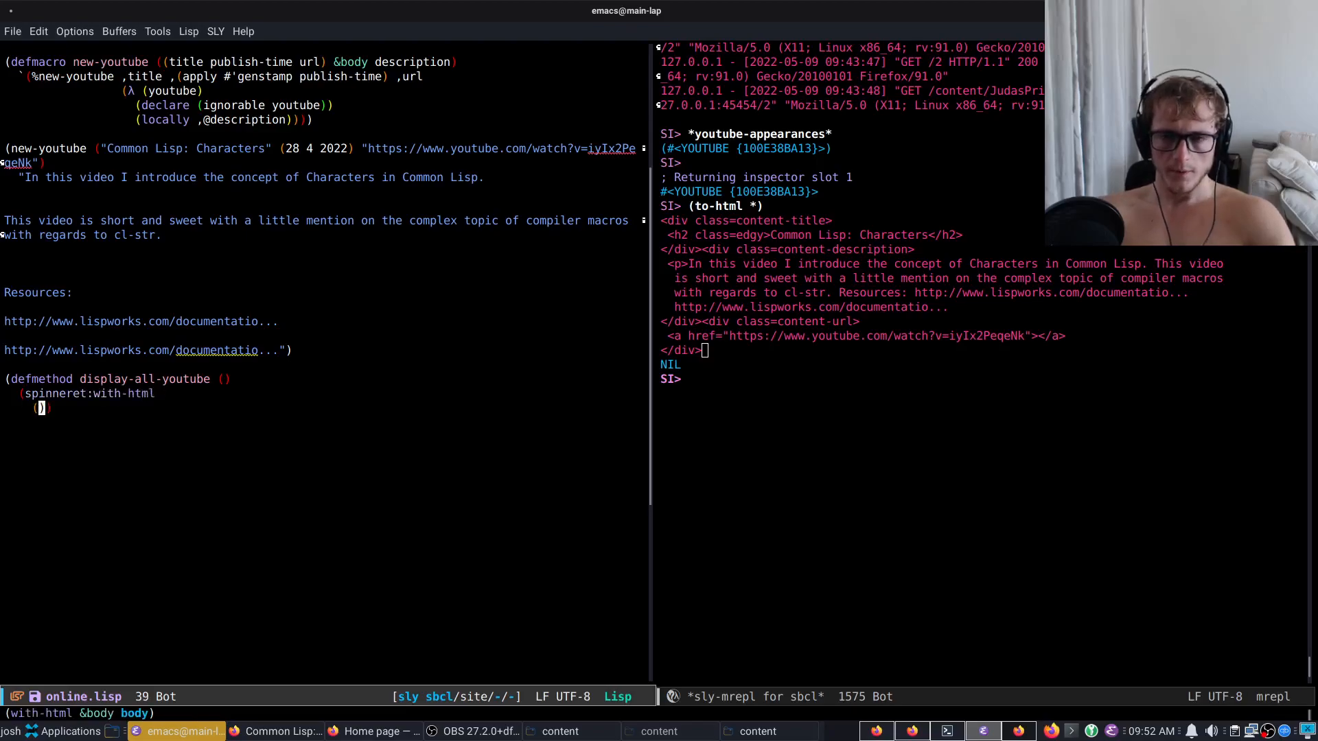
{"action": "type", "text": ":div"}
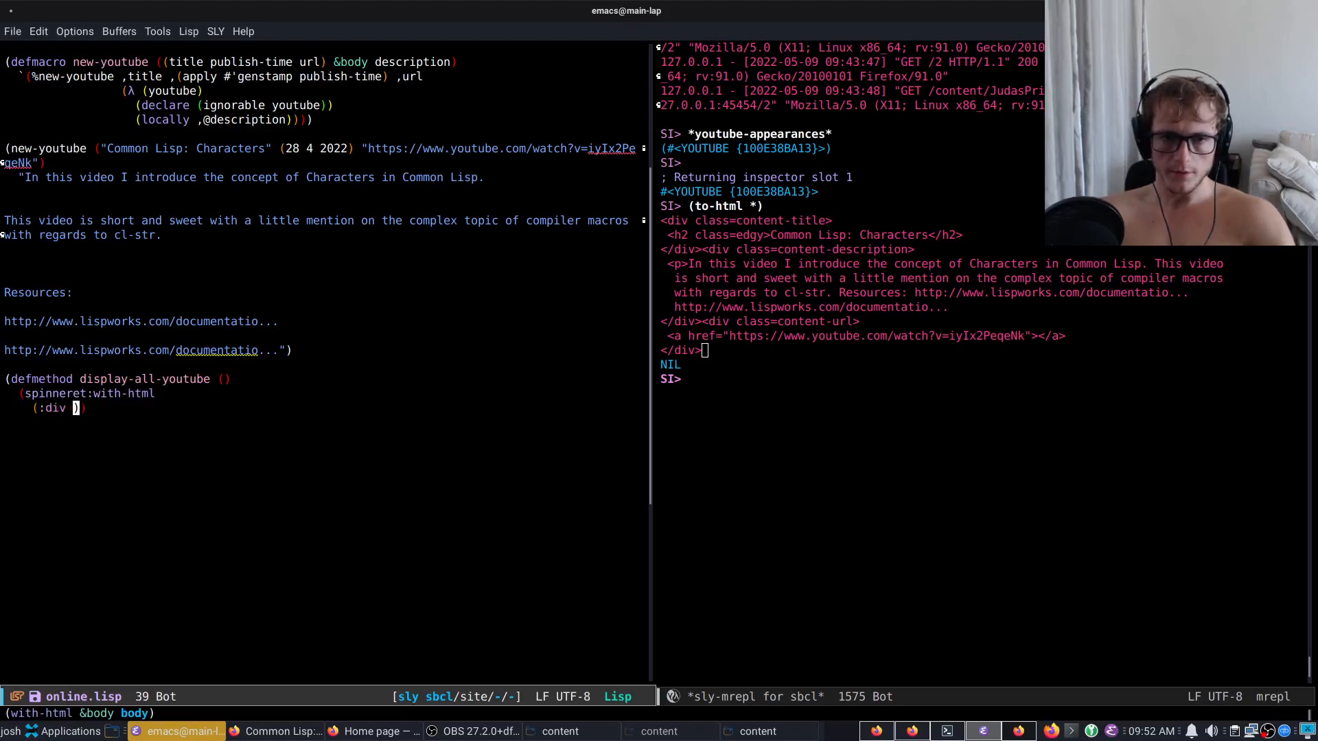
{"action": "type", "text": ":class \"\""}
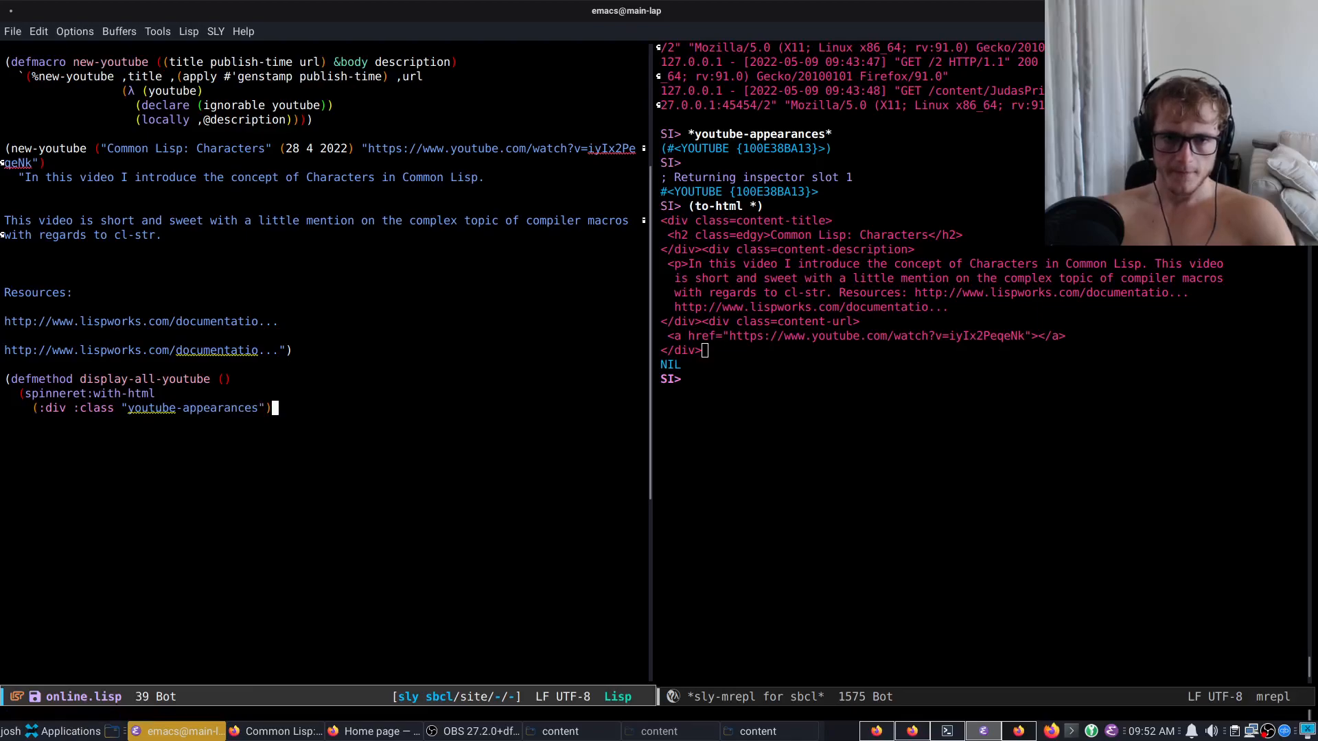
{"action": "type", "text": "(mapc #'to-html *"}
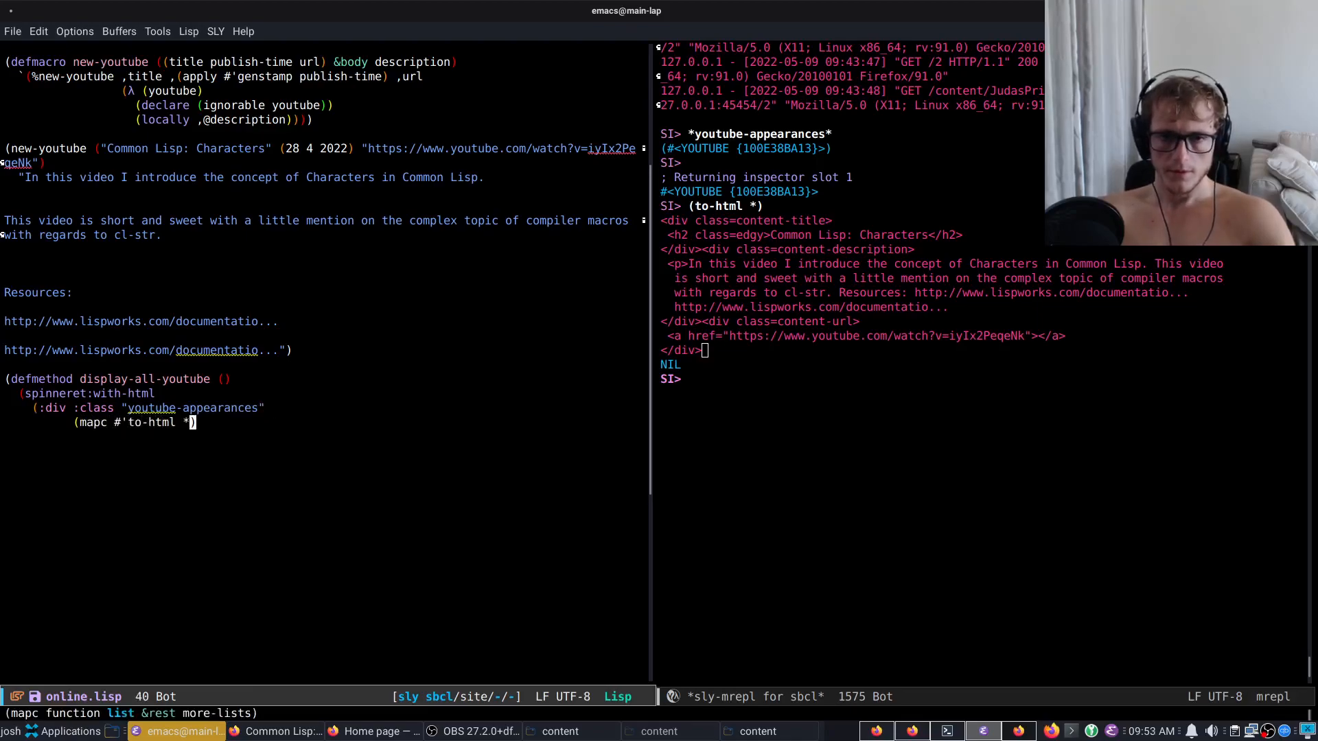
{"action": "scroll", "scroll_direction": "down", "scroll_amount": 3}
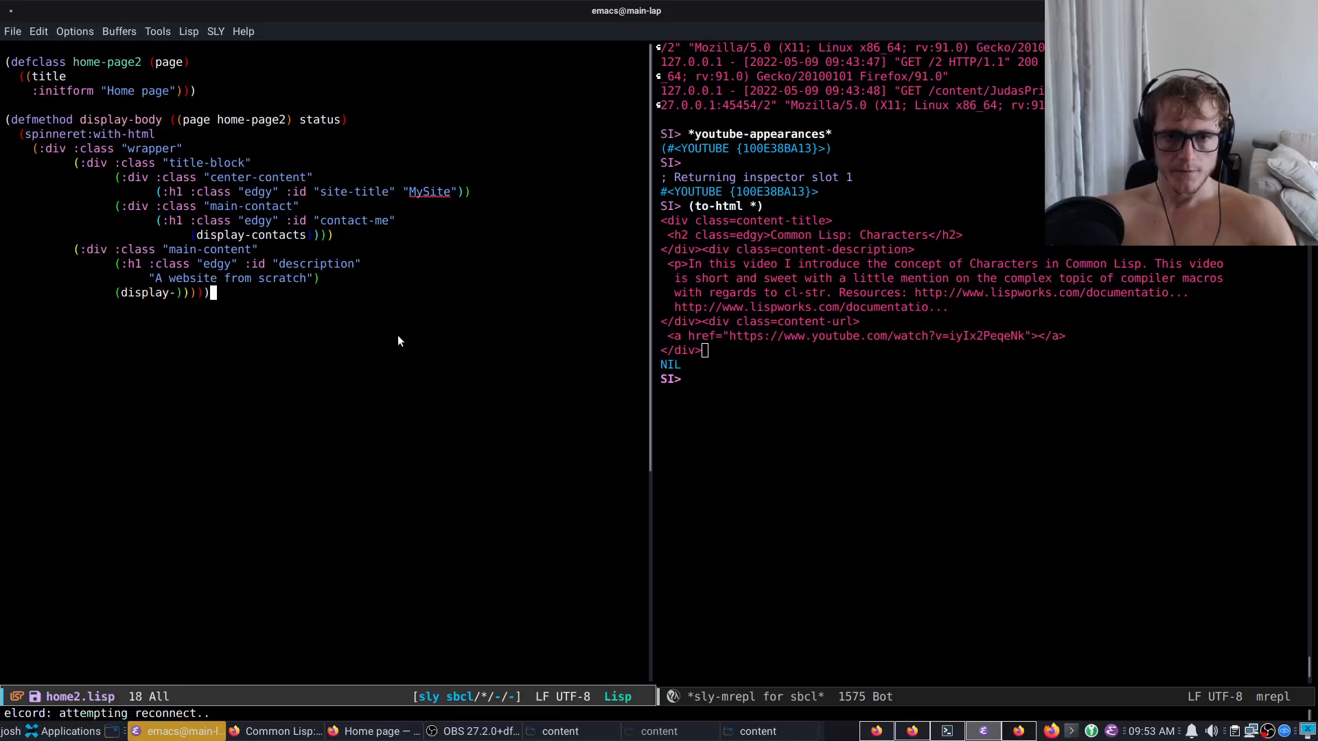
- Insert (display-all-youtube) into home2.lisp's main-content div, save the file and switch to the browser
{"action": "type", "text": "youtube-app"}
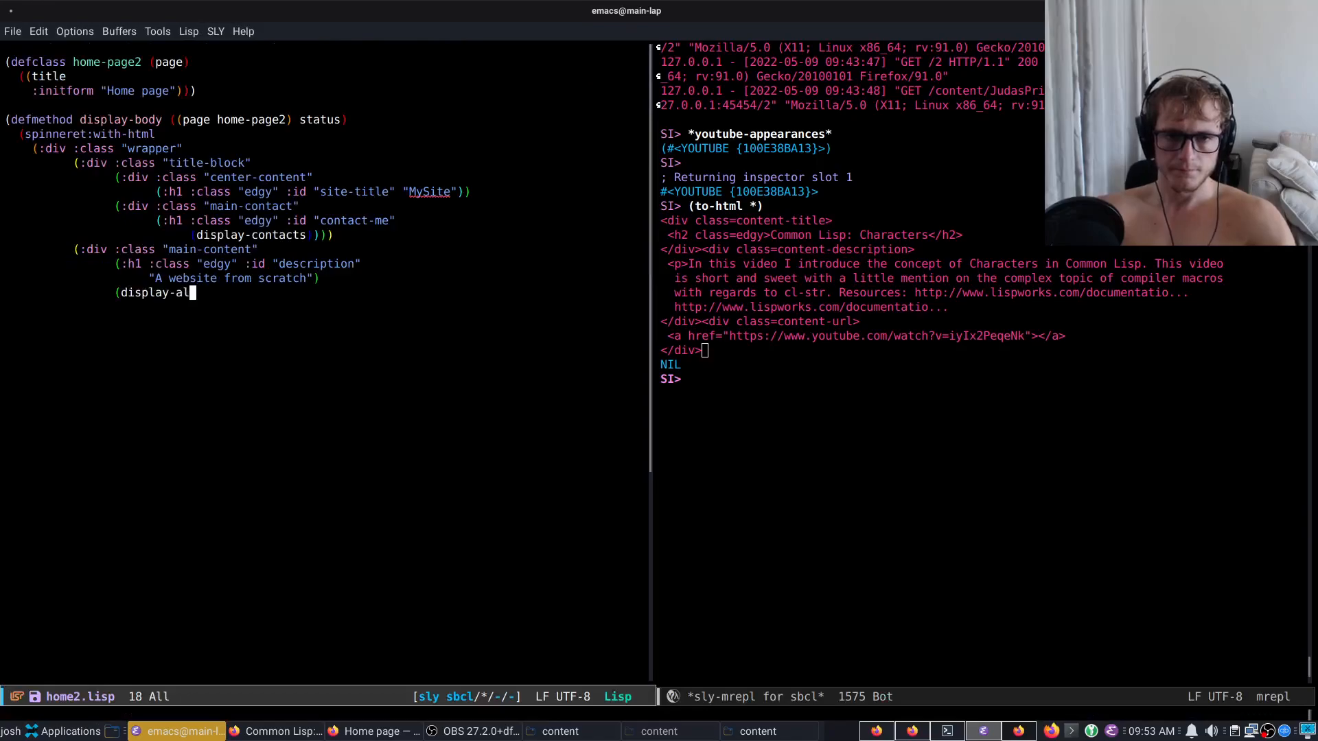
{"action": "type", "text": "l-youtube)))))"}
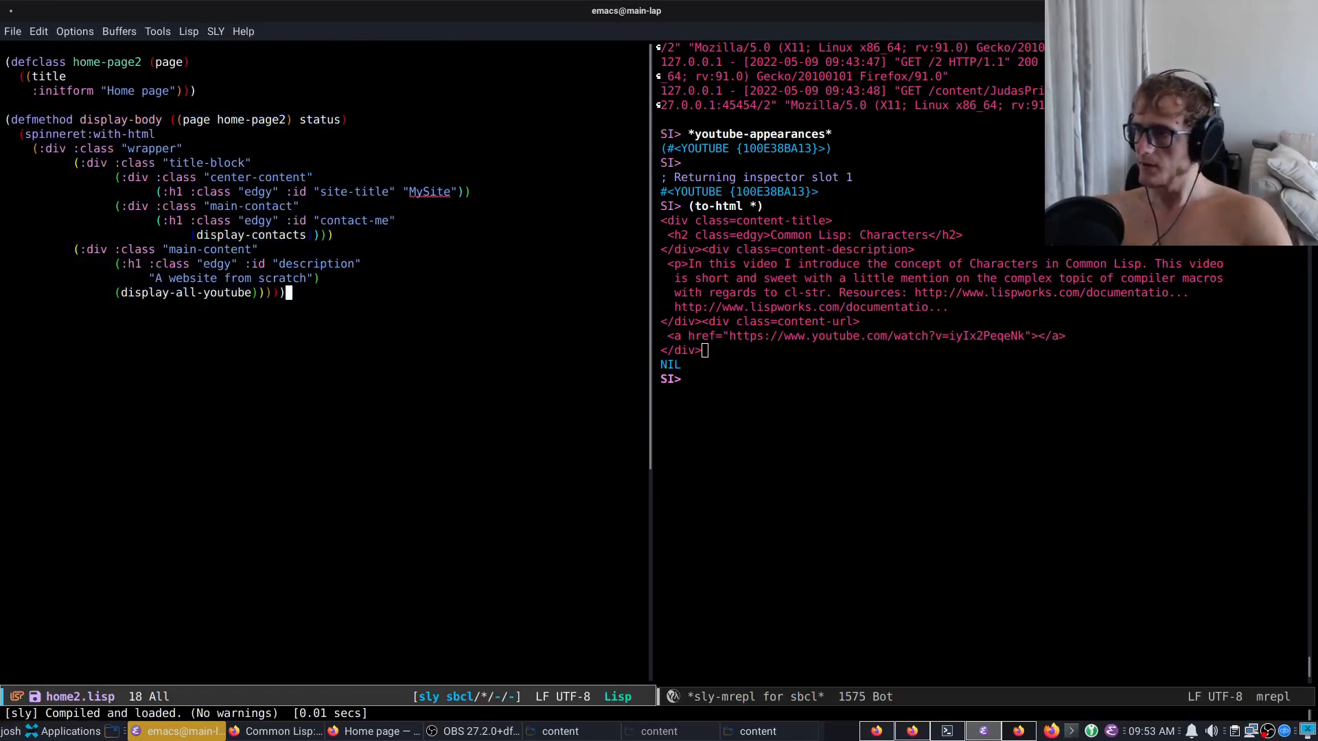
{"action": "key", "text": "C-x C-s"}
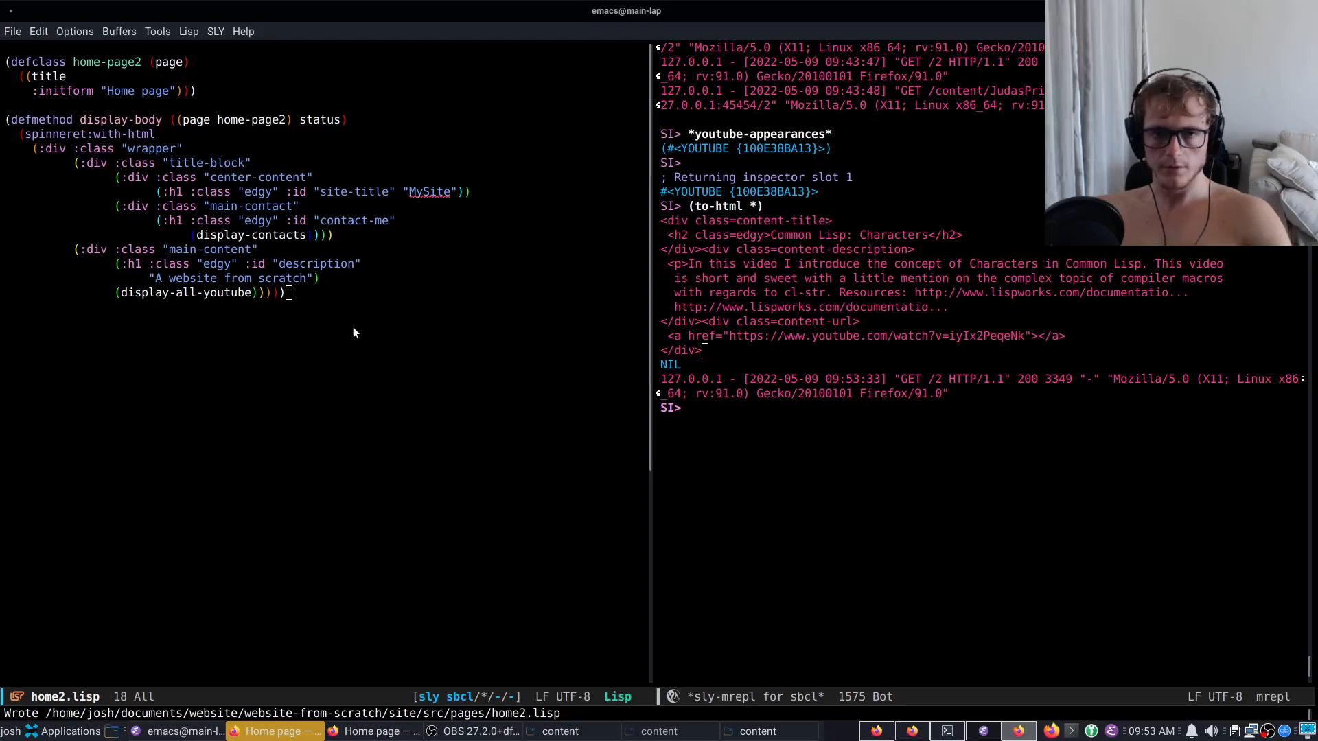
{"action": "left_click", "coordinate": [275, 731]}
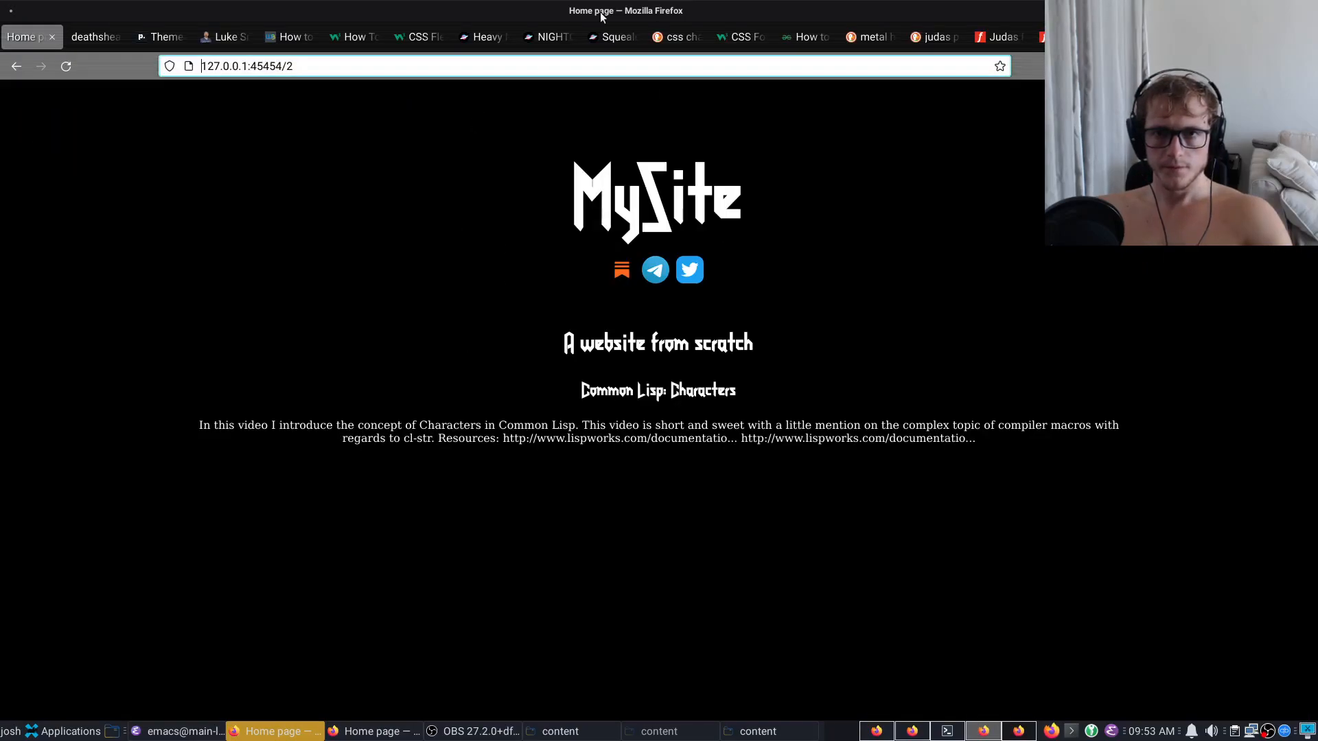
- Reload the MySite home page, inspect the youtube-appearances div around the video title, then return to Emacs
{"action": "left_click", "coordinate": [181, 730]}
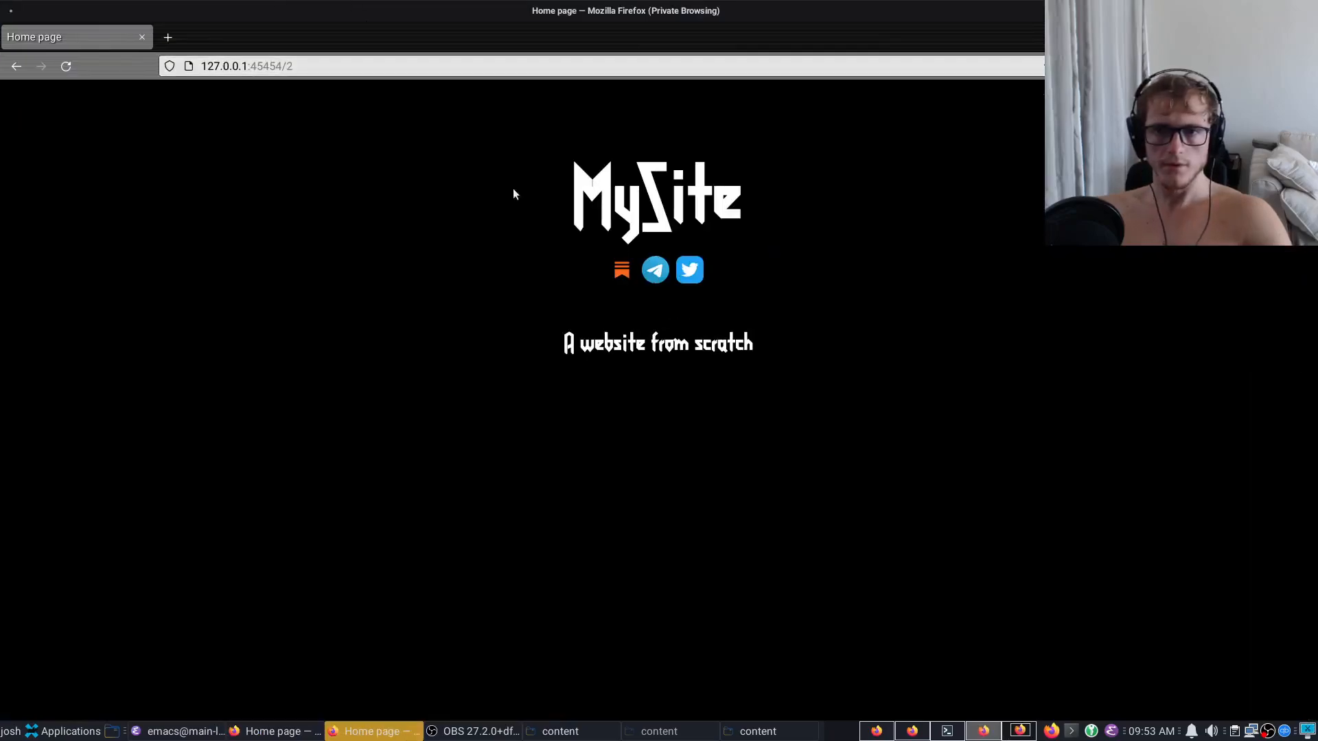
{"action": "left_click", "coordinate": [690, 270]}
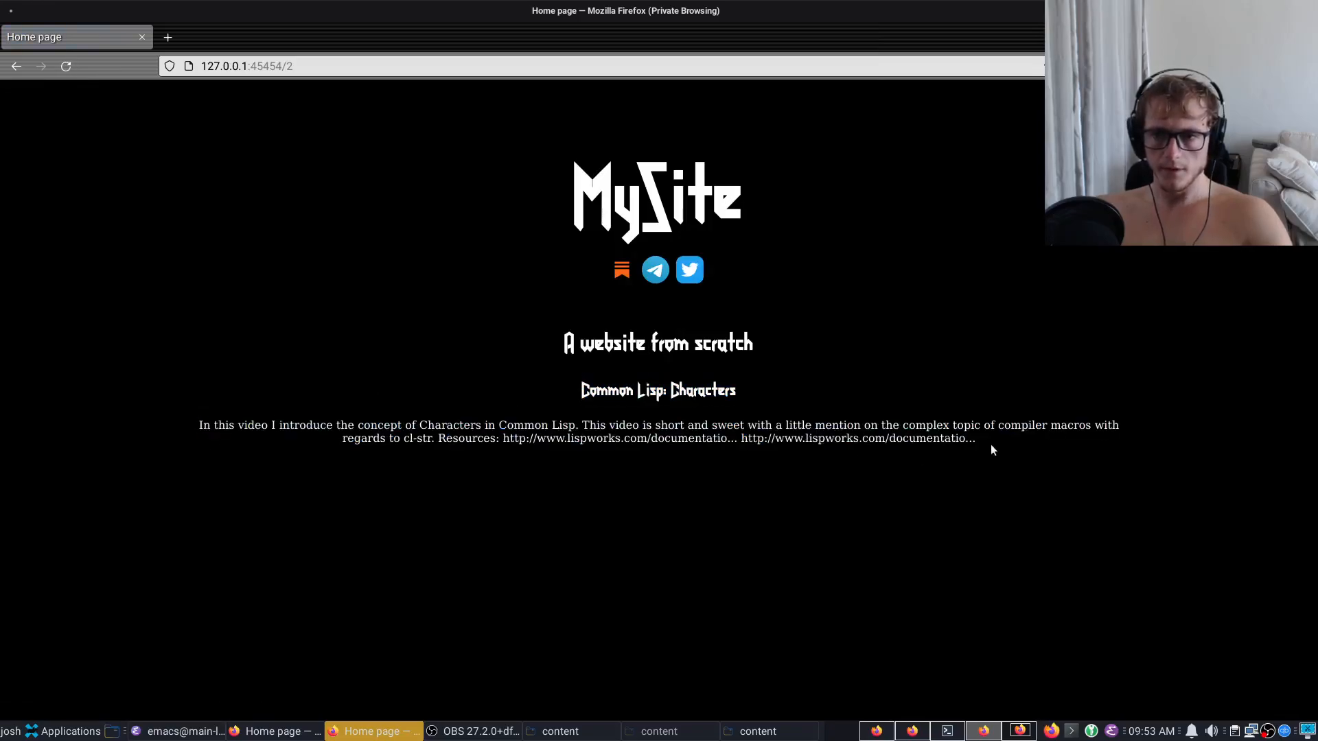
{"action": "mouse_move", "coordinate": [848, 399]}
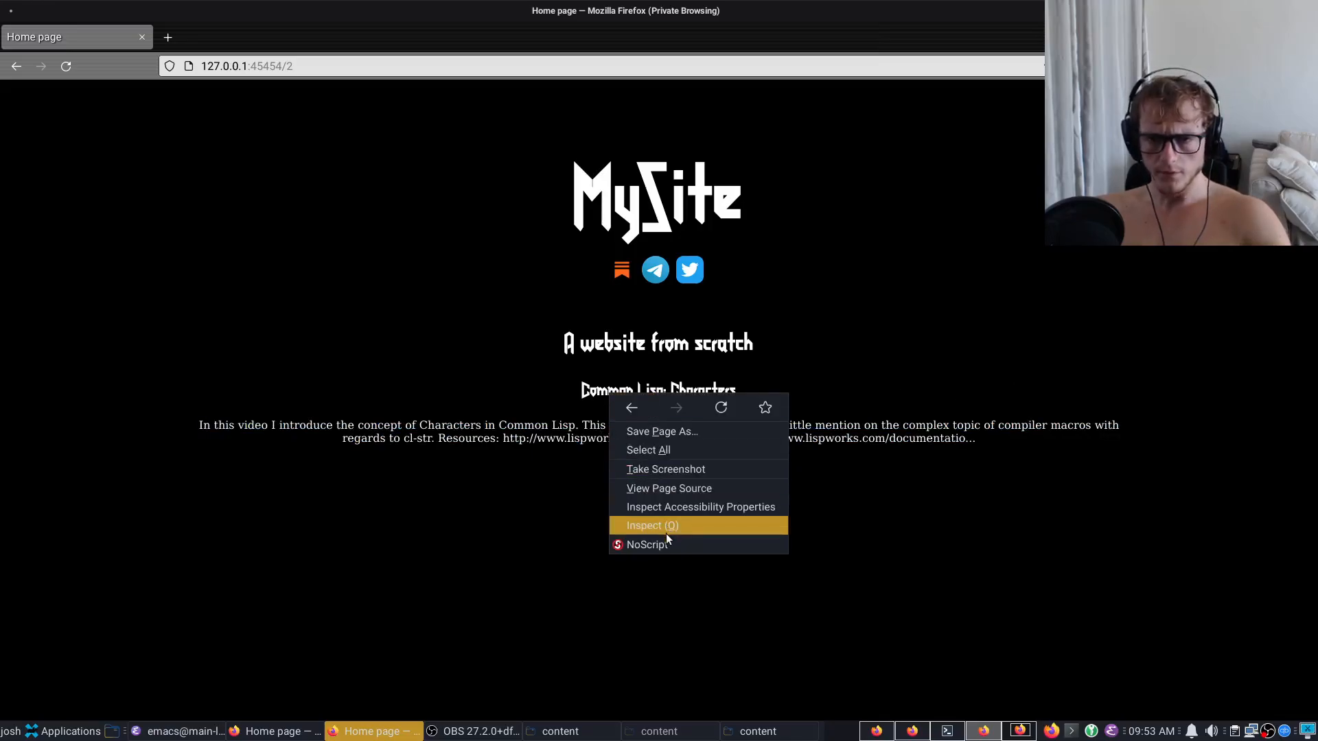
{"action": "left_click", "coordinate": [652, 525]}
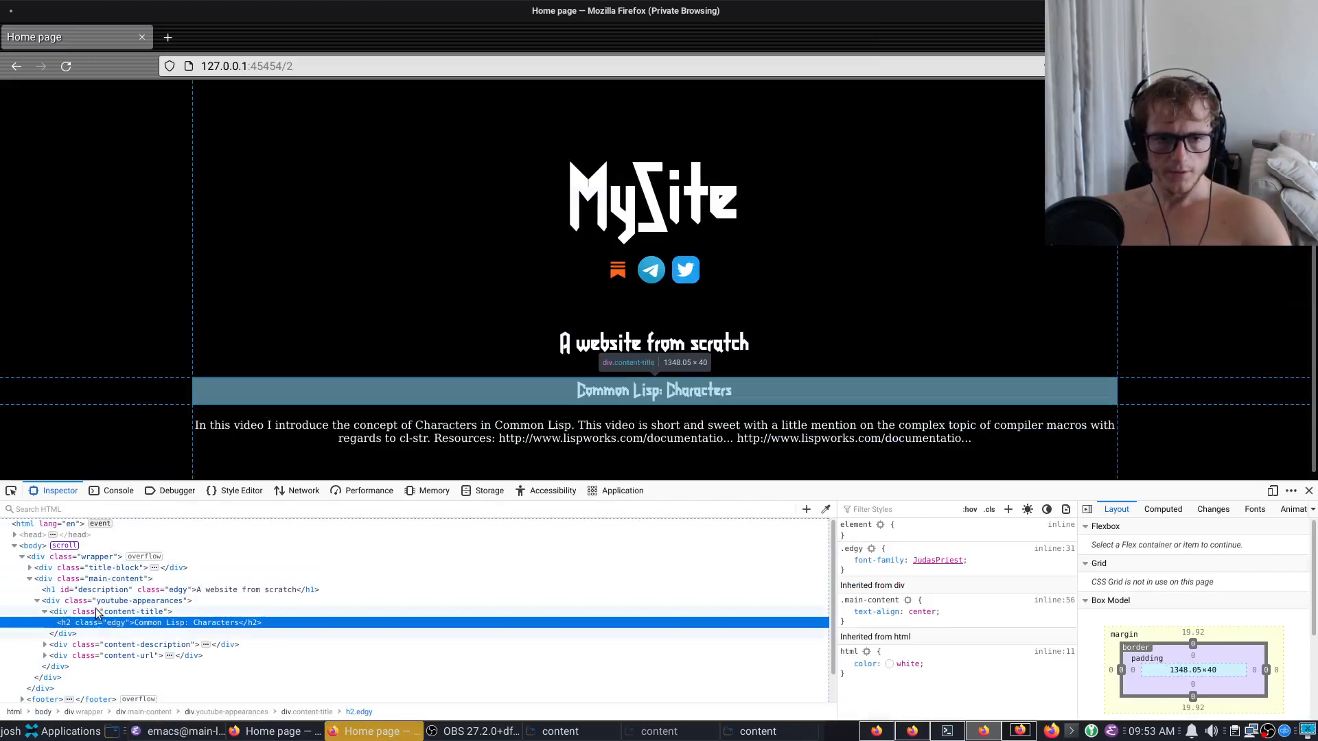
{"action": "left_click", "coordinate": [127, 601]}
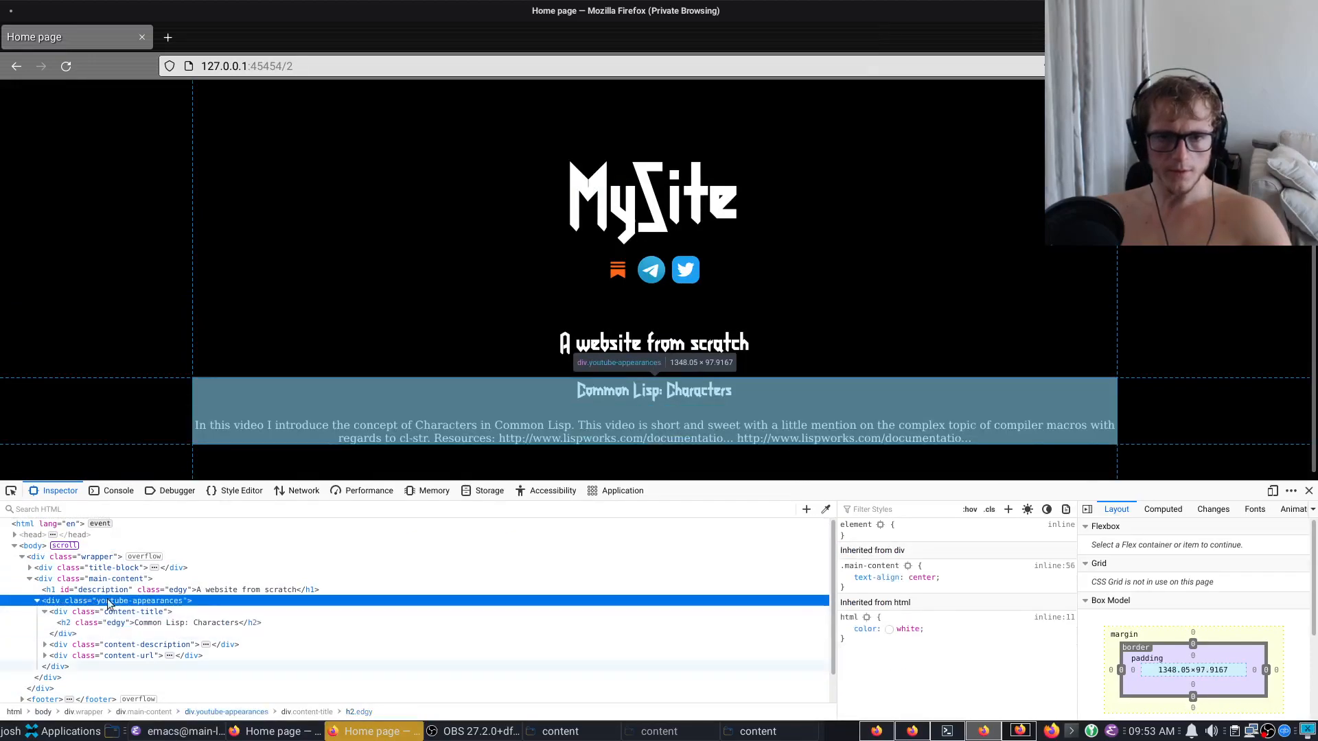
{"action": "left_click", "coordinate": [178, 730]}
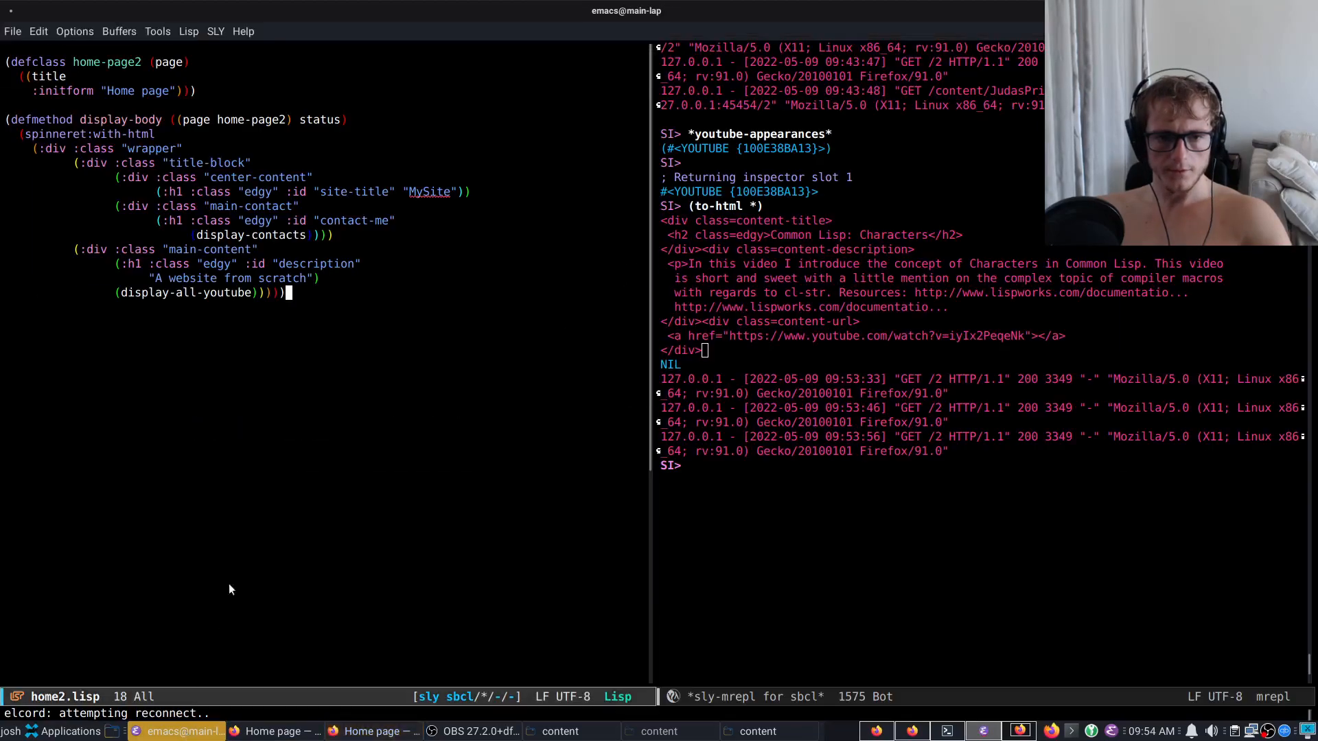
{"action": "key", "text": "C-x b"}
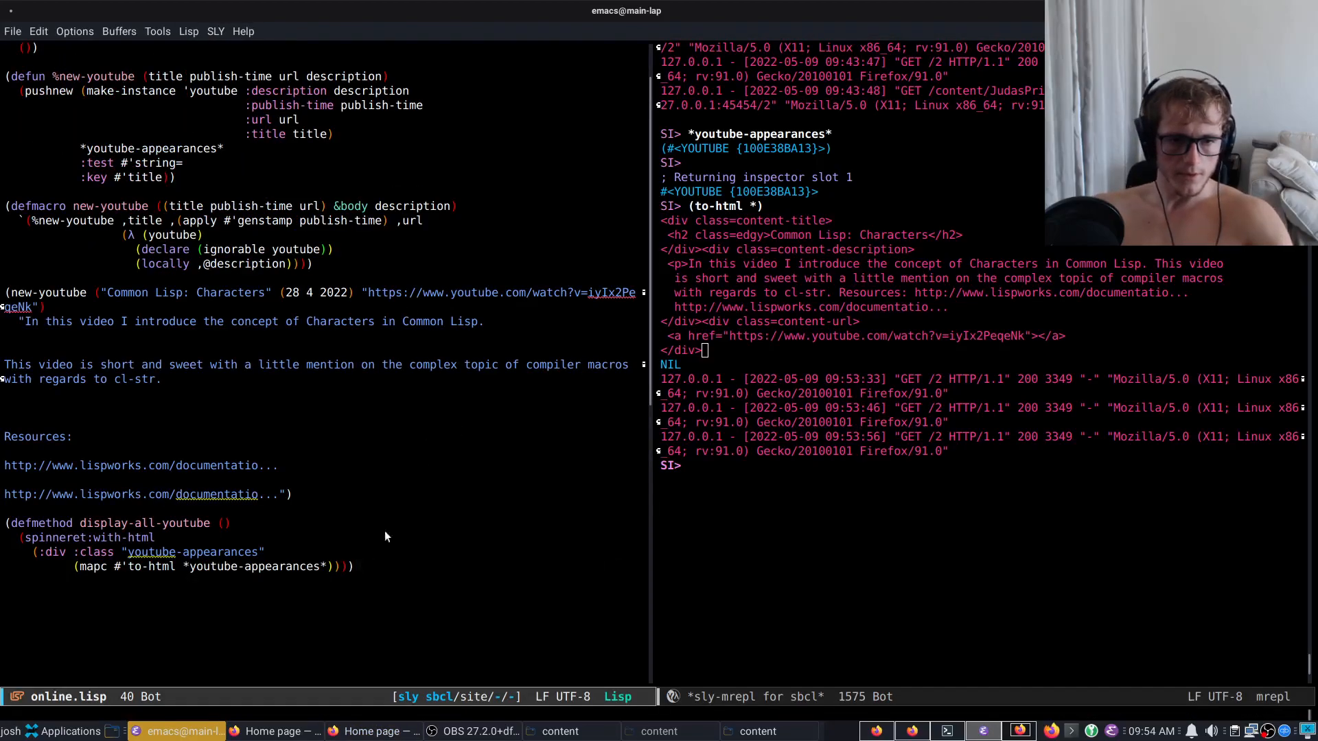
{"action": "mouse_move", "coordinate": [271, 555]}
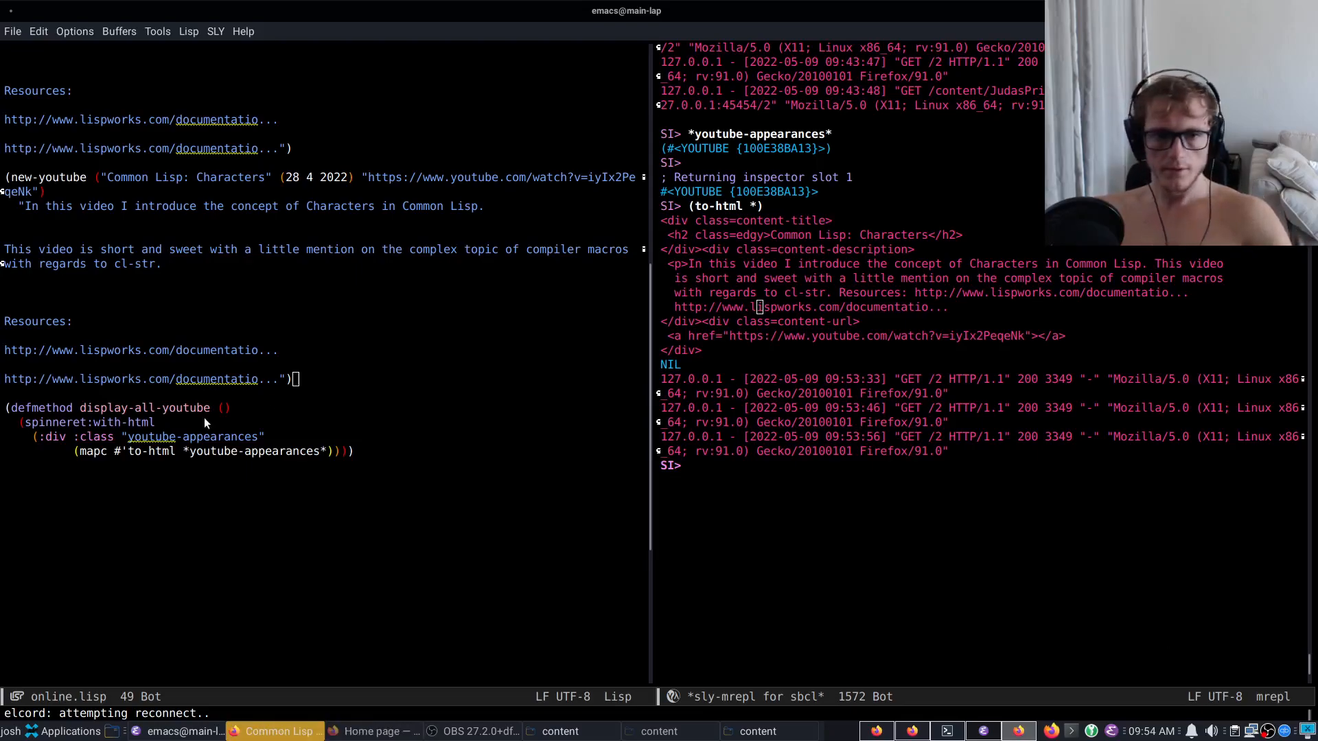
{"action": "type", "text": "(new-youtube (\"Common Lisp Ecosystem: A short introduction to cl-str"}
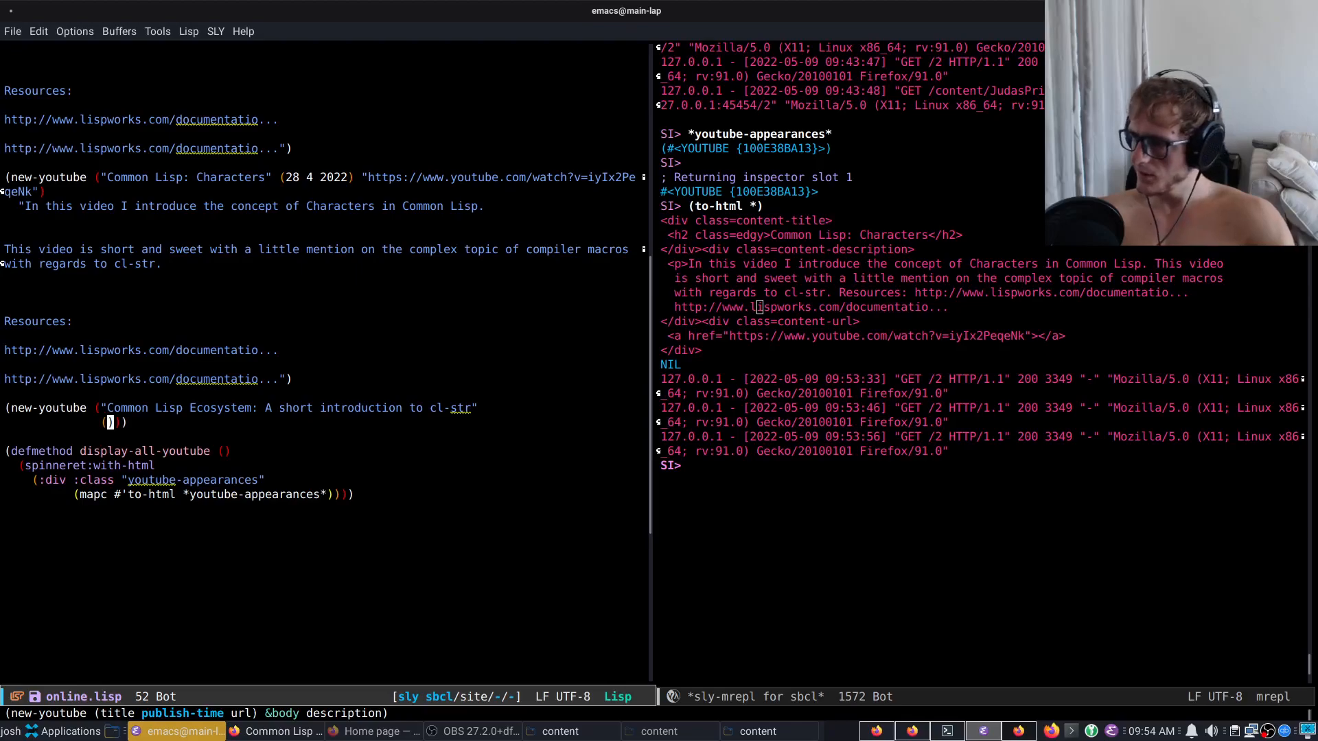
{"action": "type", "text": "2"}
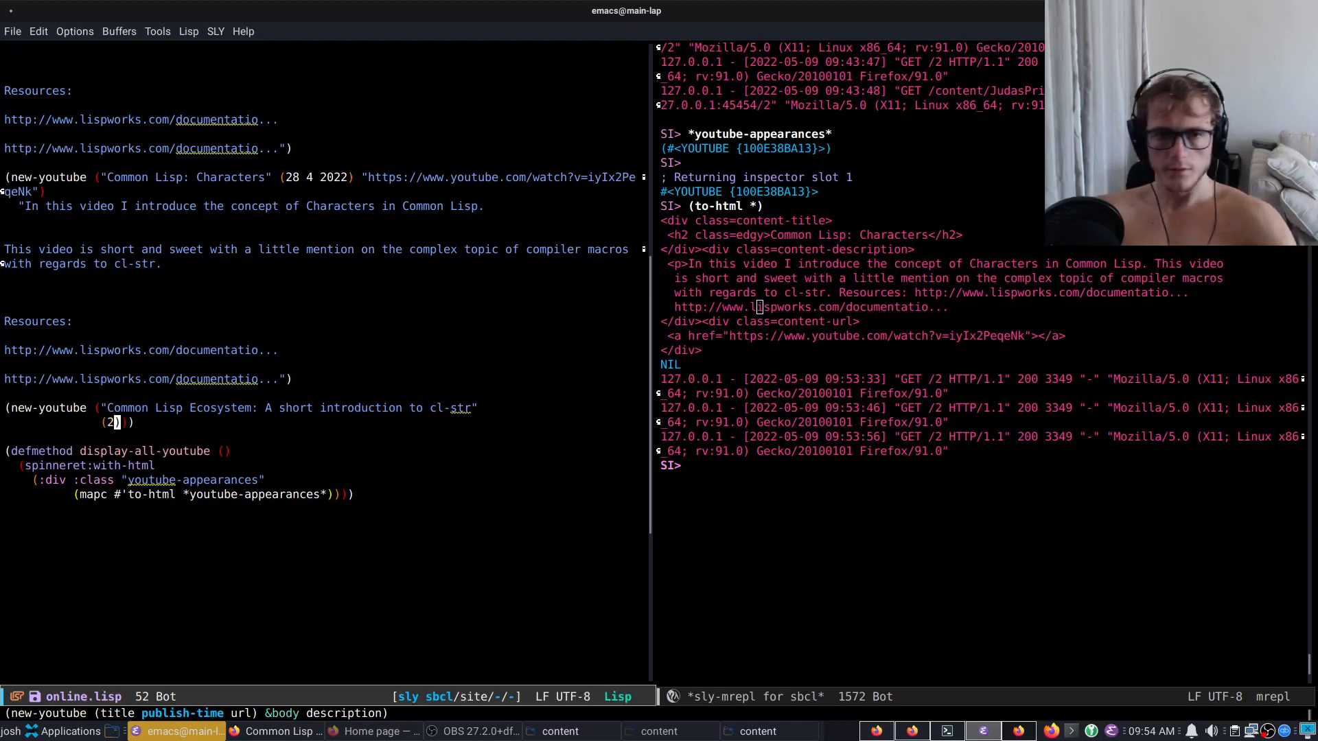
{"action": "type", "text": "1 4 202"}
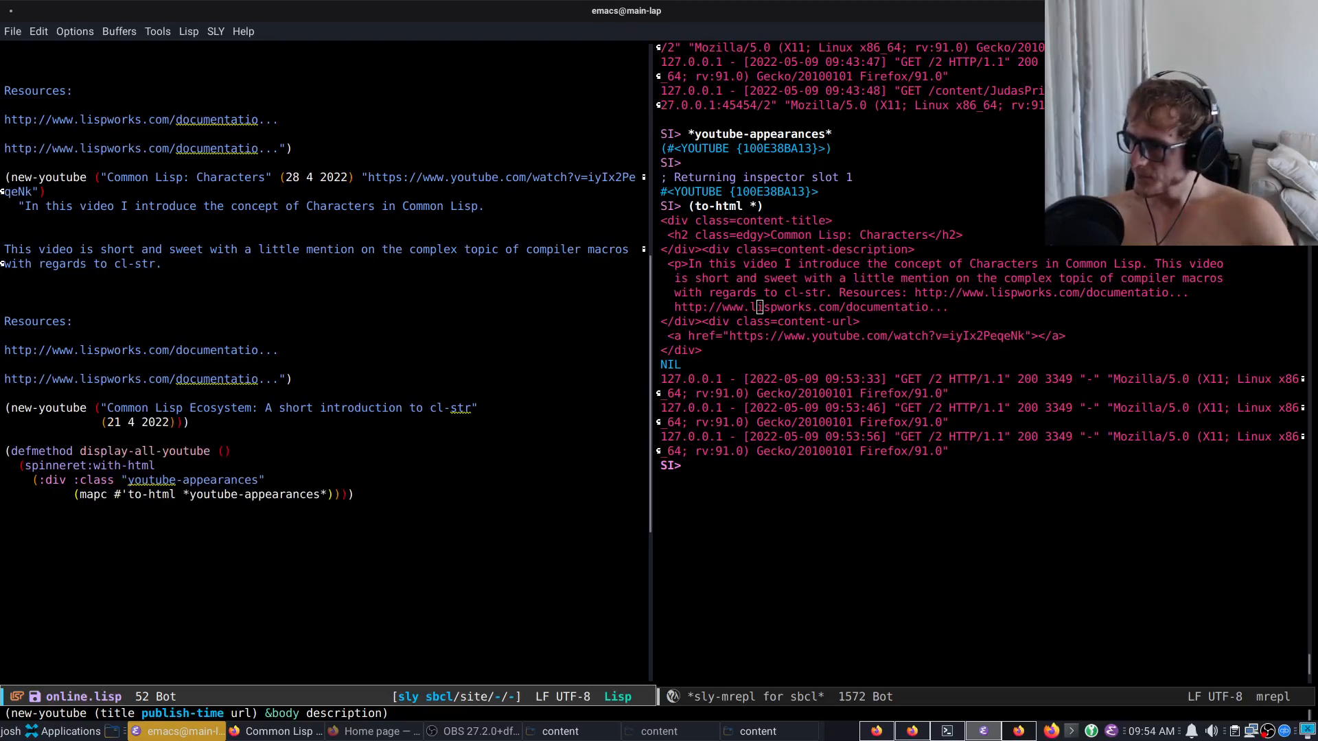
{"action": "key", "text": "Return"}
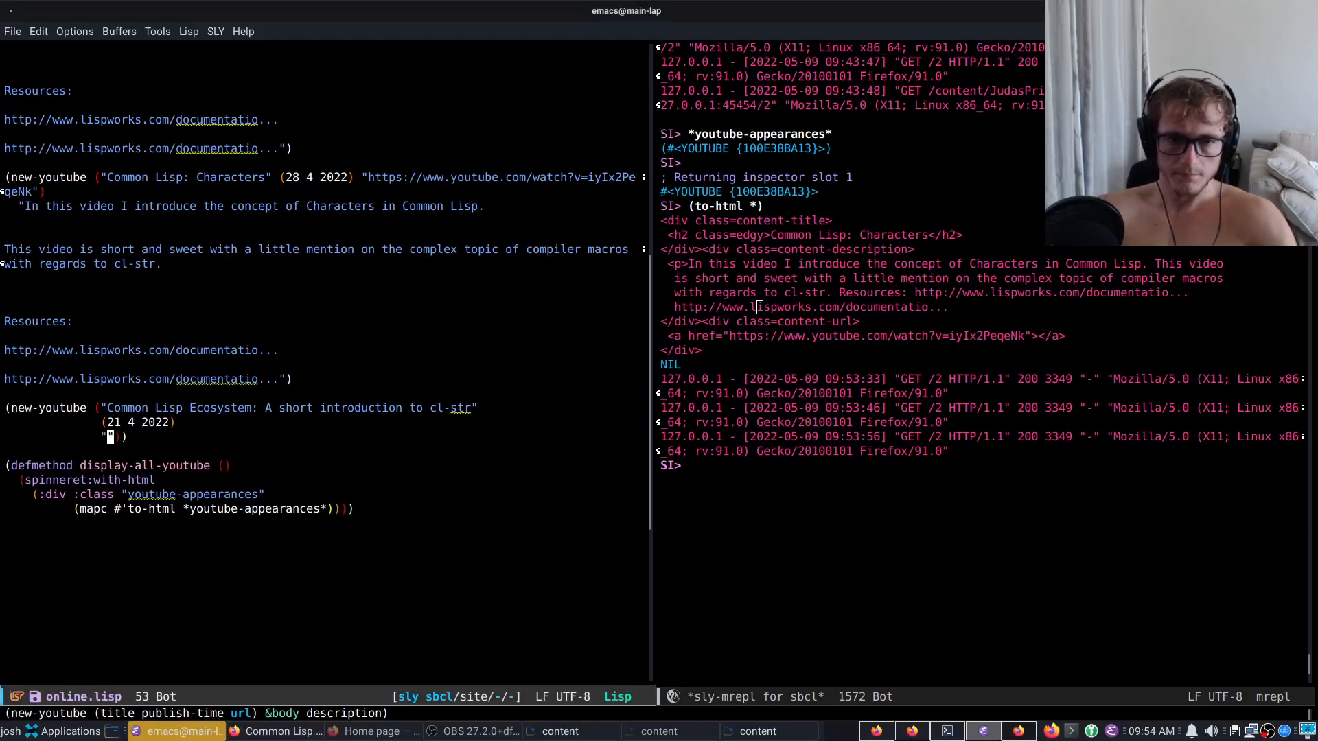
{"action": "type", "text": "\"https://www.youtube.com/watch?v=K0jnIqDGa2U\""}
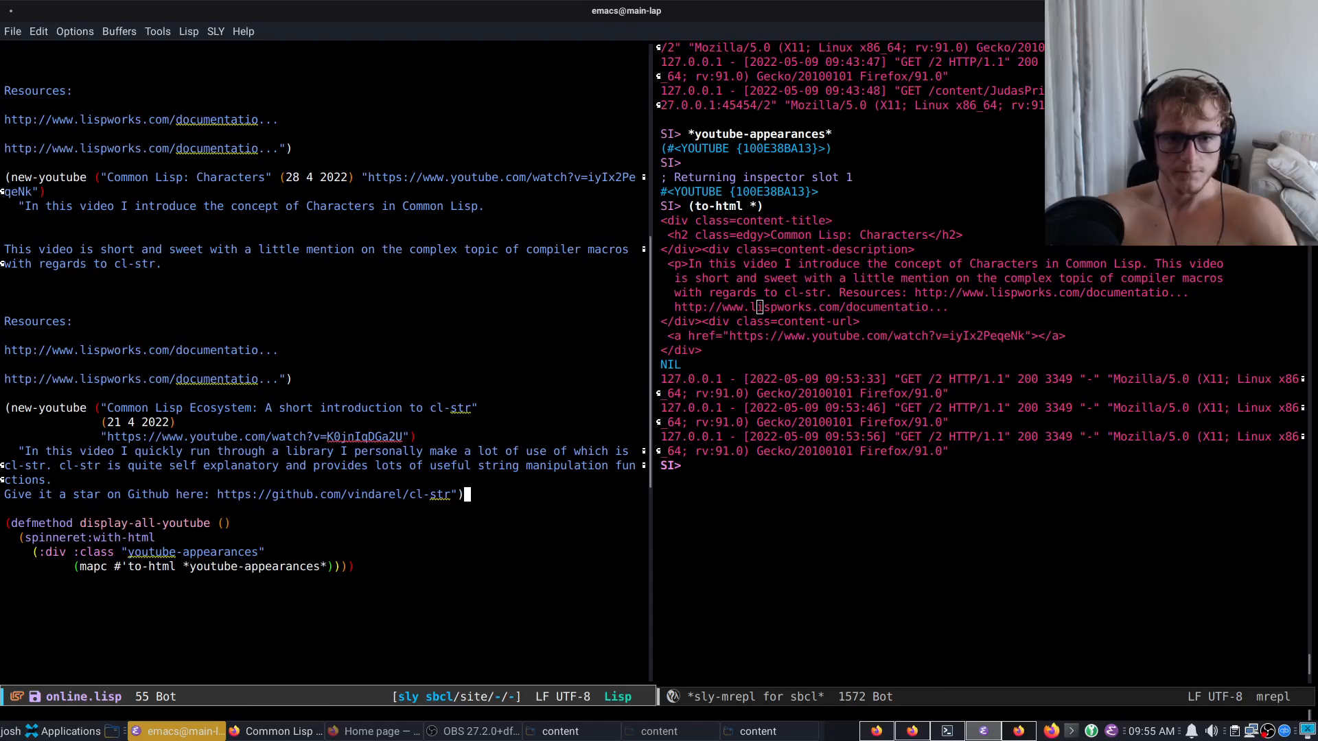
{"action": "key", "text": "C-c C-c"}
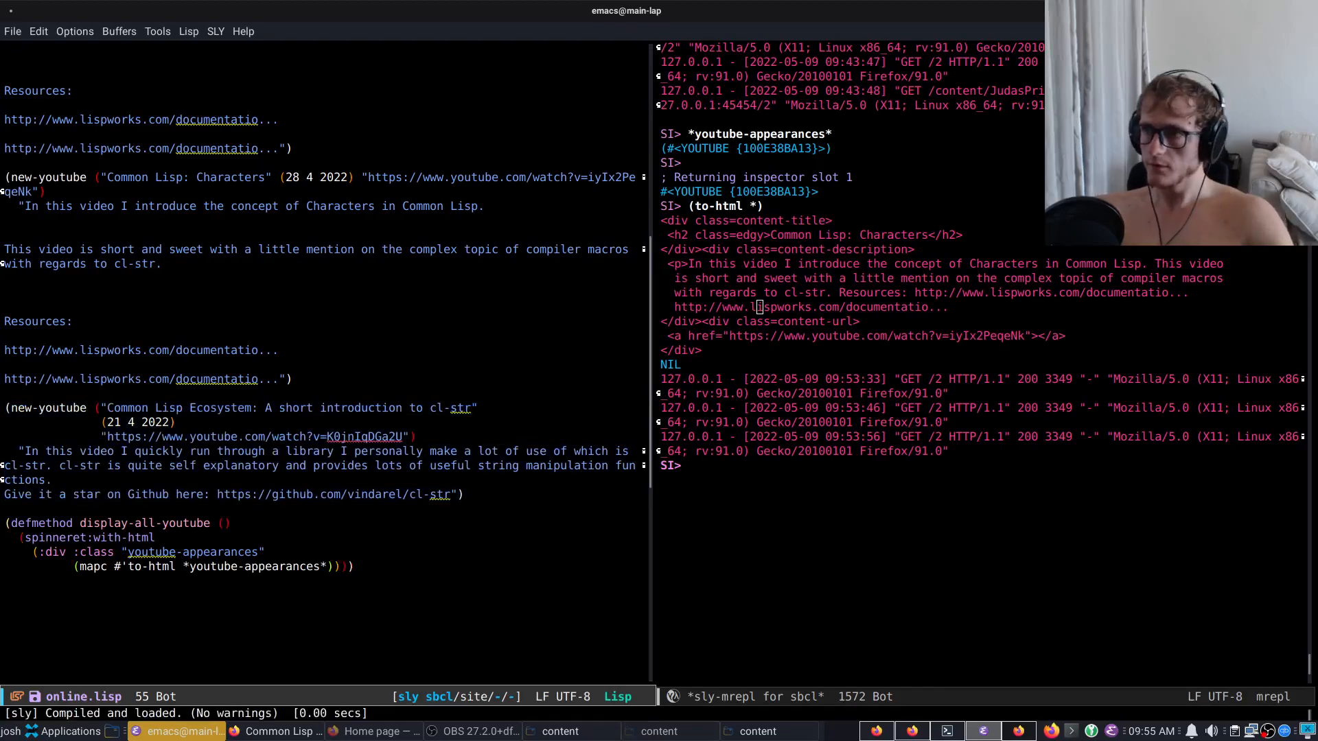
- Add has-image to the youtube defclass superclasses with a yt3.ggpht.com avatar URL as the image :initform
{"action": "left_click", "coordinate": [372, 732]}
{"action": "type", "text": "content.lisp"}
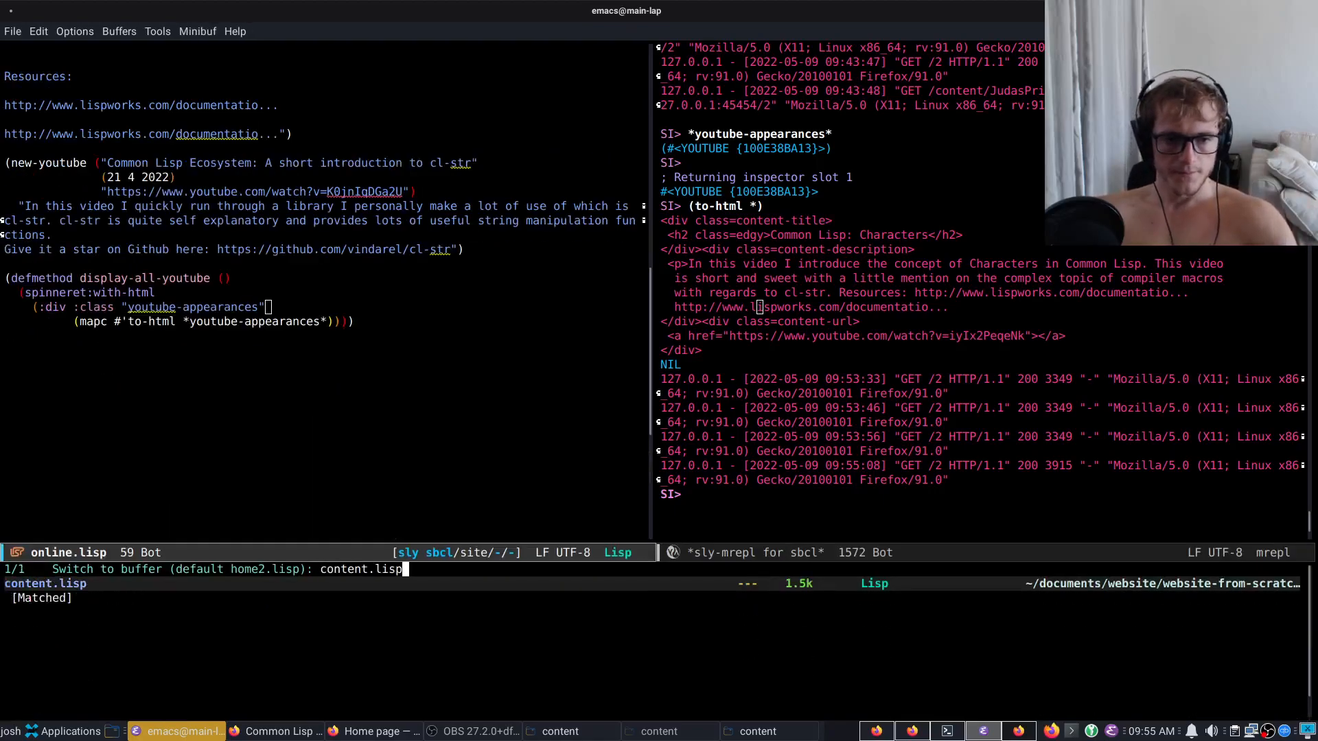
{"action": "key", "text": "Return"}
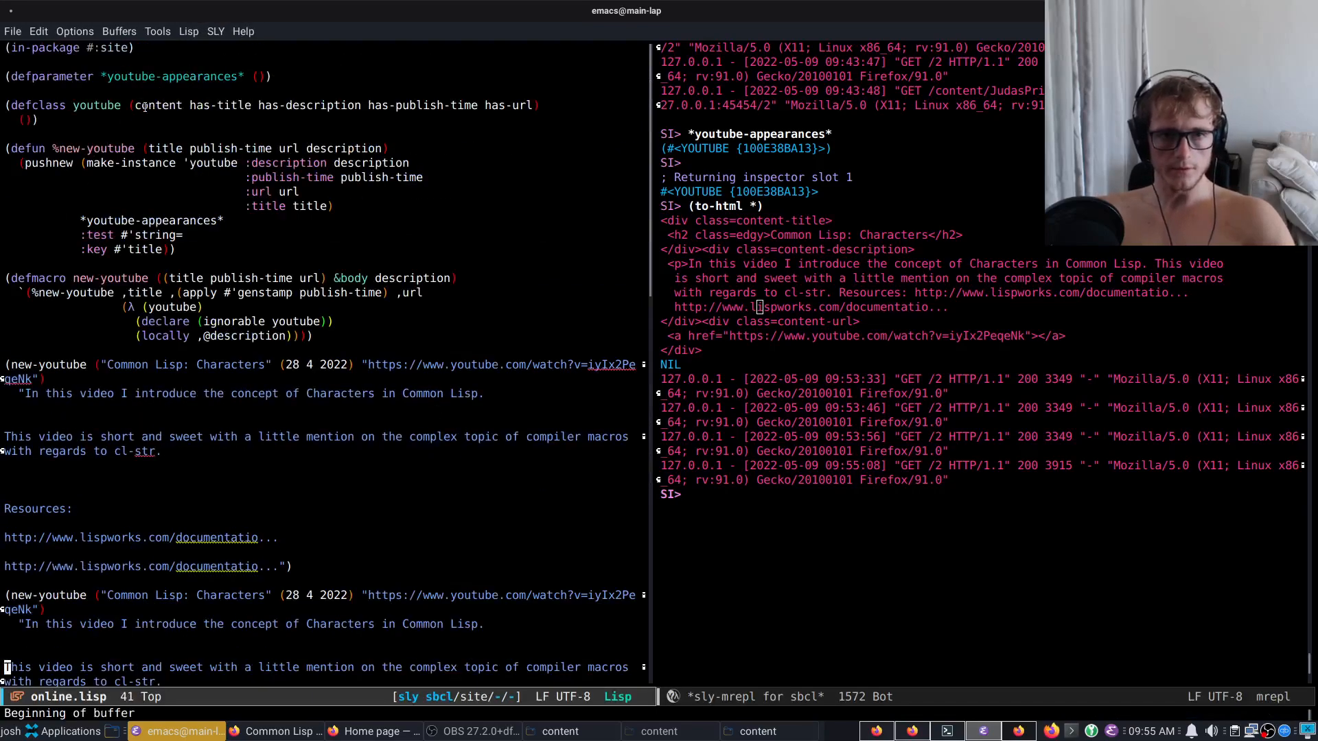
{"action": "type", "text": "has"}
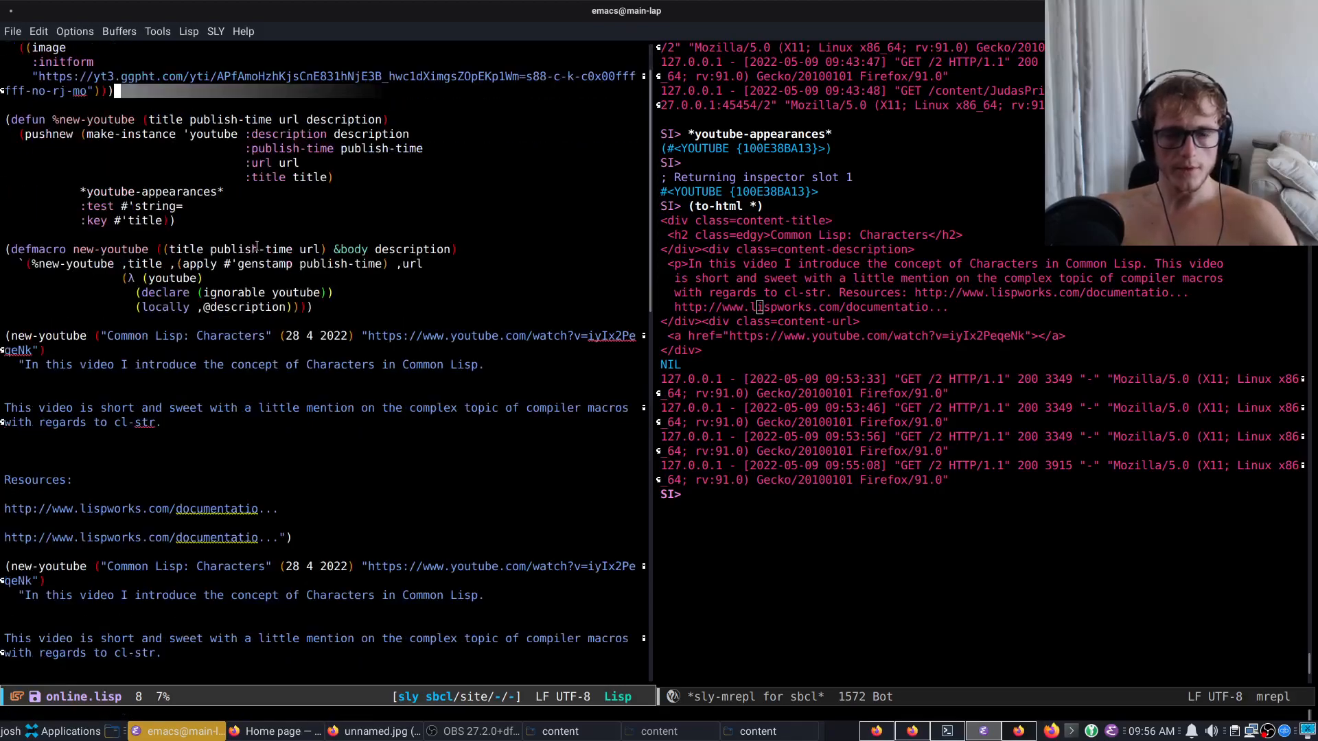
{"action": "scroll", "scroll_direction": "down", "scroll_amount": 3}
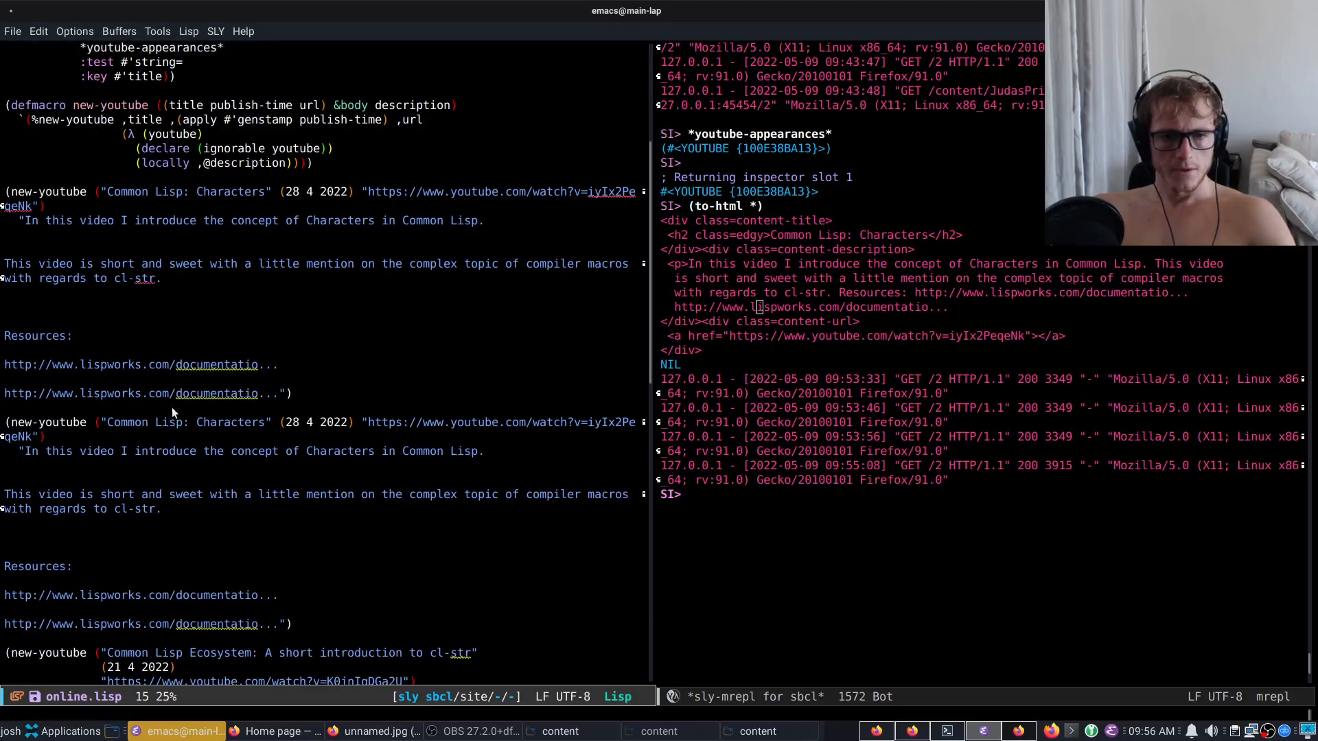
{"action": "scroll", "scroll_direction": "down", "scroll_amount": 3}
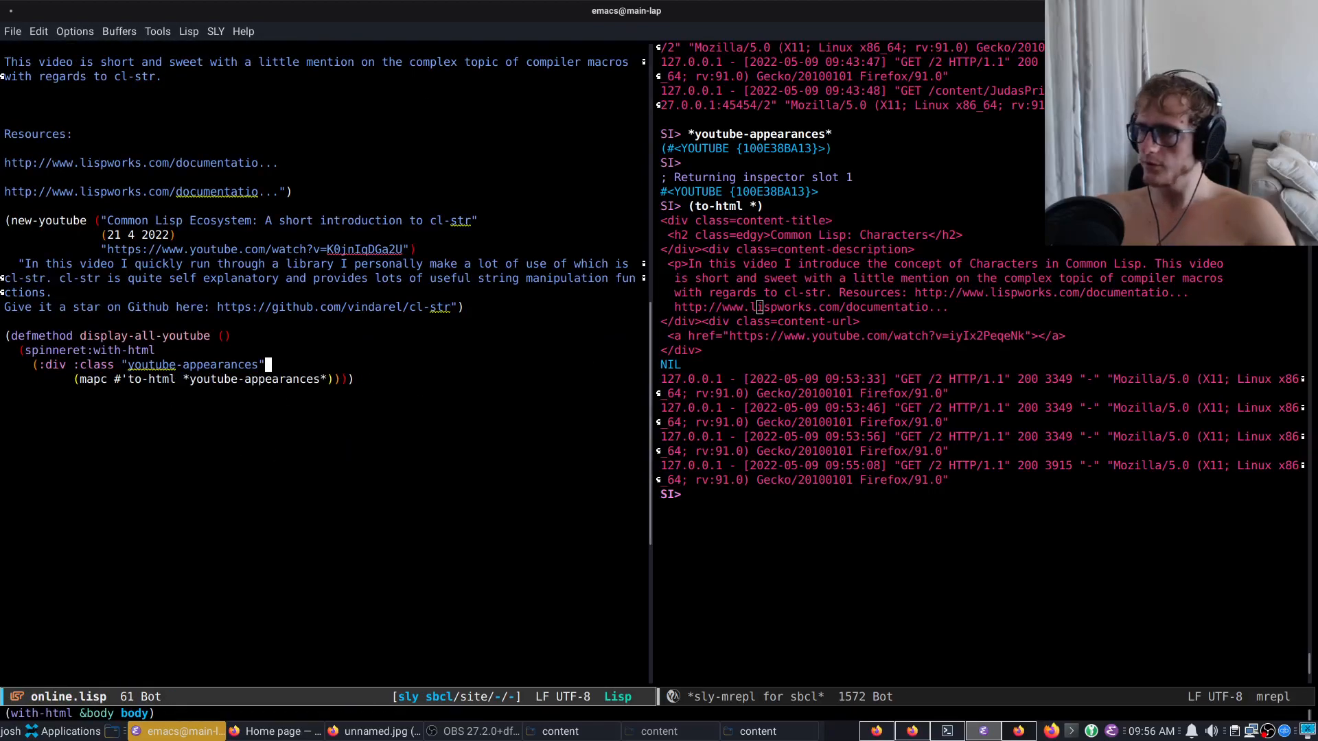
- Wrap display-all-youtube's :div in (let ((*width* 100)) (declare (special *width*)) ...)
{"action": "left_click", "coordinate": [274, 730]}
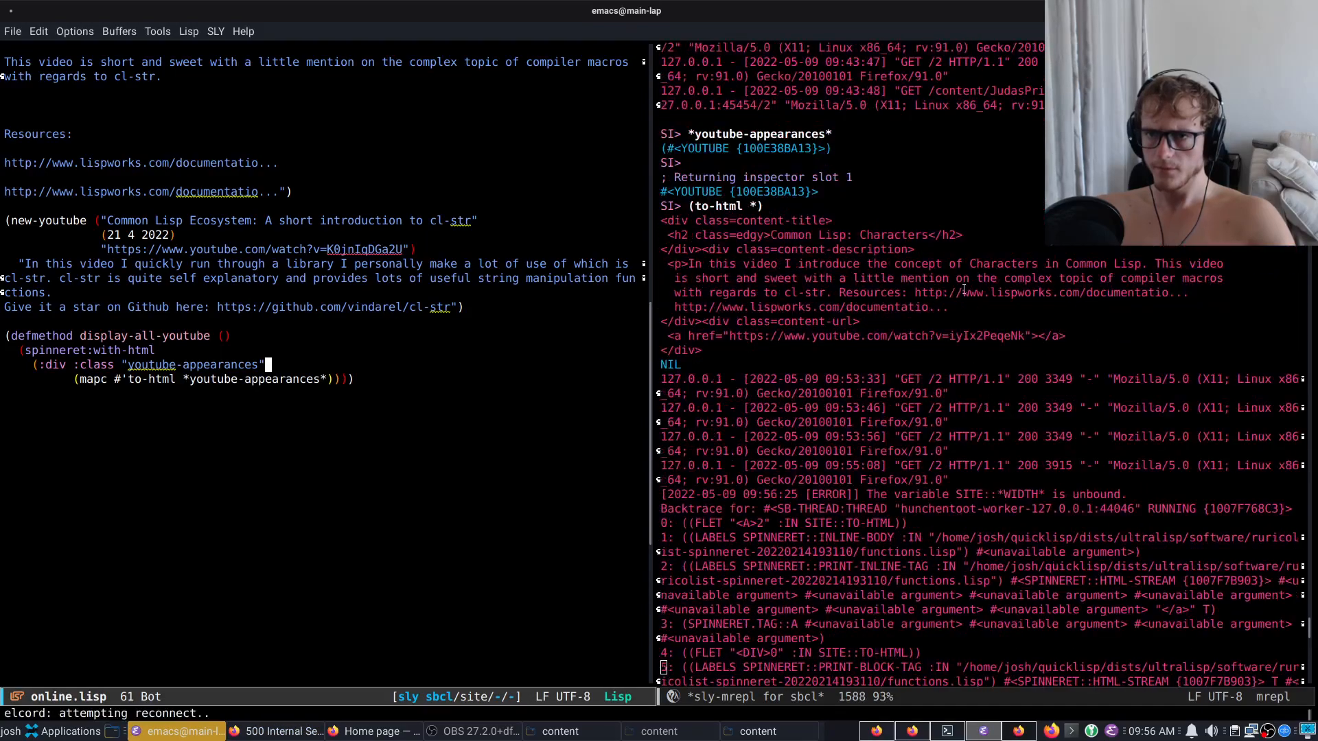
{"action": "scroll", "scroll_direction": "down", "scroll_amount": 3}
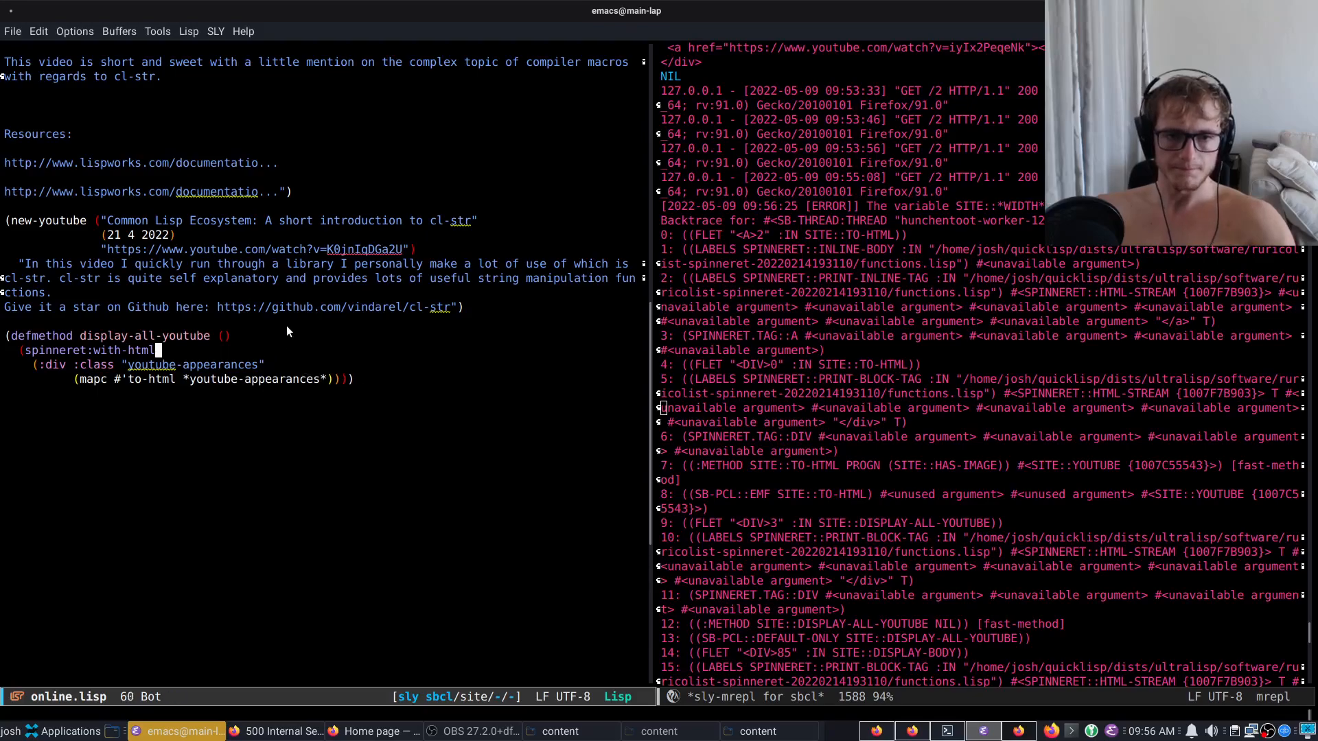
{"action": "type", "text": "(let ((*"}
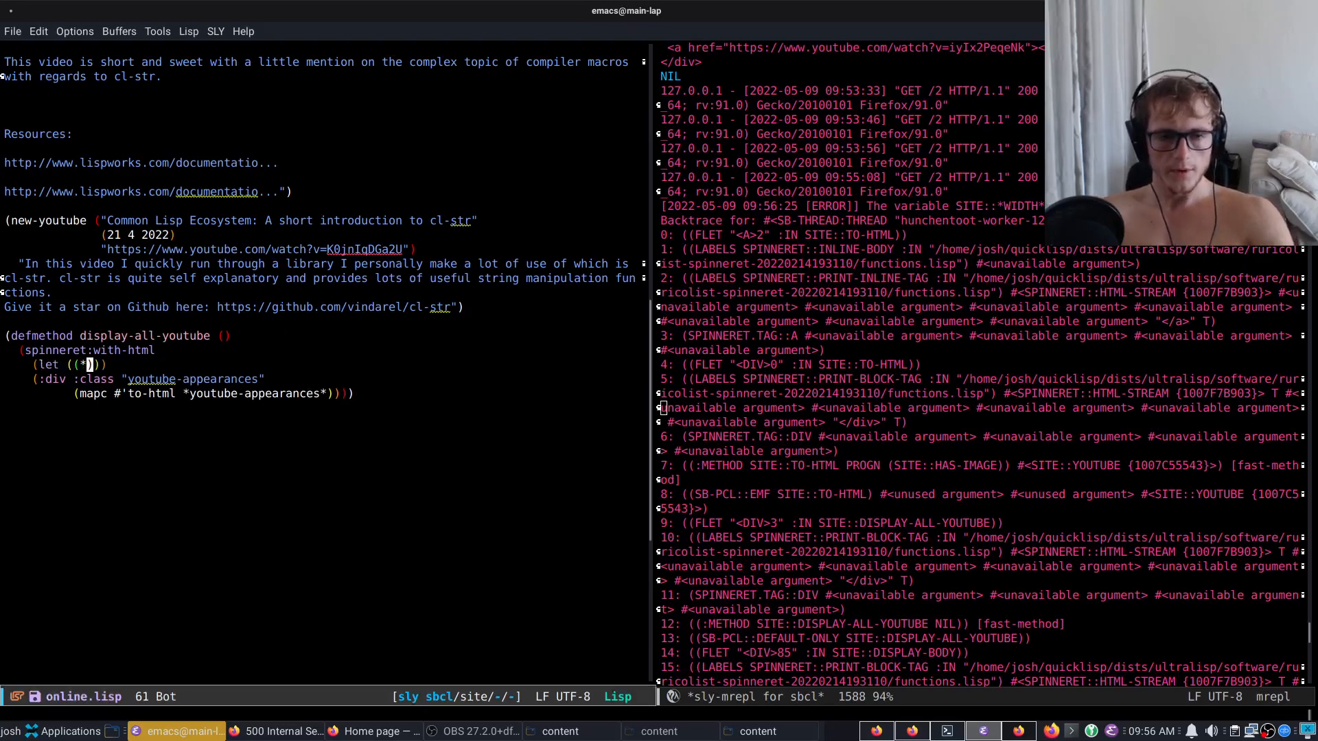
{"action": "type", "text": "width*"}
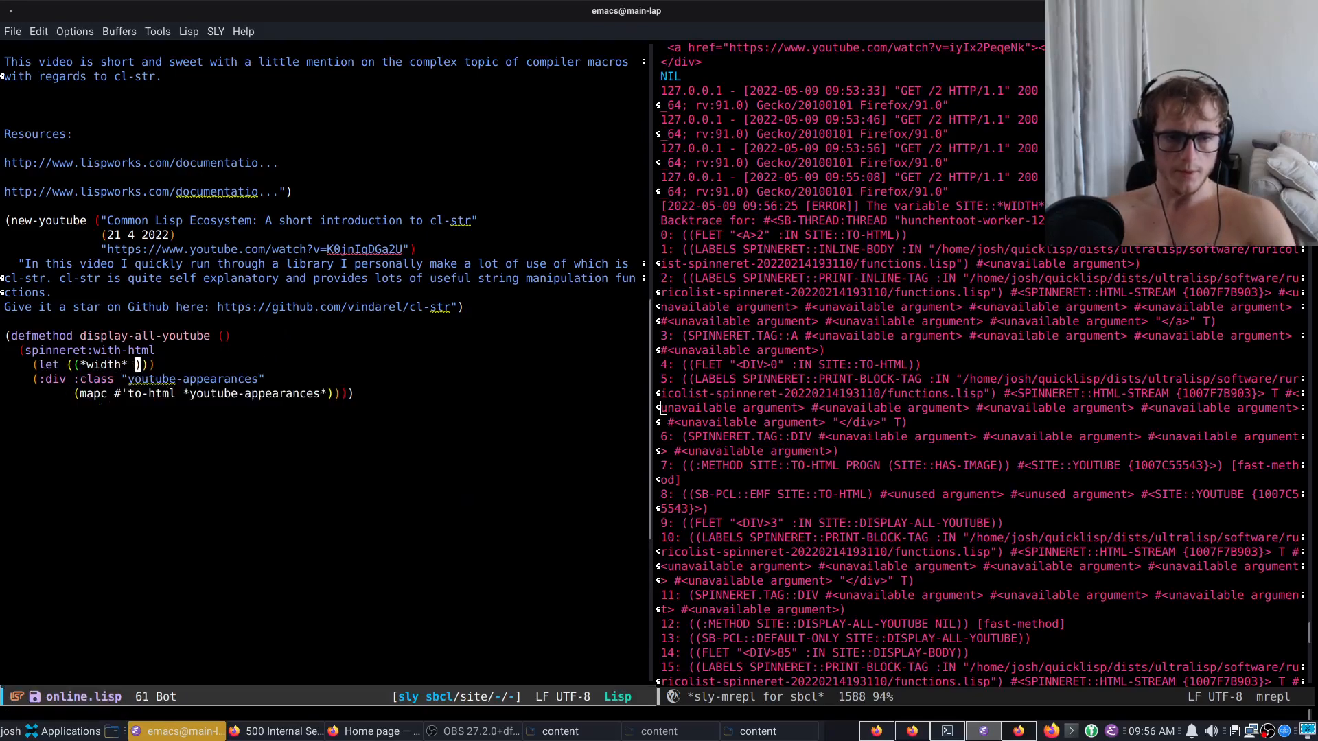
{"action": "type", "text": "00"}
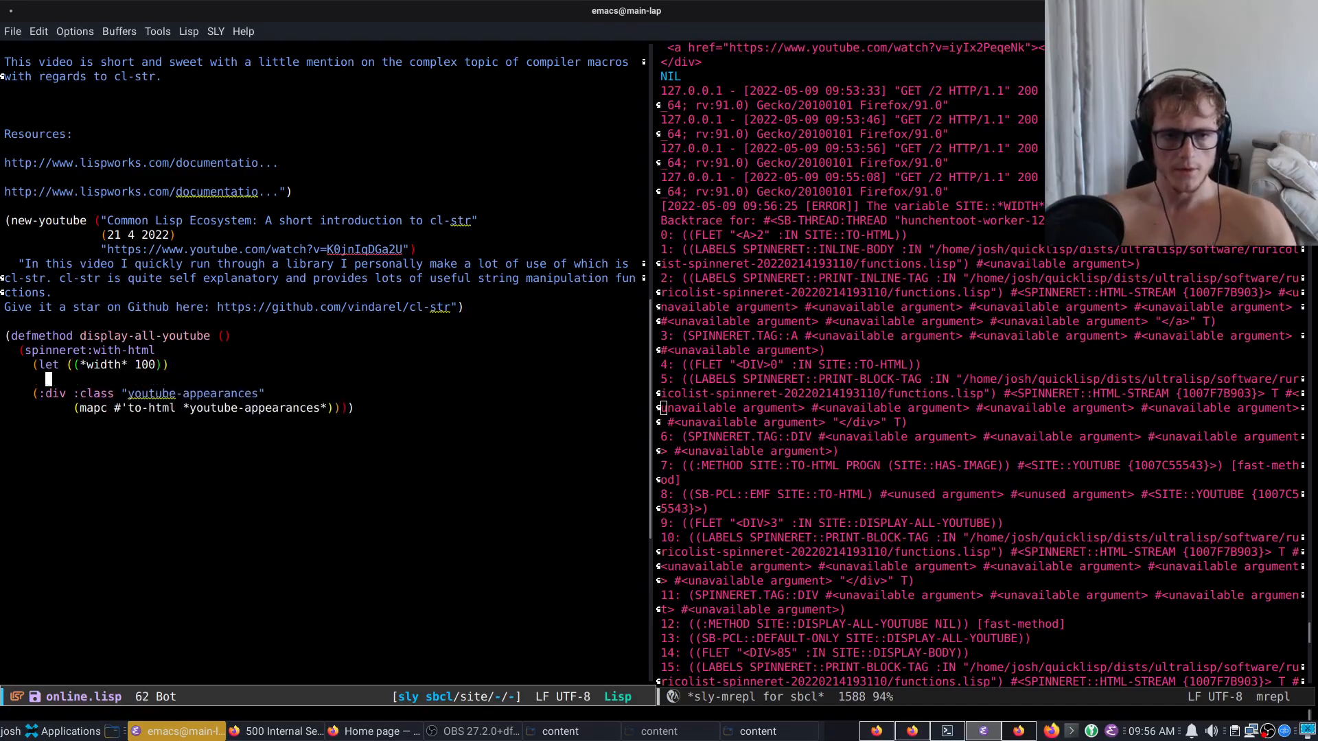
{"action": "type", "text": "(declare *wi"}
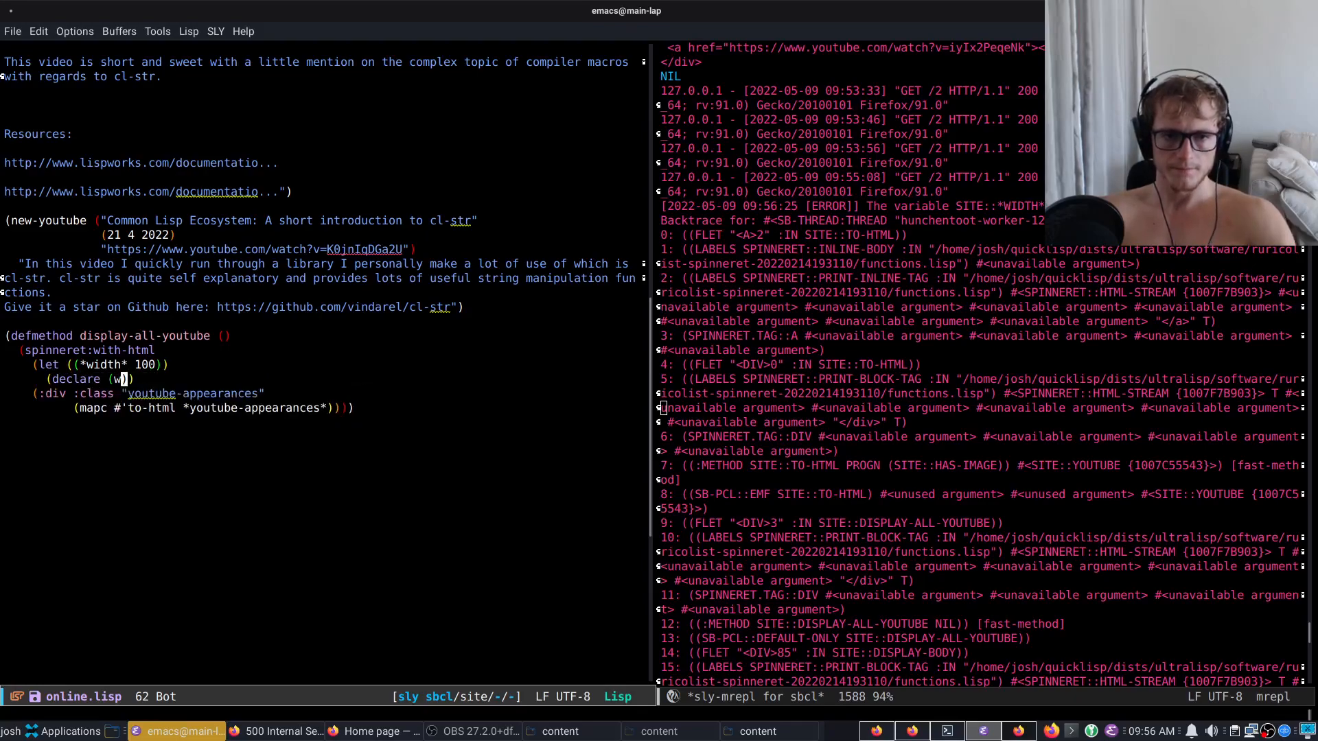
{"action": "type", "text": "*width*"}
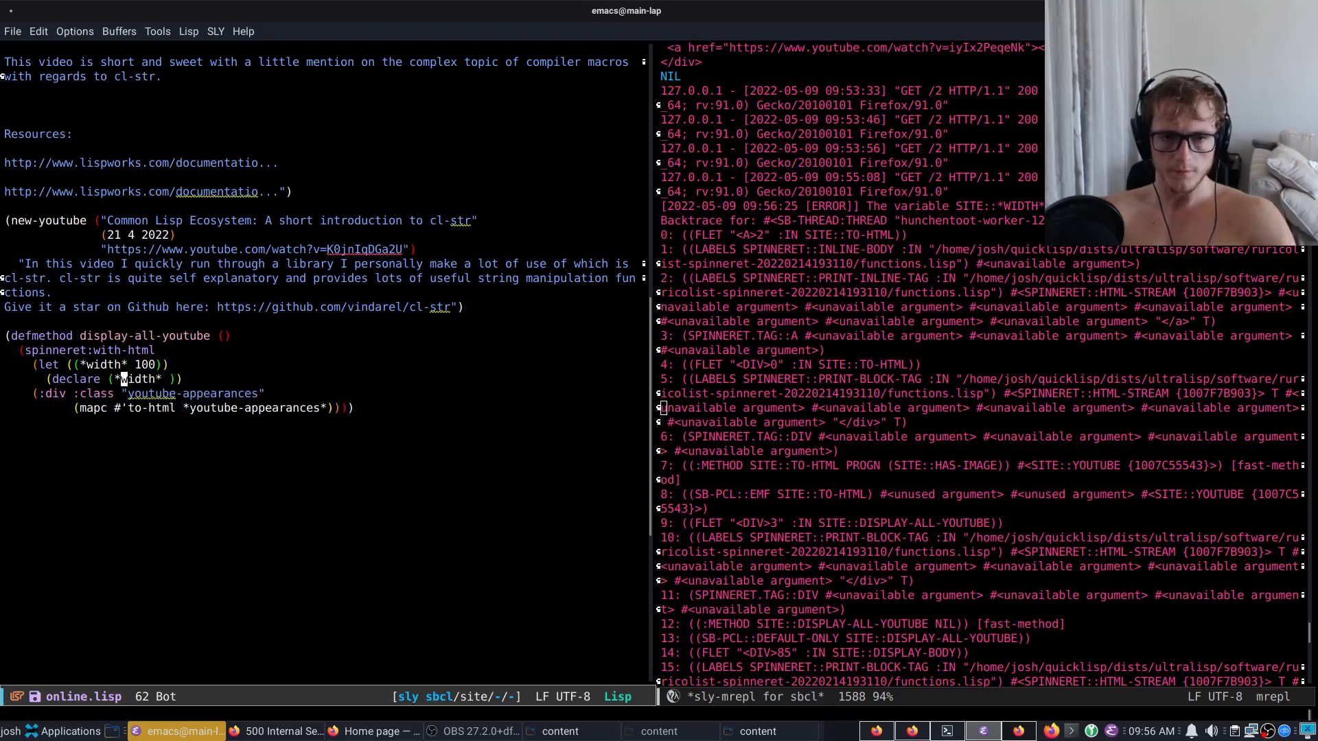
{"action": "type", "text": "special"}
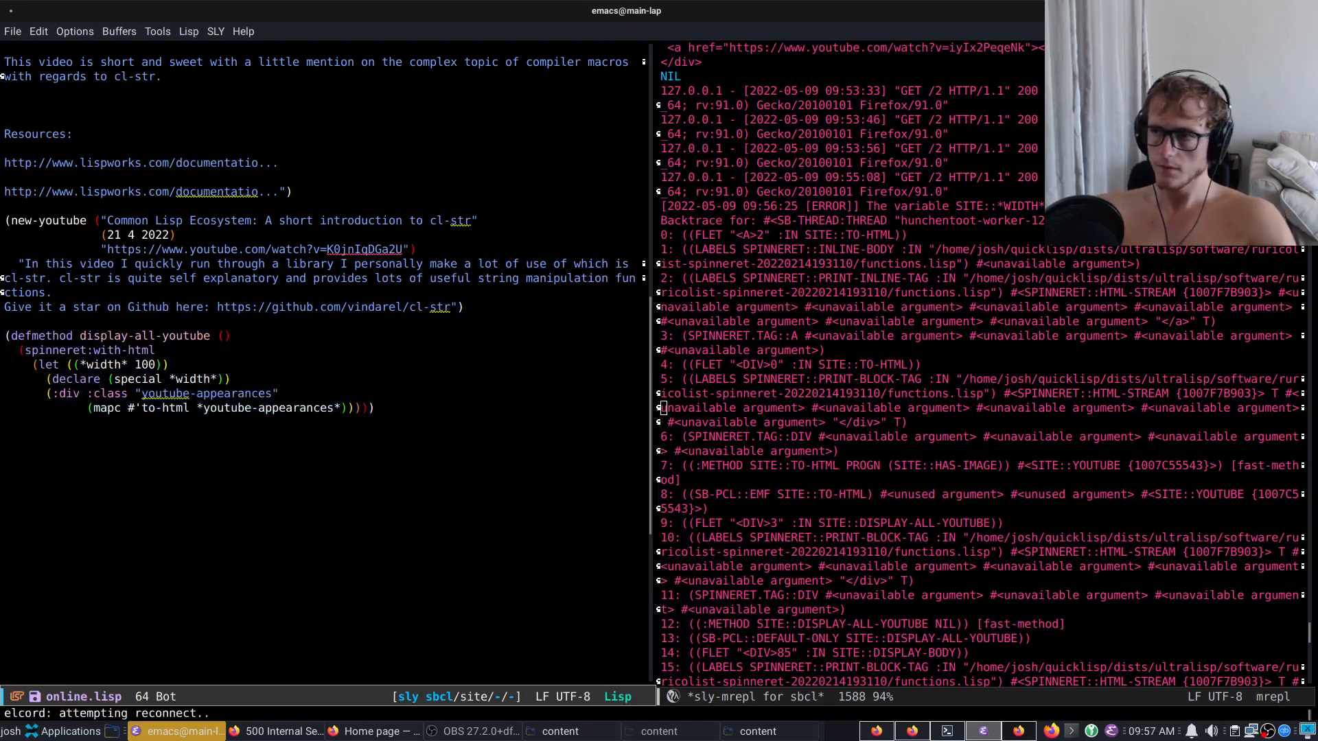
- Reload the 127.0.0.1 home page in Firefox to show both appearances with avatar images, then return to Emacs
{"action": "left_click", "coordinate": [372, 731]}
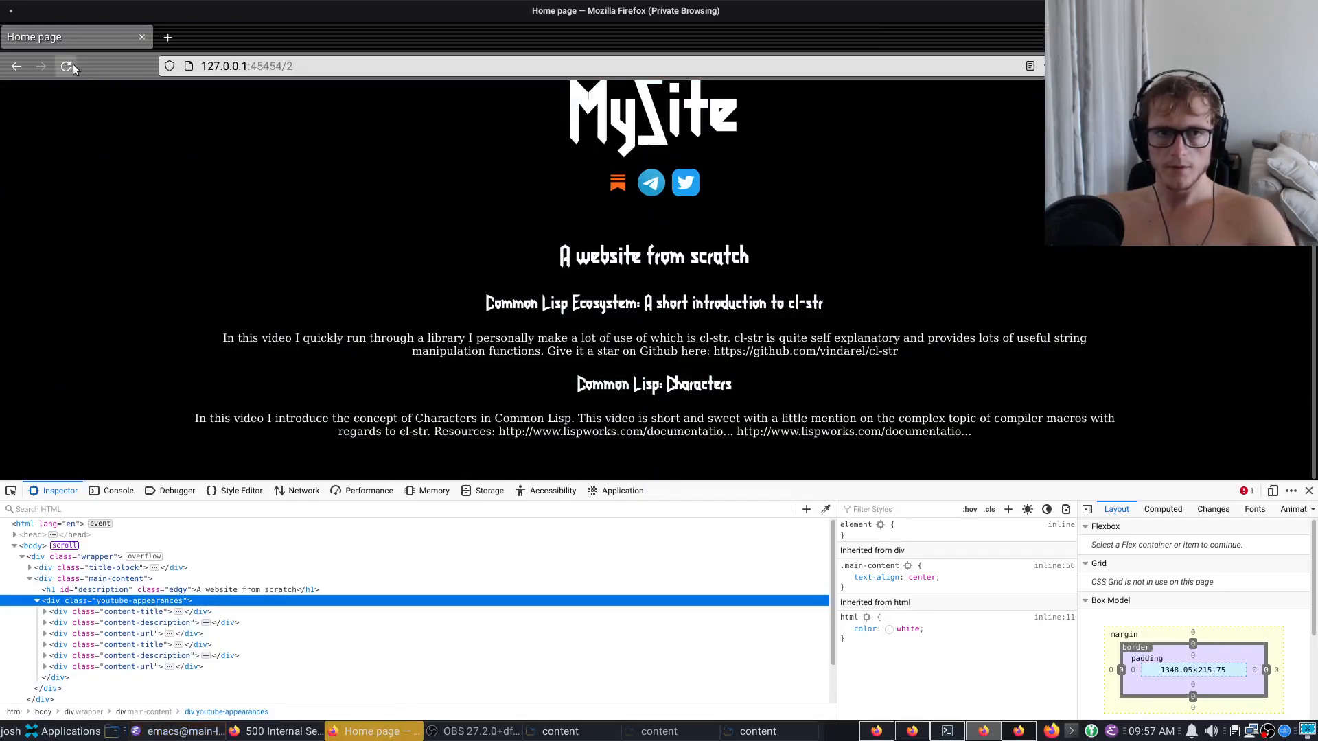
{"action": "left_click", "coordinate": [65, 66]}
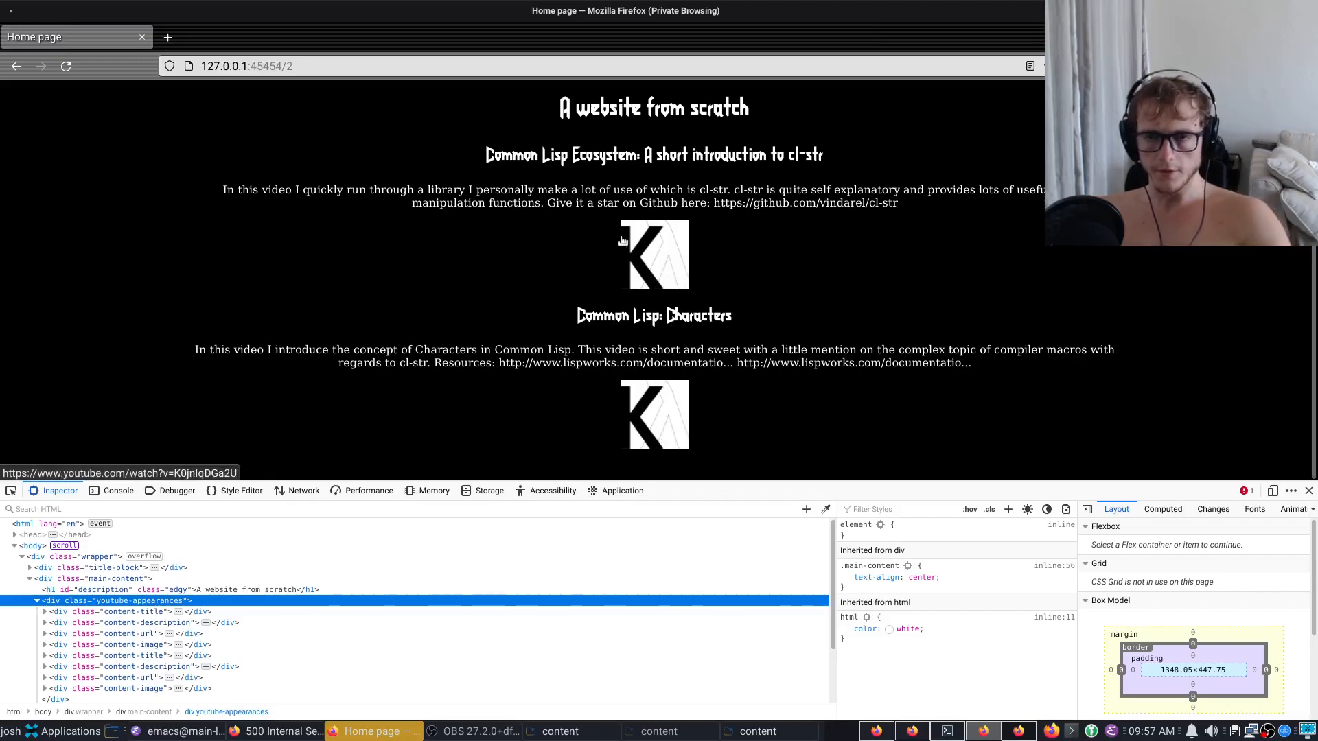
{"action": "mouse_move", "coordinate": [656, 425]}
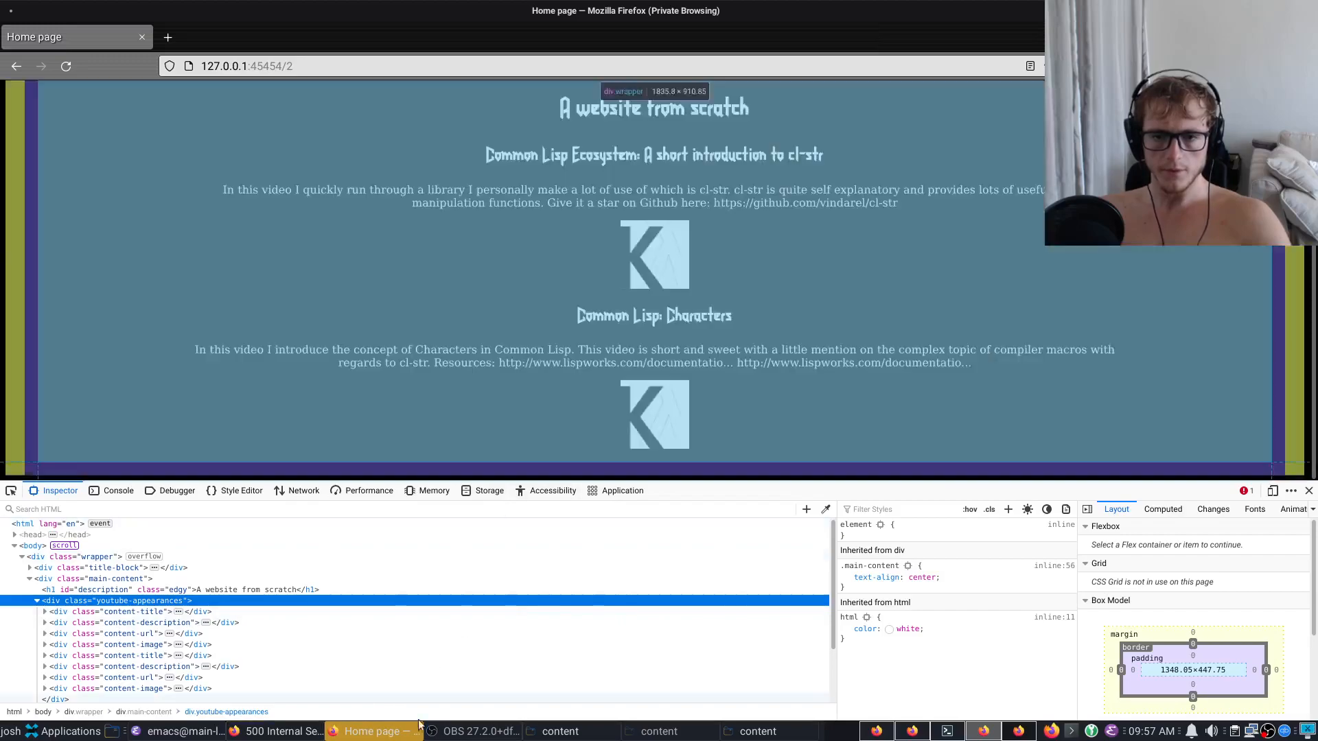
{"action": "left_click", "coordinate": [178, 731]}
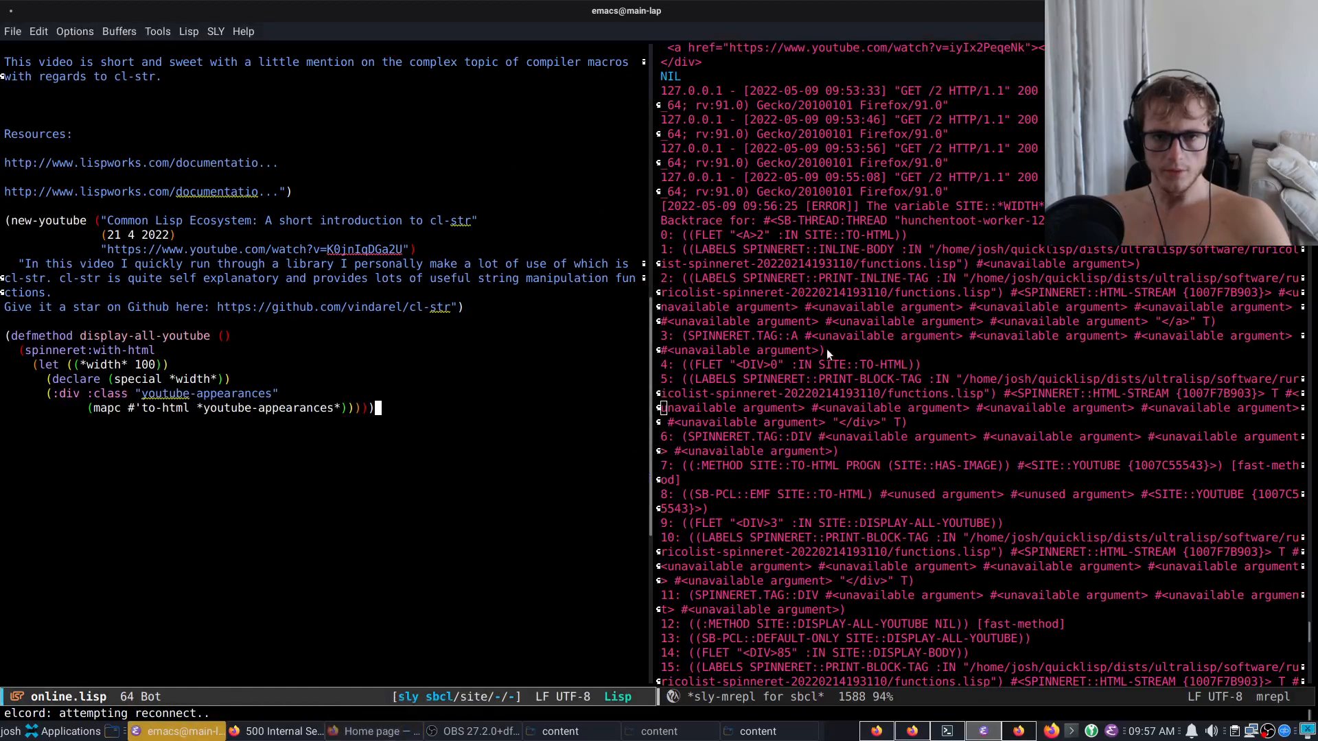
- Evaluate *youtube-appearances* in the sly REPL and inspect the first #<YOUTUBE> object's slots
{"action": "type", "text": "*yo"}
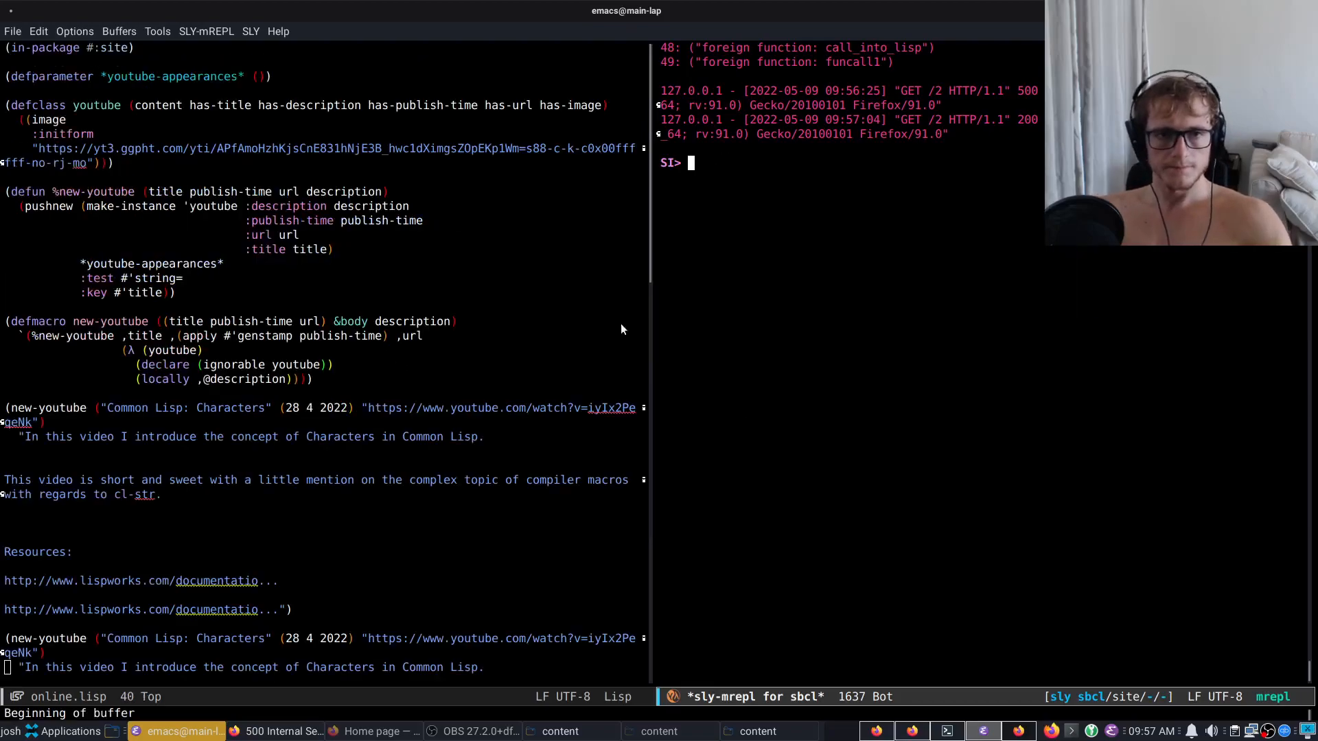
{"action": "type", "text": "*youtube-appearances*"}
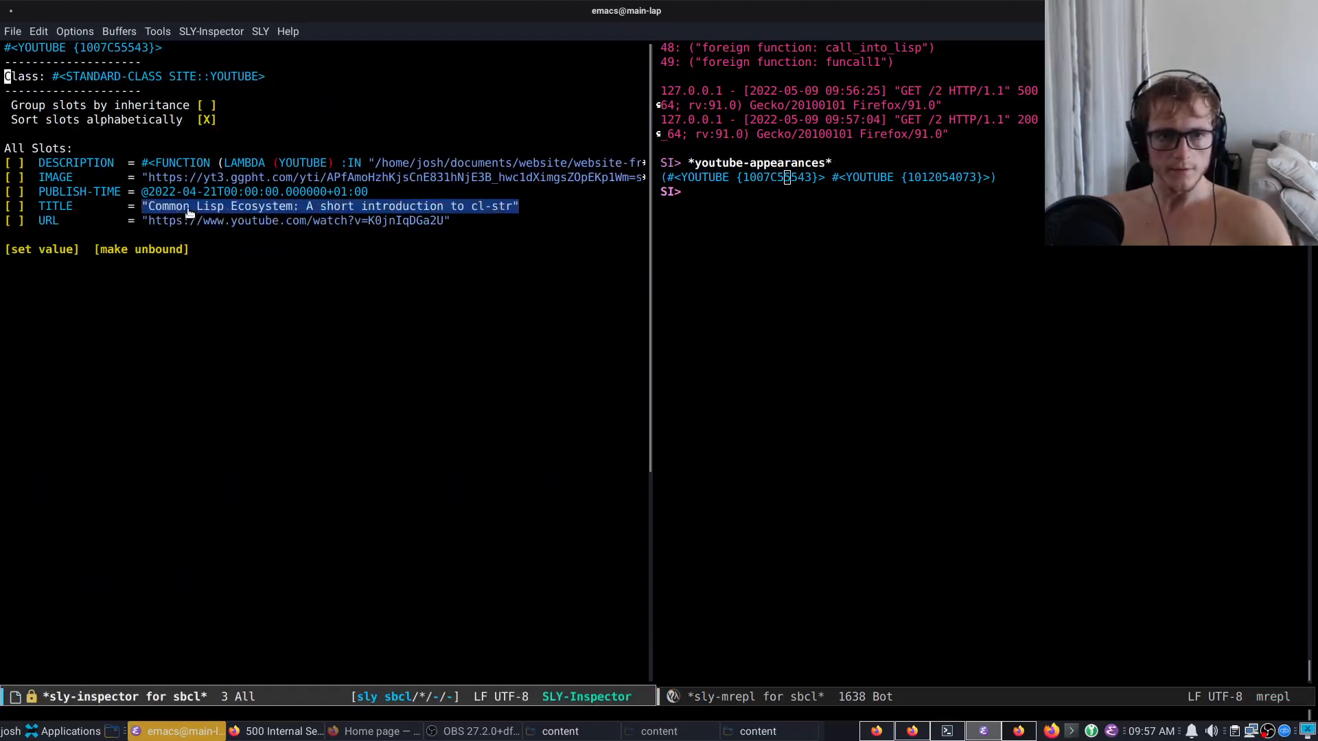
{"action": "mouse_move", "coordinate": [233, 192]}
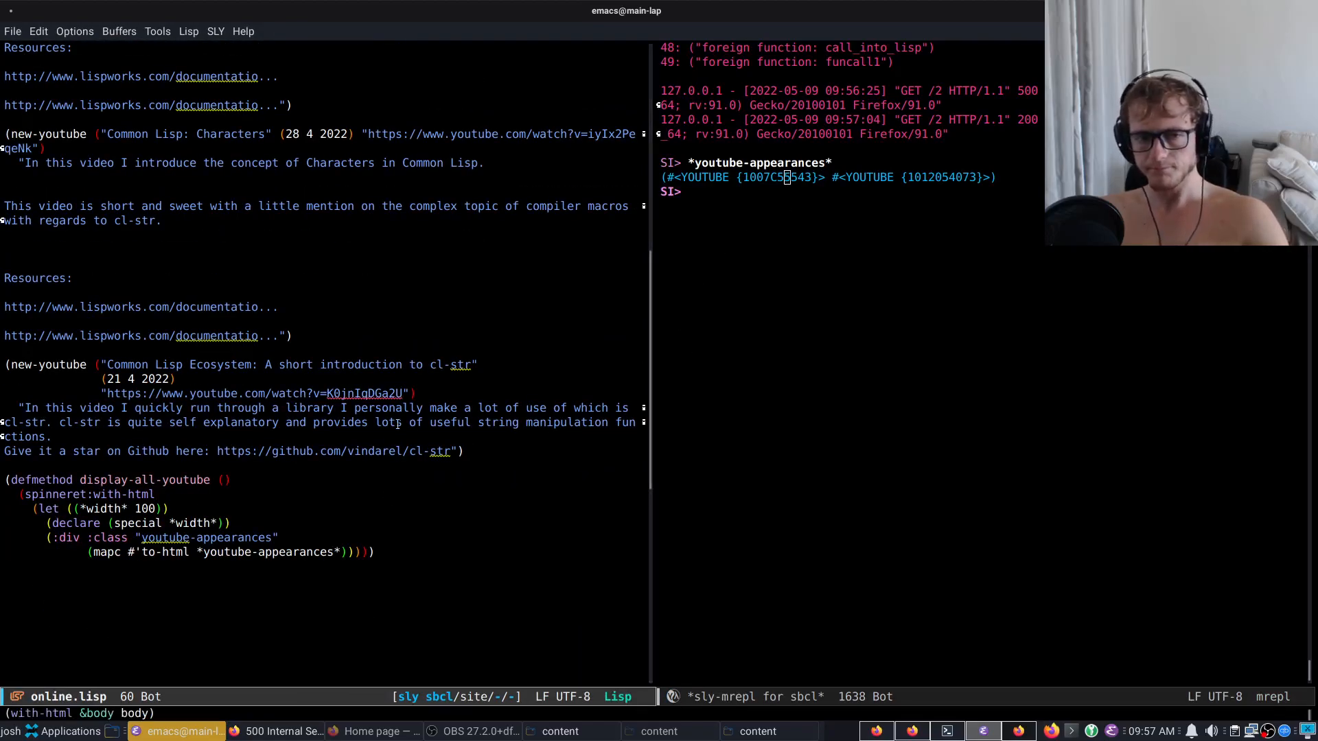
- Go to the to-html method for has-image in content.lisp
{"action": "double_click", "coordinate": [331, 452]}
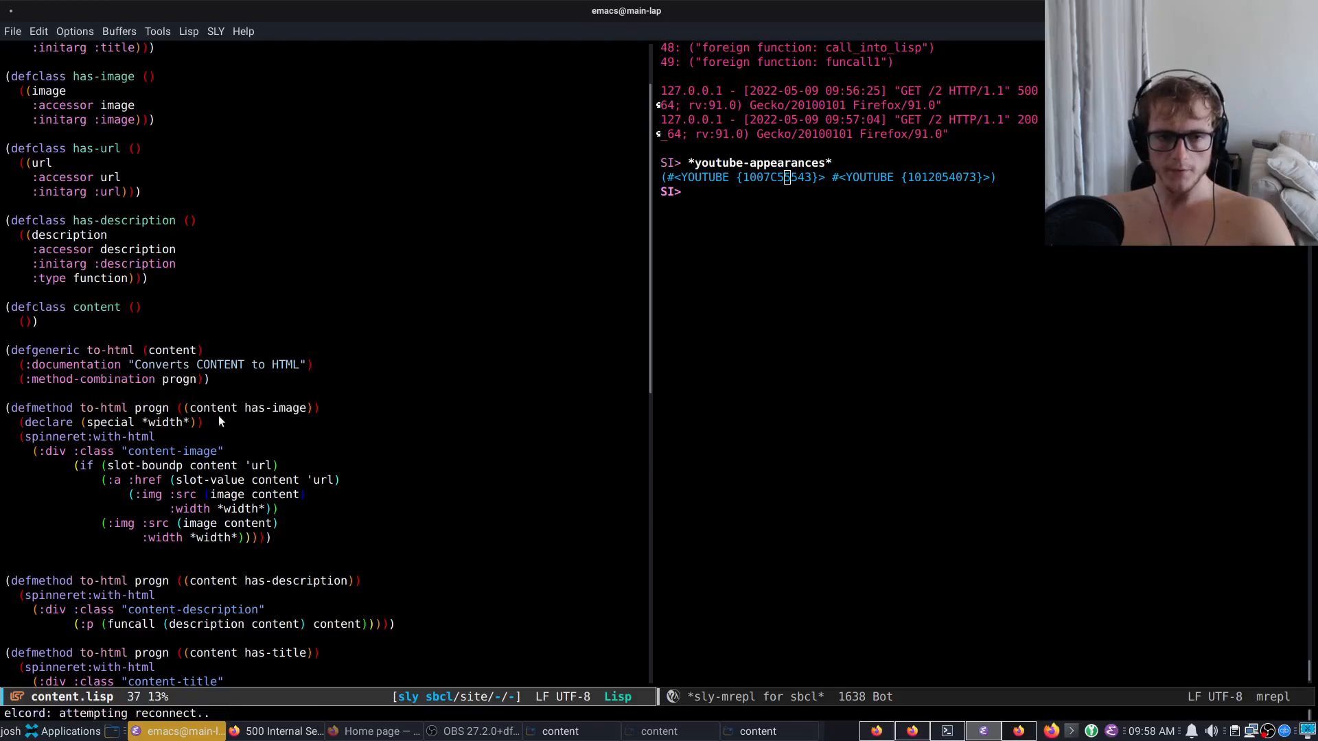
{"action": "left_click", "coordinate": [166, 421]}
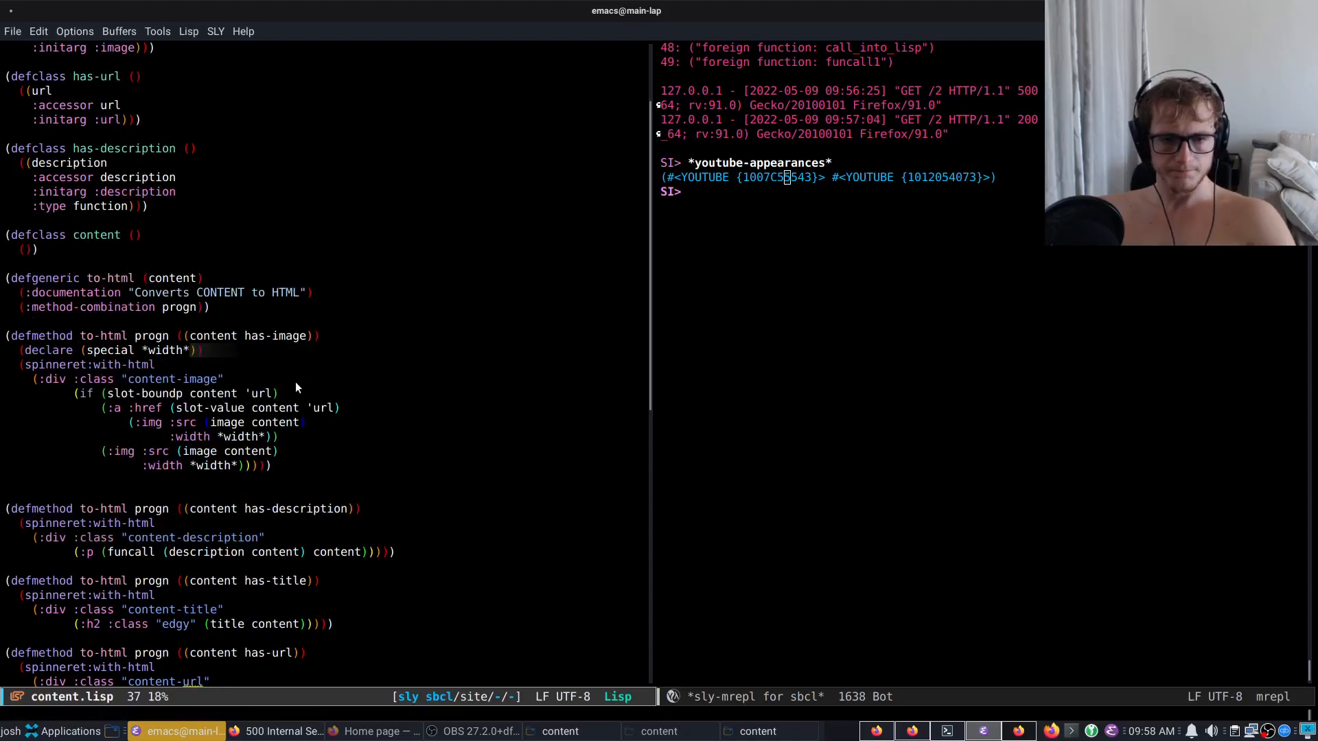
{"action": "scroll", "scroll_direction": "down", "scroll_amount": 3}
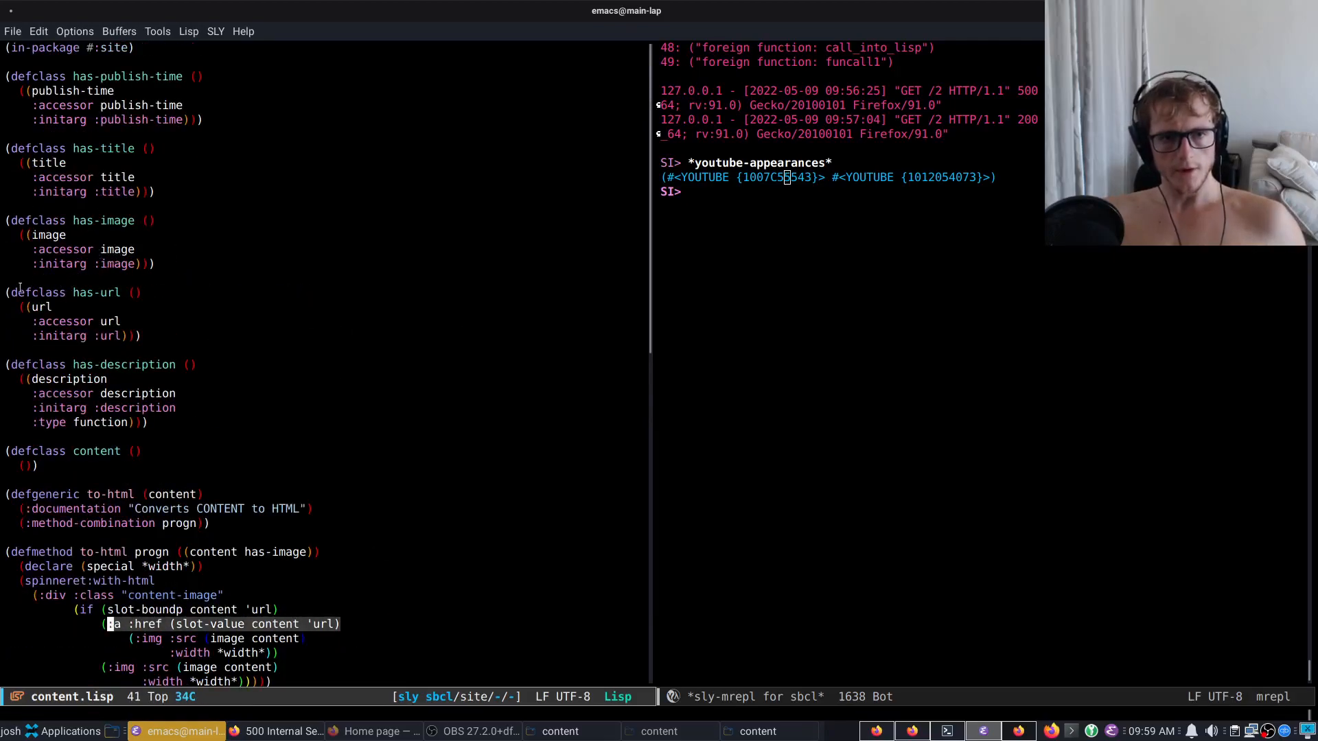
{"action": "scroll", "scroll_direction": "down", "scroll_amount": 3}
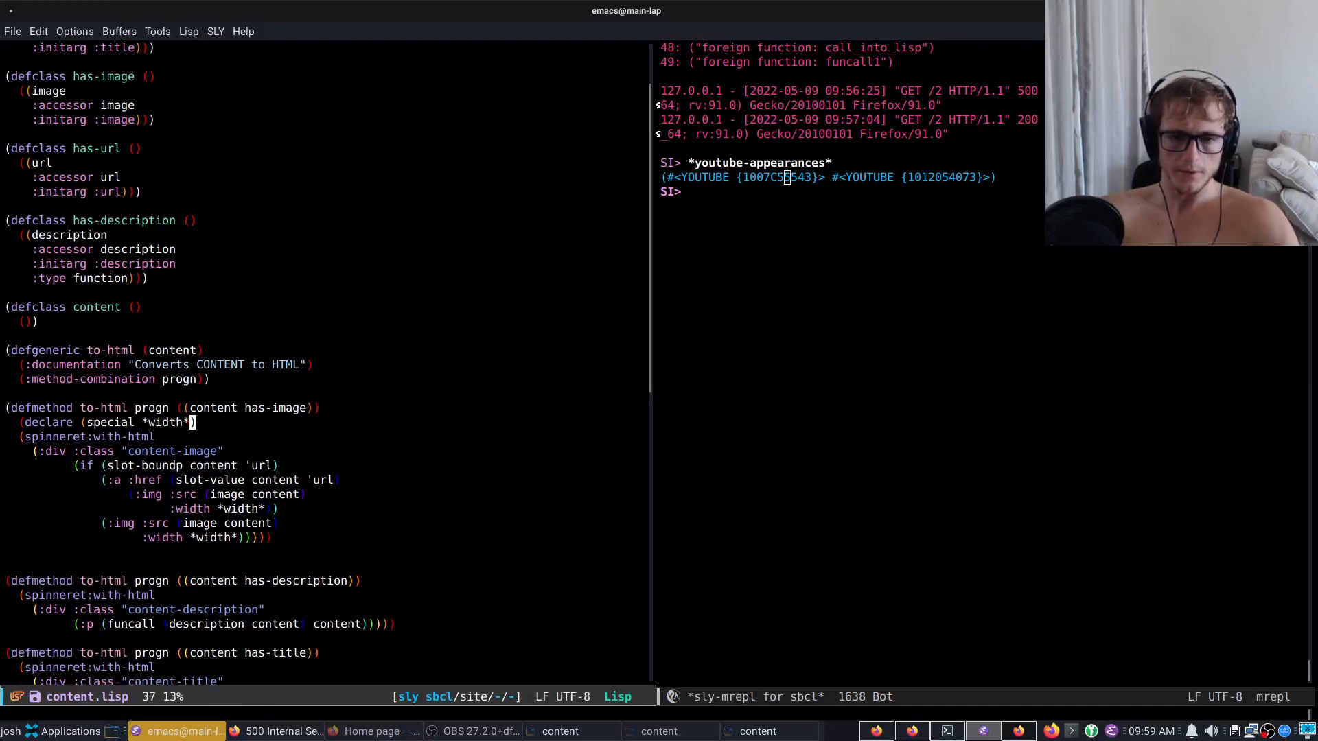
- Try adding *become-clickable* to the special declaration beside *width*, then drop it again
{"action": "type", "text": "*becom"}
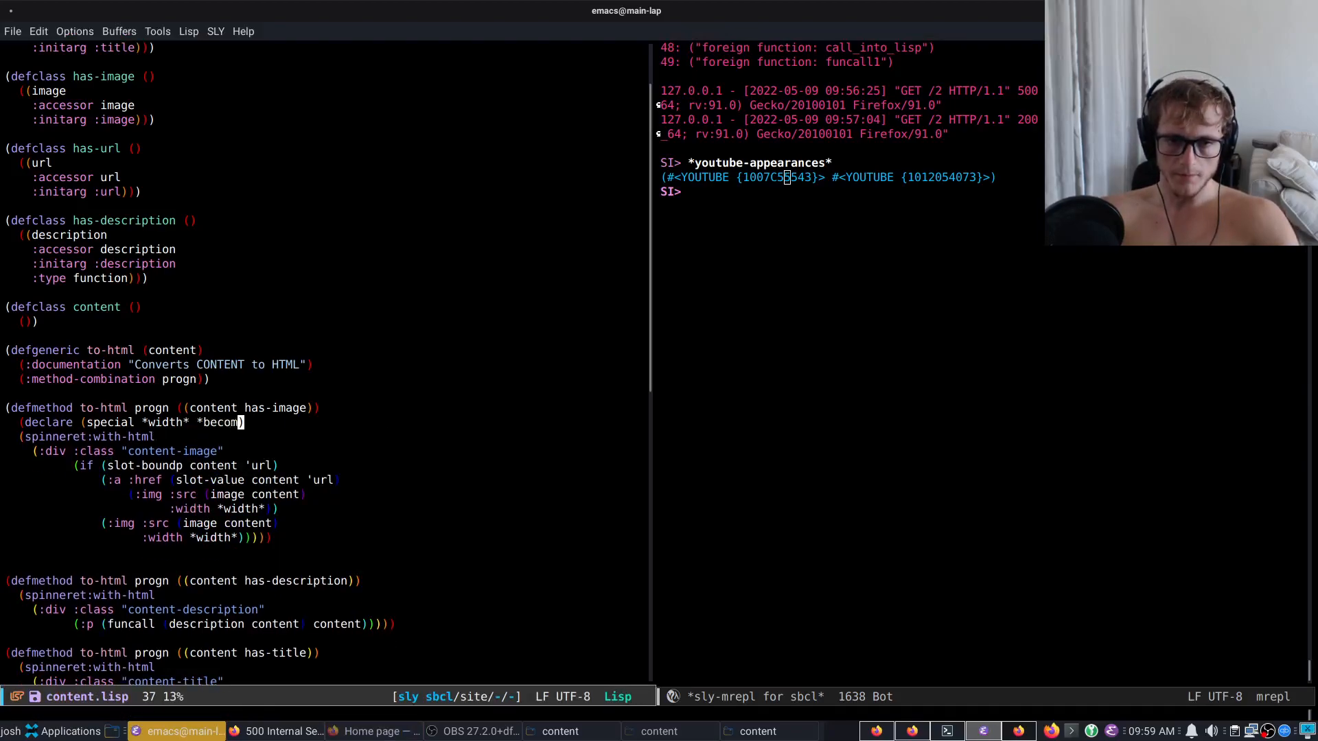
{"action": "type", "text": "e-clickabl"}
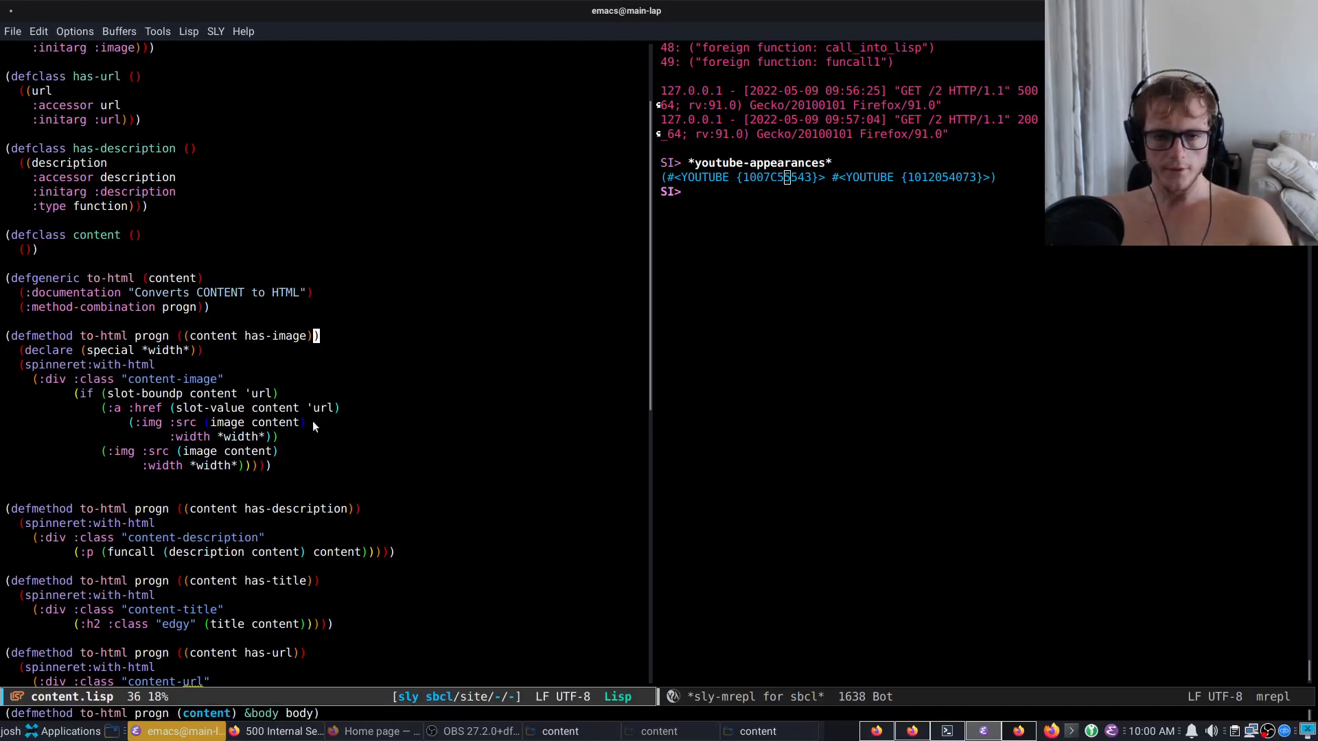
{"action": "mouse_move", "coordinate": [292, 448]}
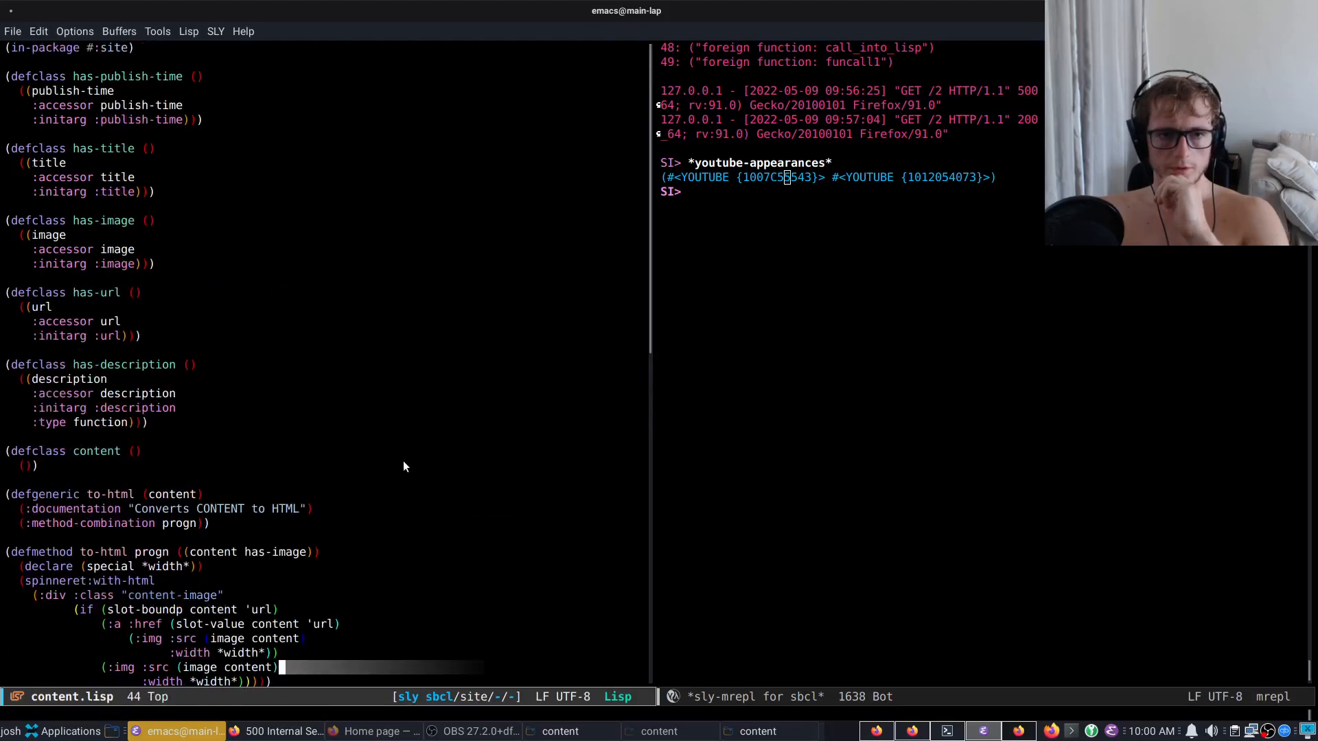
{"action": "scroll", "scroll_direction": "down", "scroll_amount": 3}
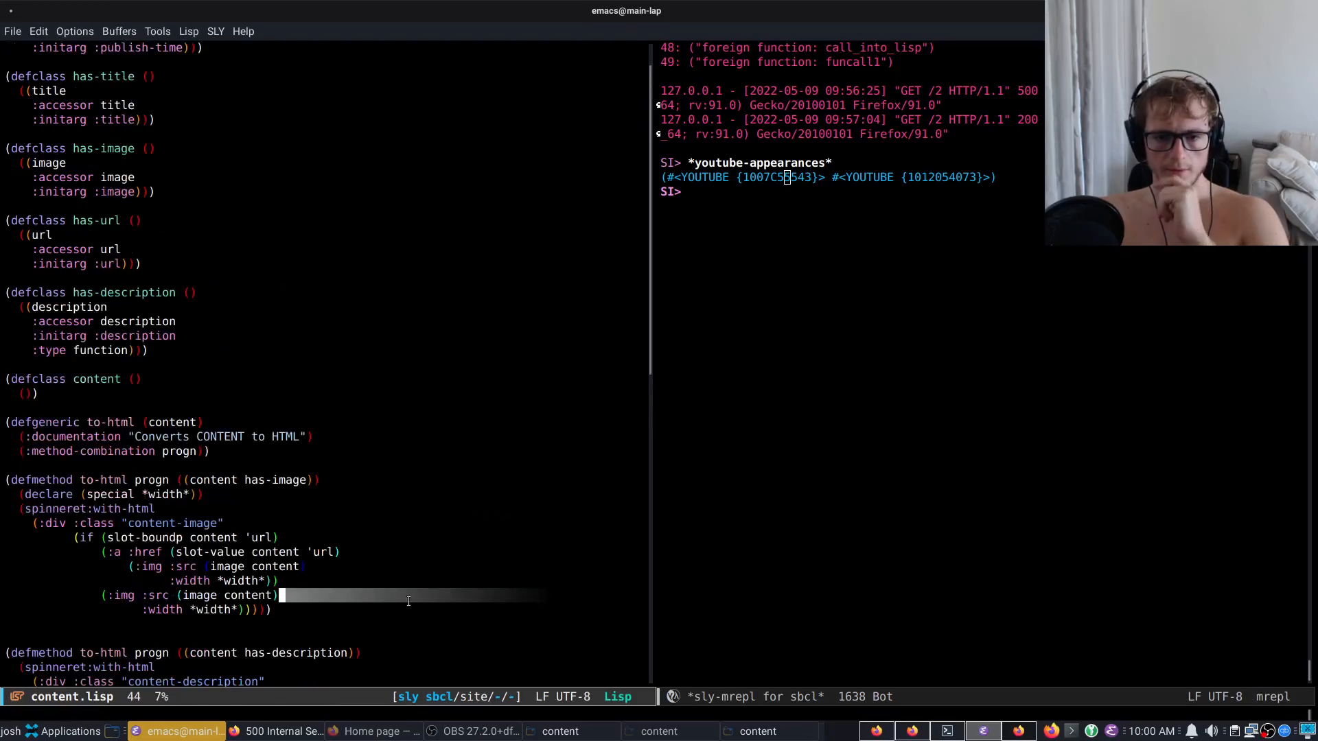